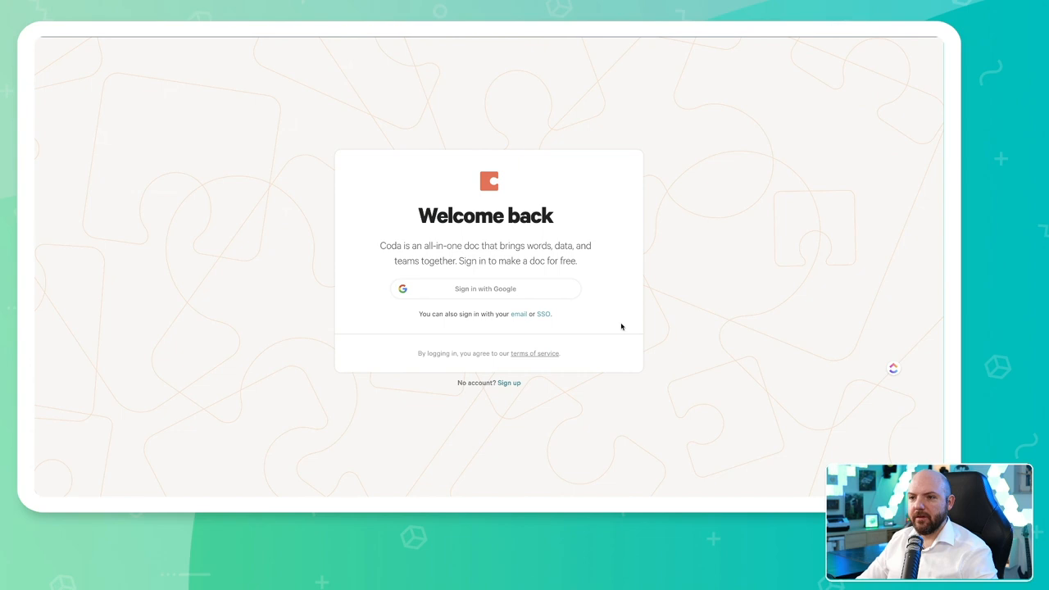
pyautogui.moveTo(537, 254)
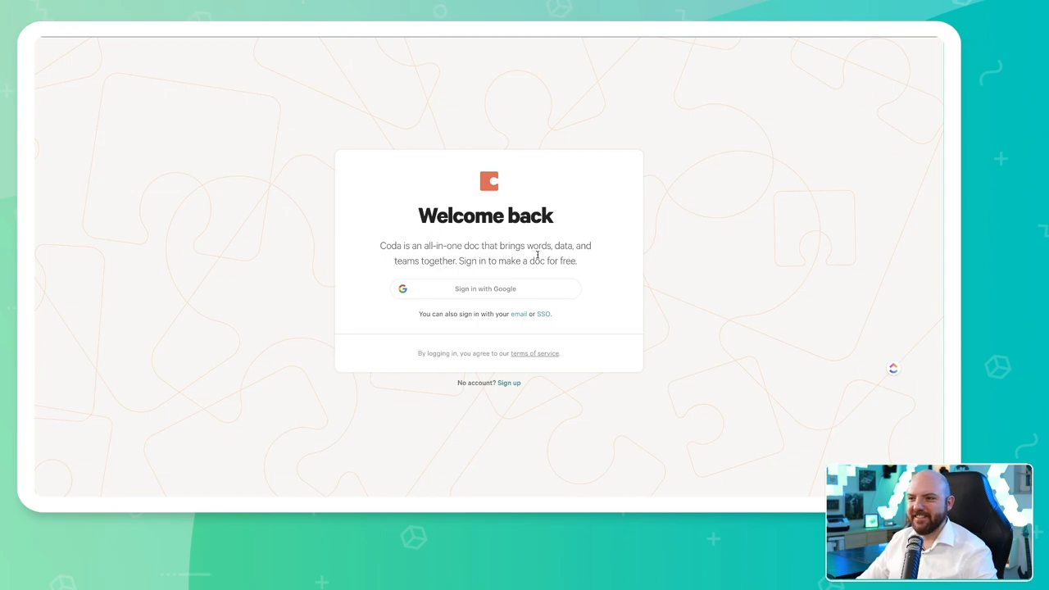
pyautogui.moveTo(556, 235)
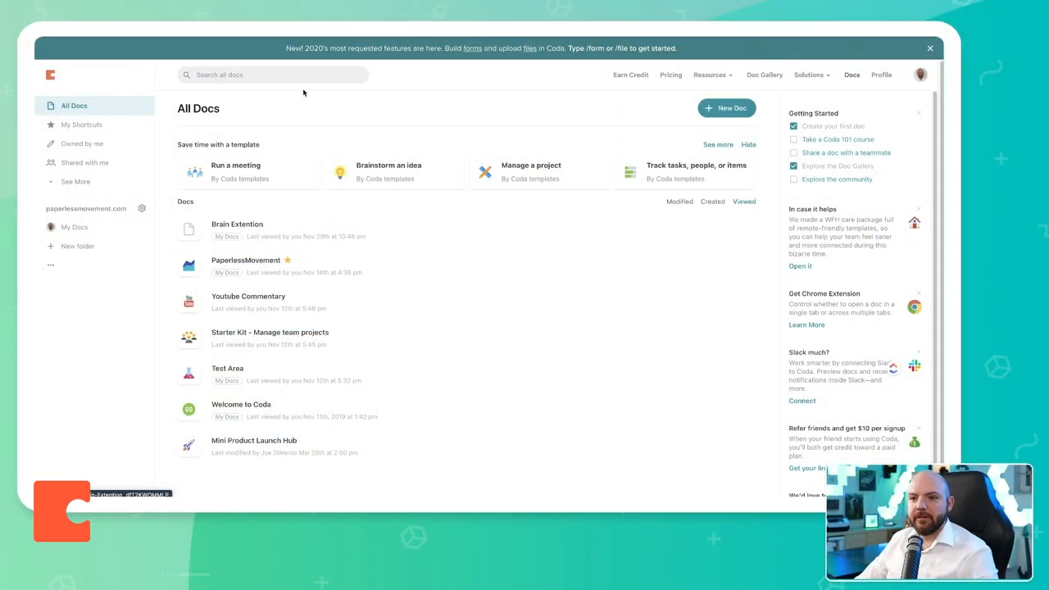
pyautogui.moveTo(274, 202)
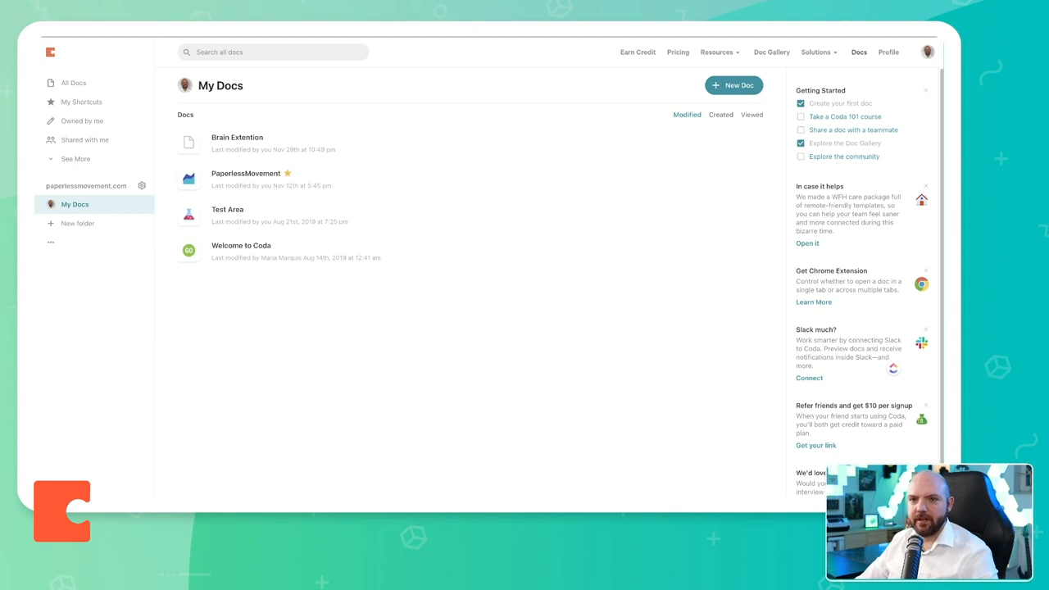
pyautogui.moveTo(263, 255)
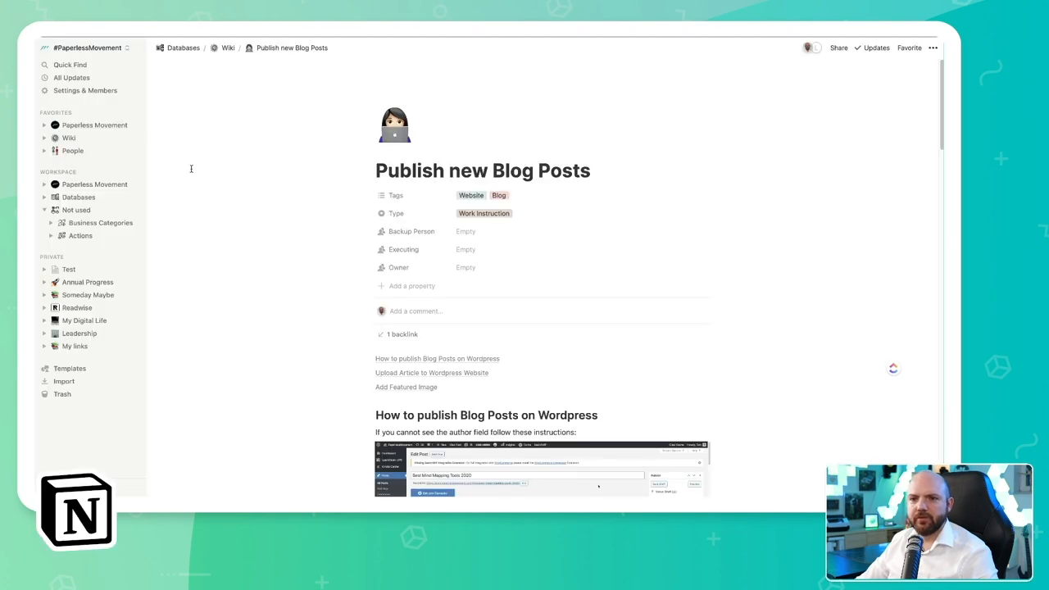
pyautogui.click(86, 48)
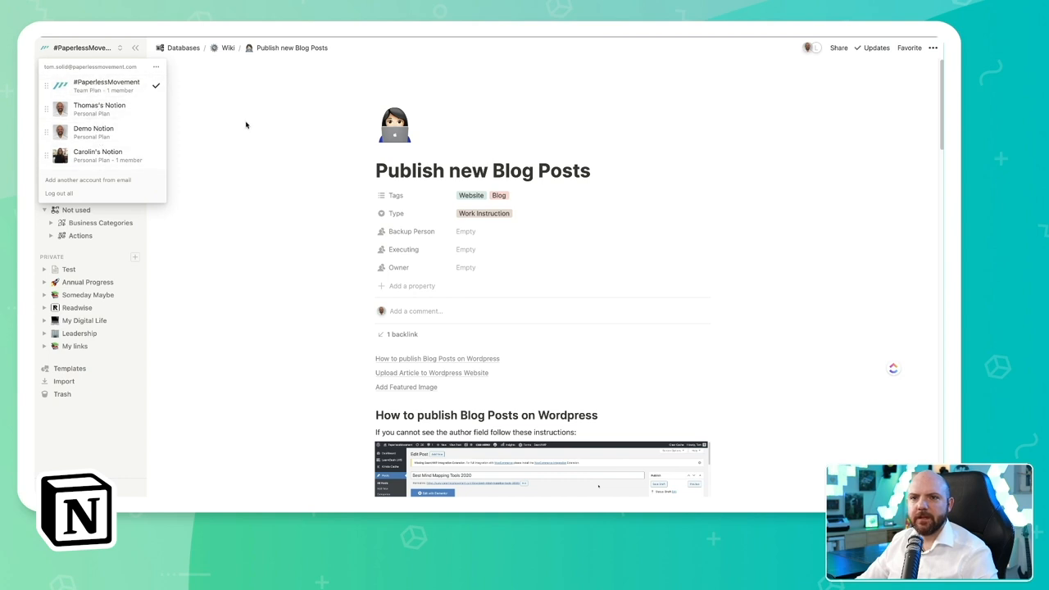
pyautogui.click(246, 125)
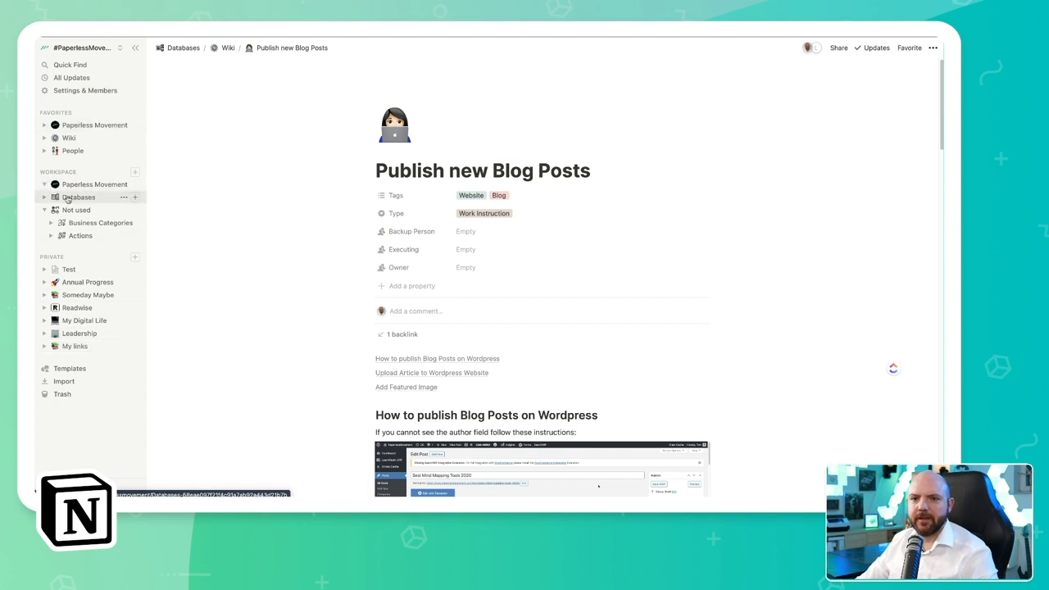
pyautogui.click(44, 184)
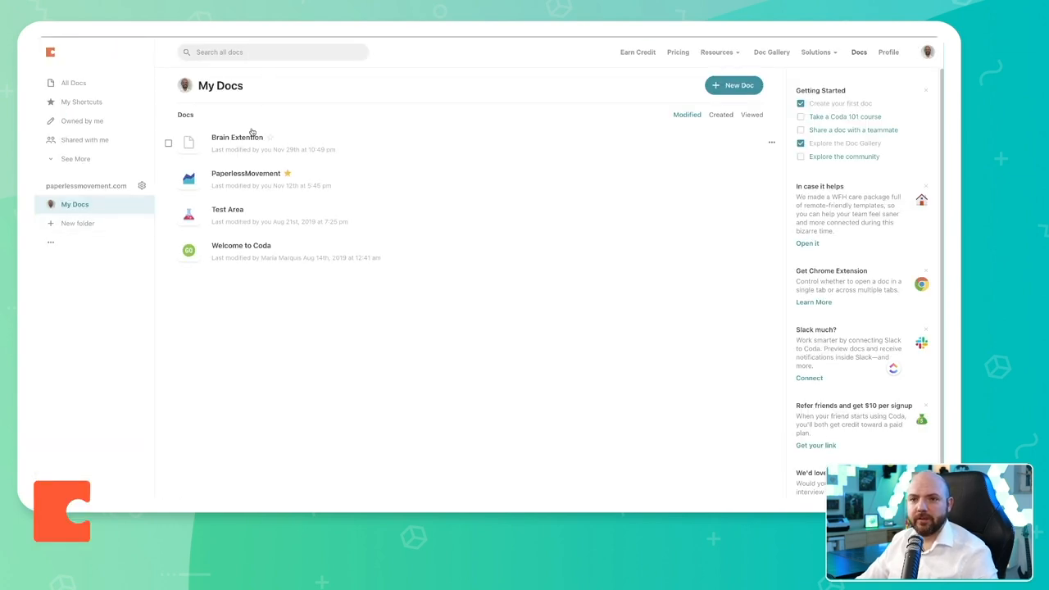
# - From the Demo folder, browse Welcome to Coda's Table and text together and See it different ways pages
pyautogui.click(77, 223)
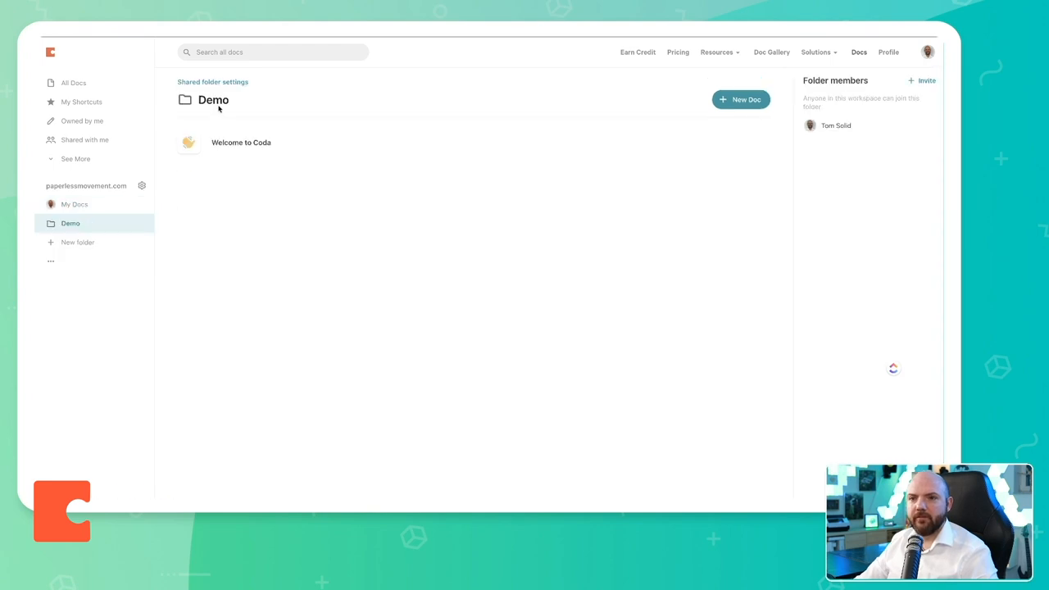
pyautogui.click(241, 142)
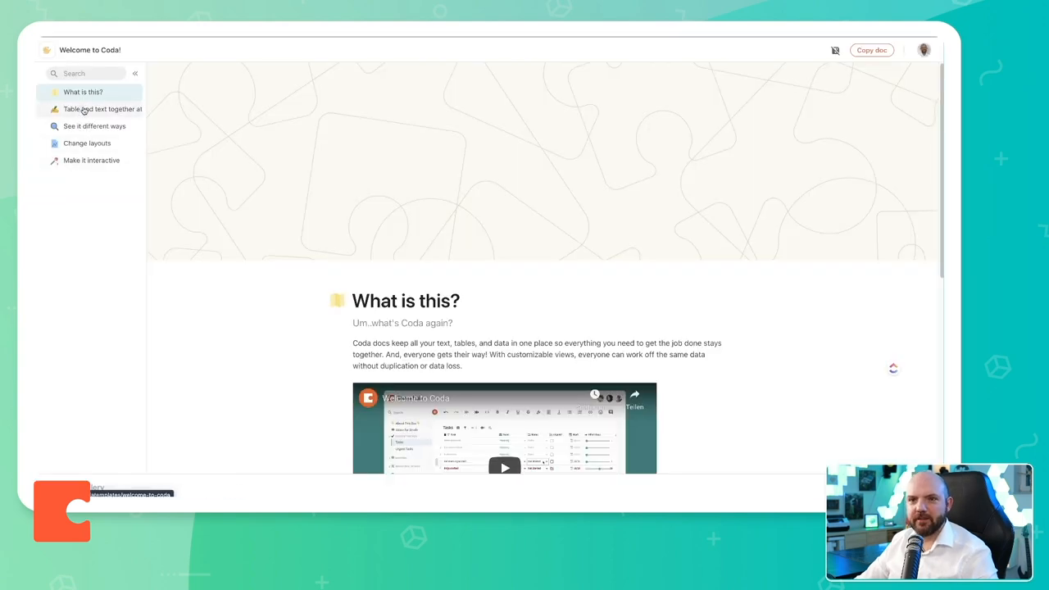
pyautogui.click(102, 109)
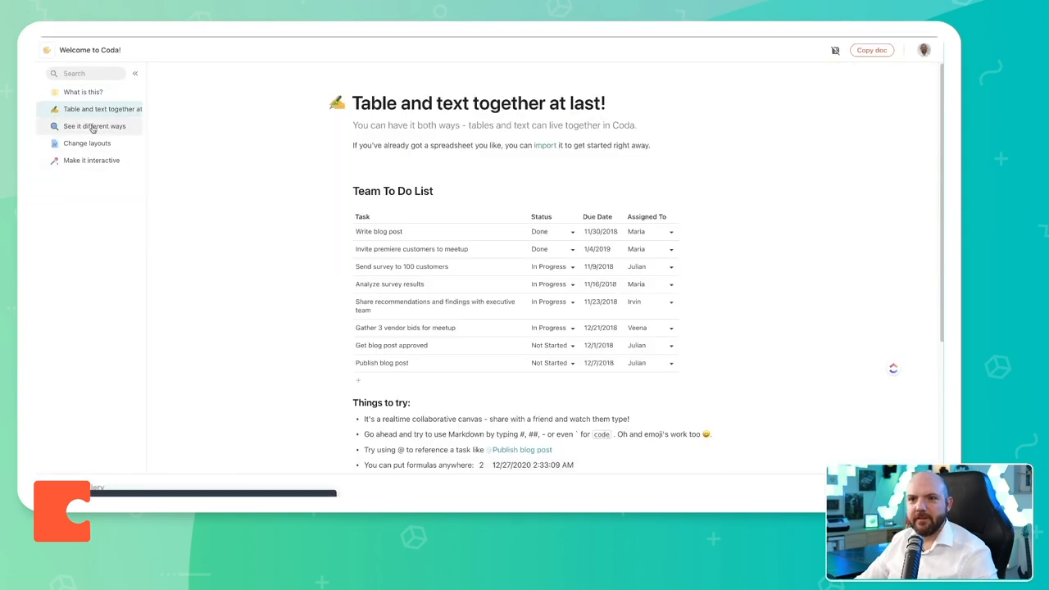
pyautogui.click(87, 143)
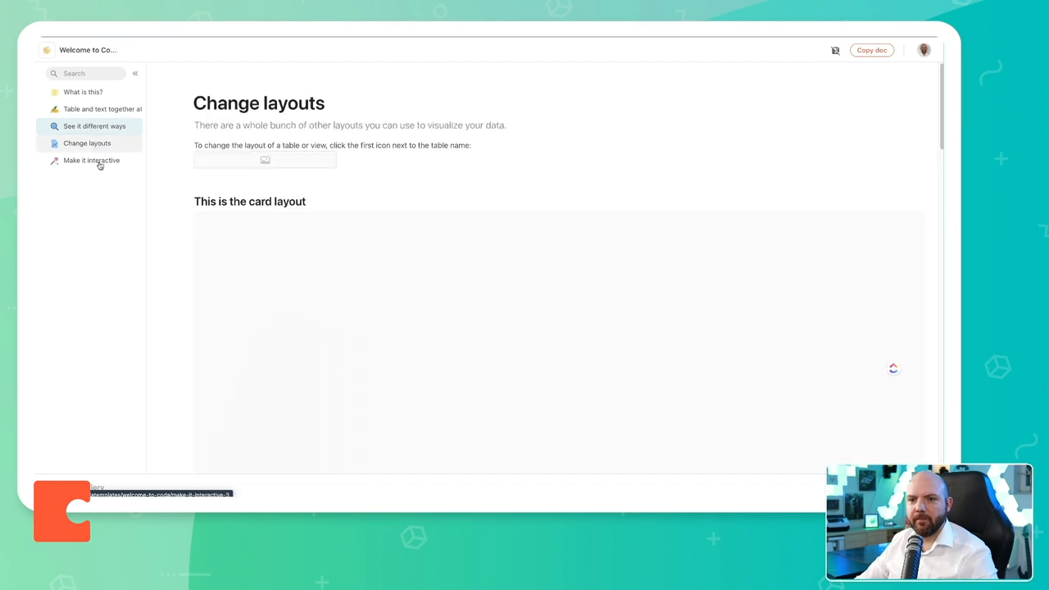
# - Return to the What is this? page, go back to the Demo folder and reopen Welcome to Coda
pyautogui.click(82, 94)
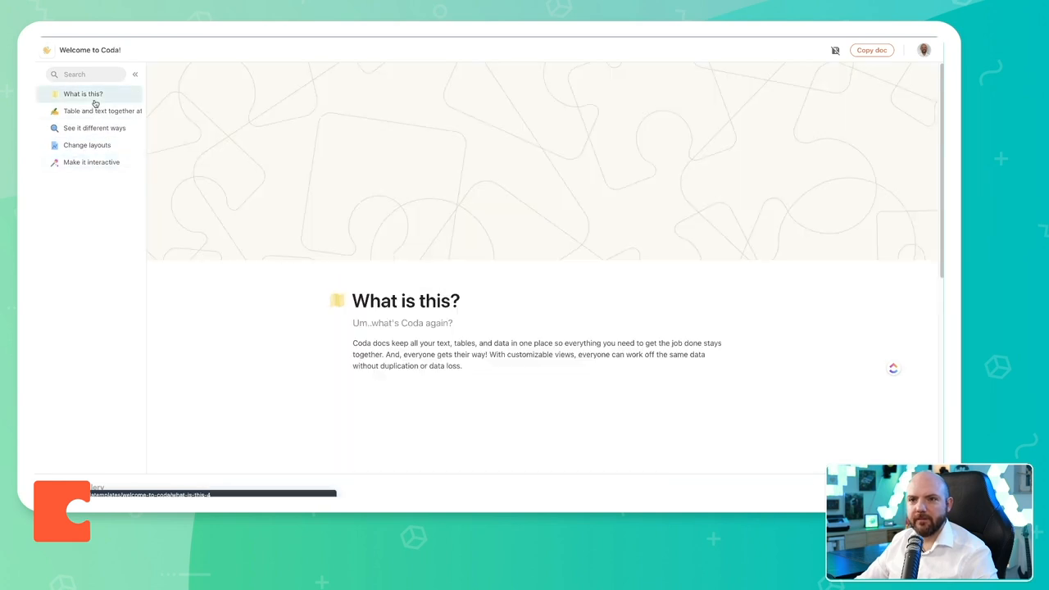
pyautogui.click(135, 74)
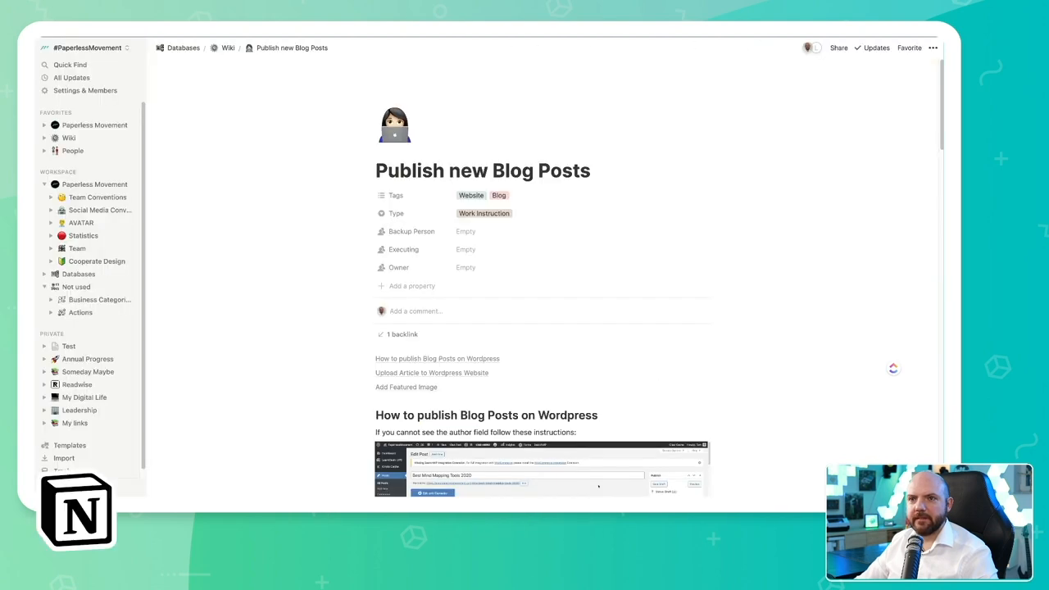
pyautogui.click(44, 47)
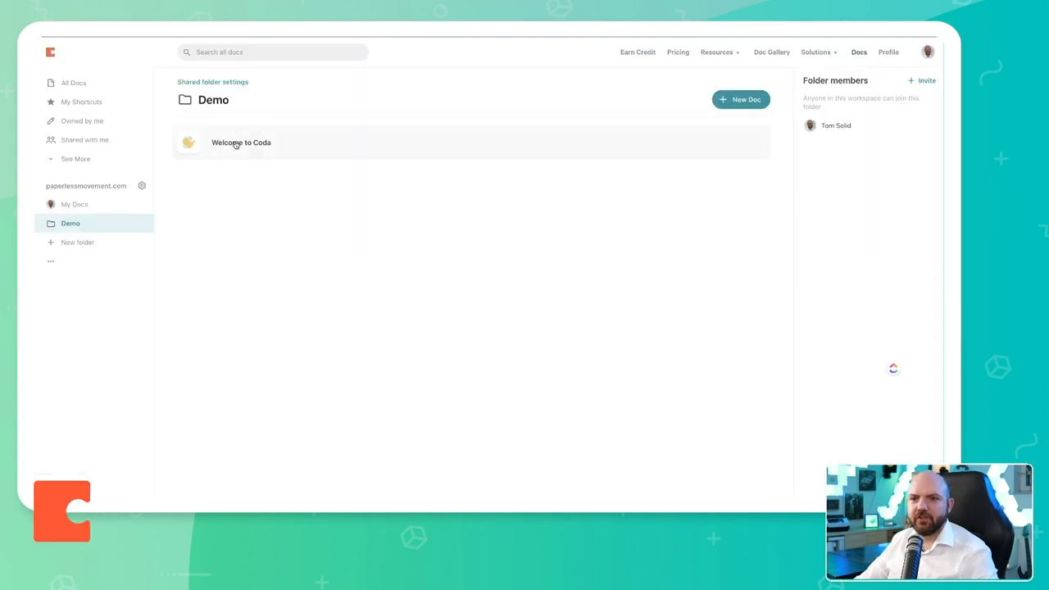
pyautogui.click(241, 142)
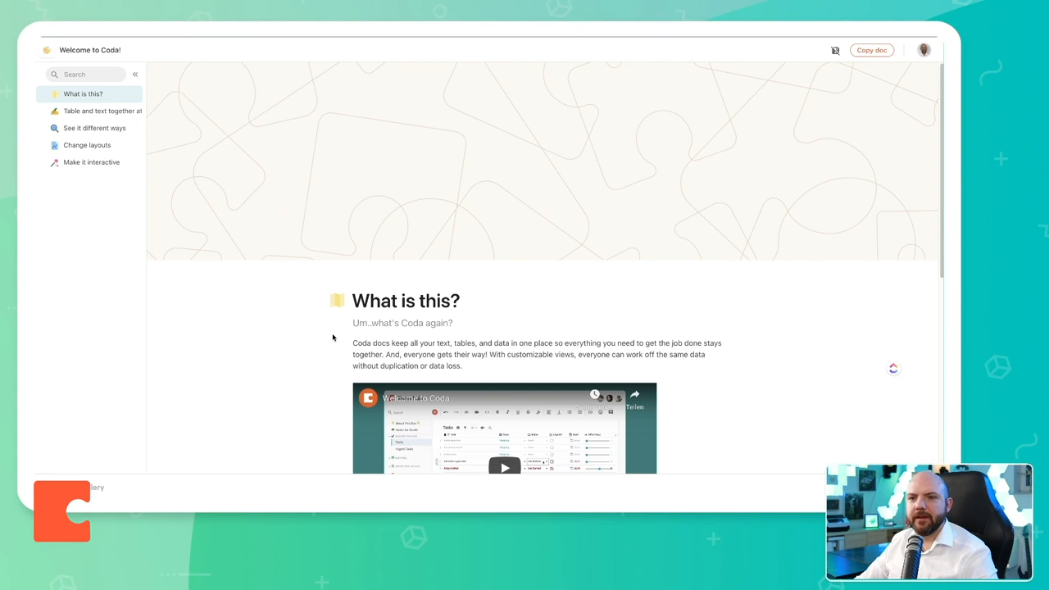
pyautogui.moveTo(441, 166)
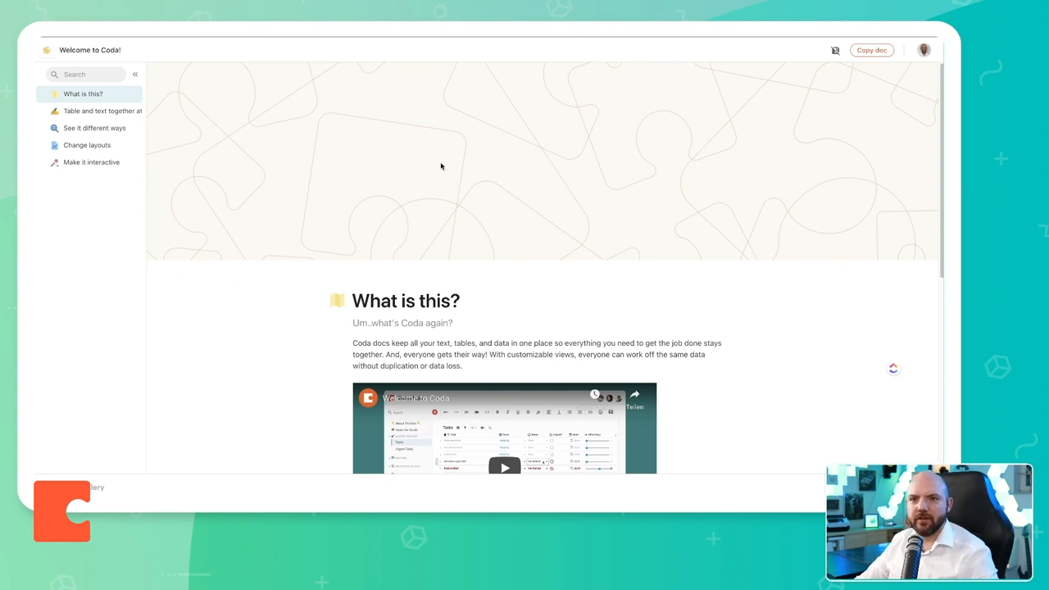
pyautogui.moveTo(296, 299)
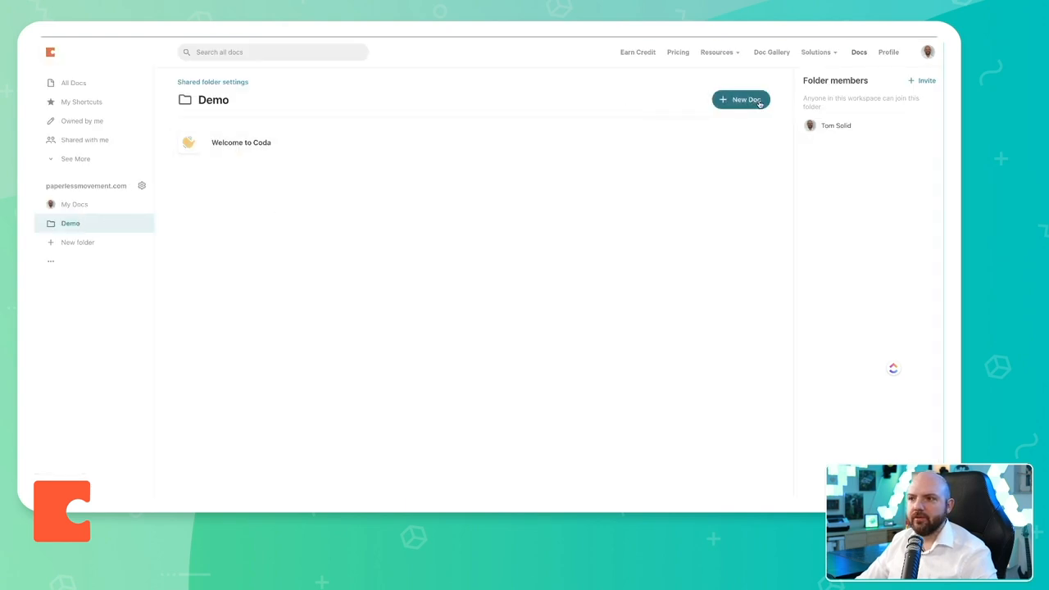
# - Create a new doc choosing the Notion import source, reaching the file-selection prompt
pyautogui.click(740, 99)
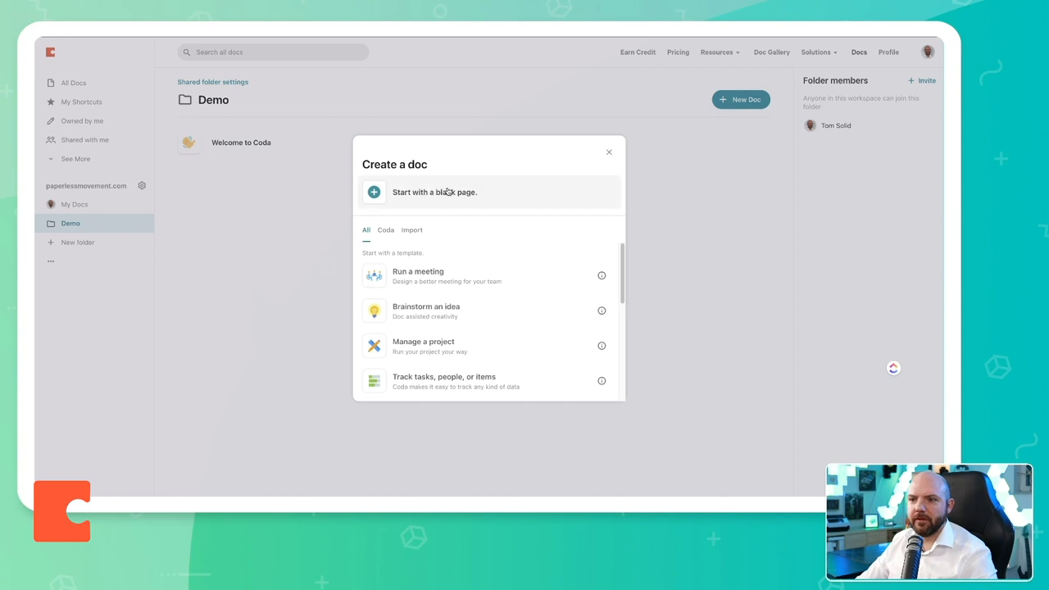
pyautogui.scroll(-3)
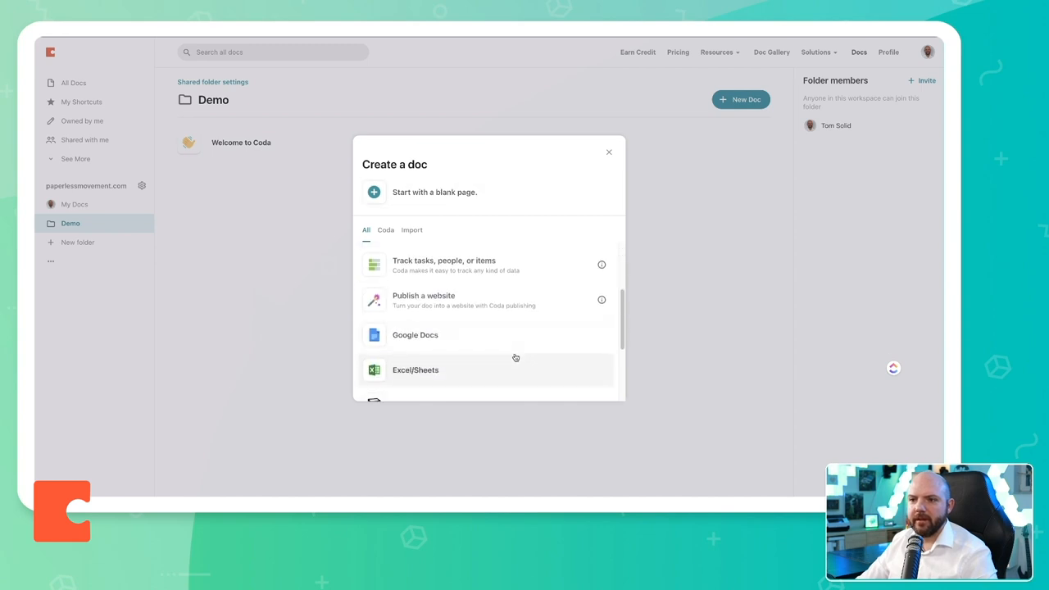
pyautogui.scroll(-3)
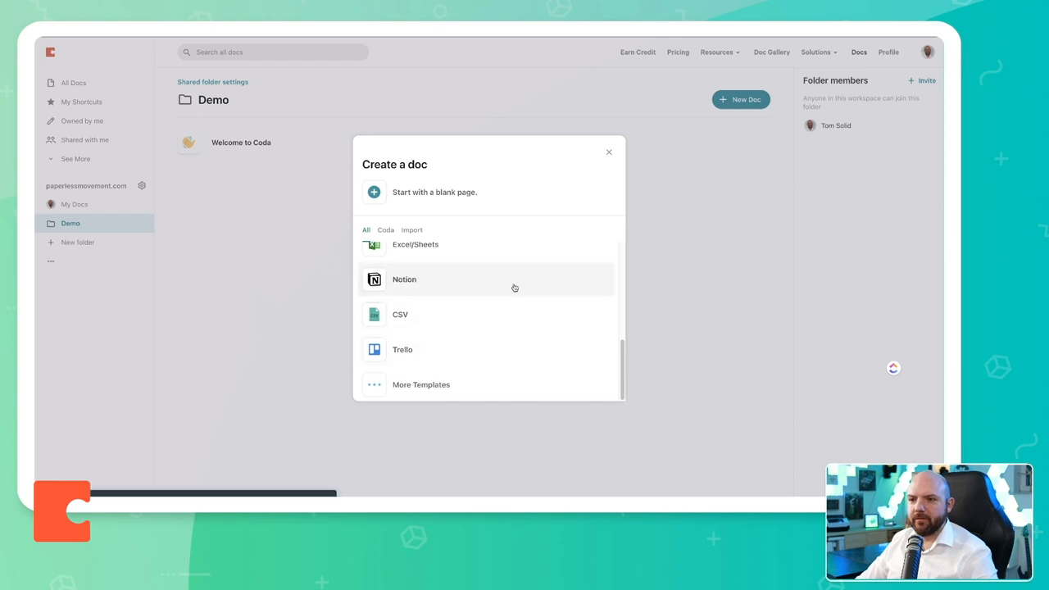
pyautogui.click(435, 192)
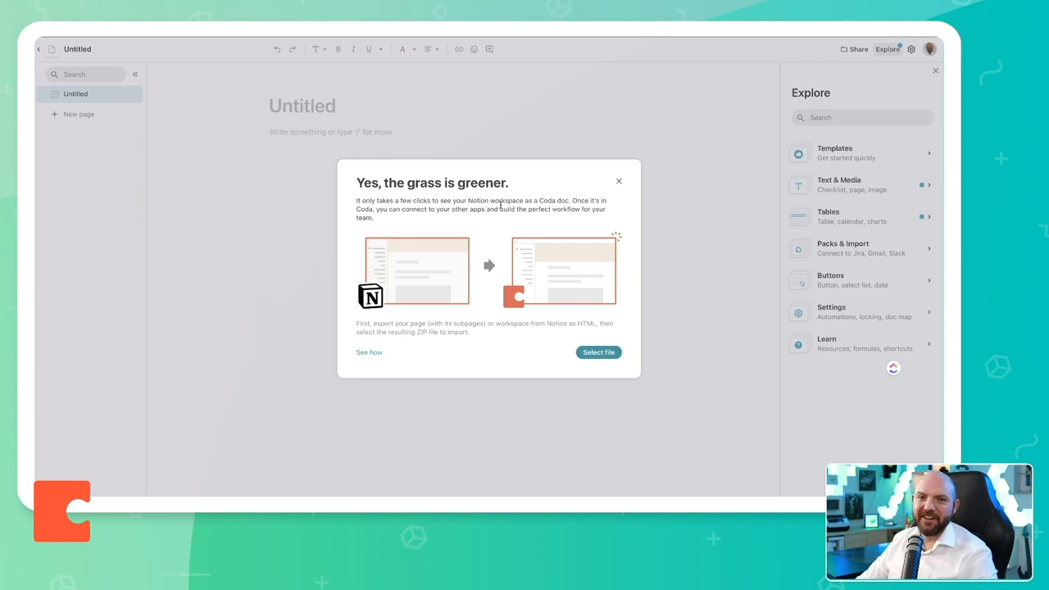
pyautogui.moveTo(369, 352)
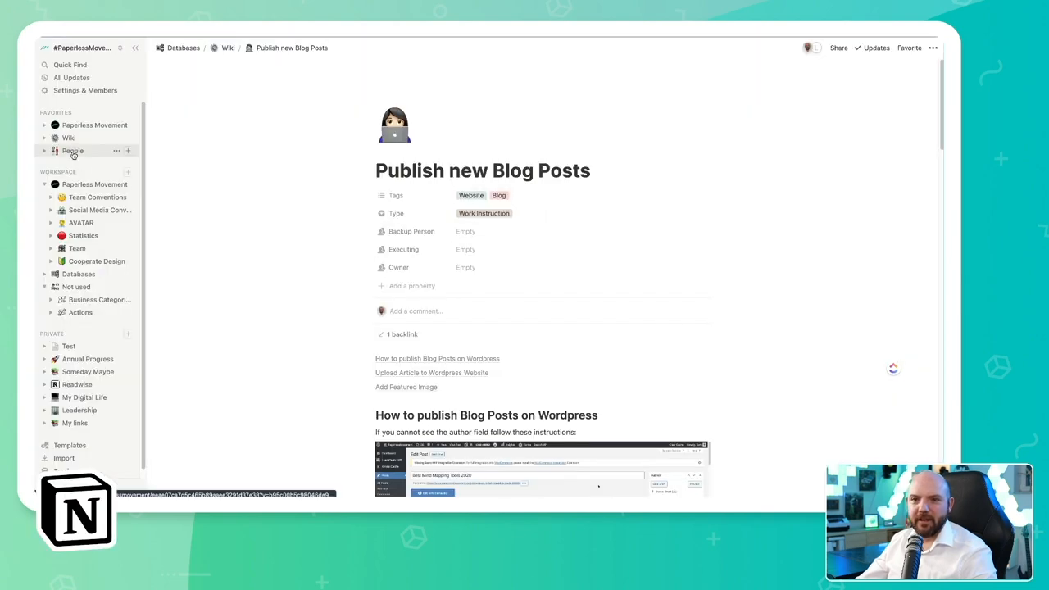
# - Find the Software page via Quick Find and choose Export from its ••• menu
pyautogui.click(69, 65)
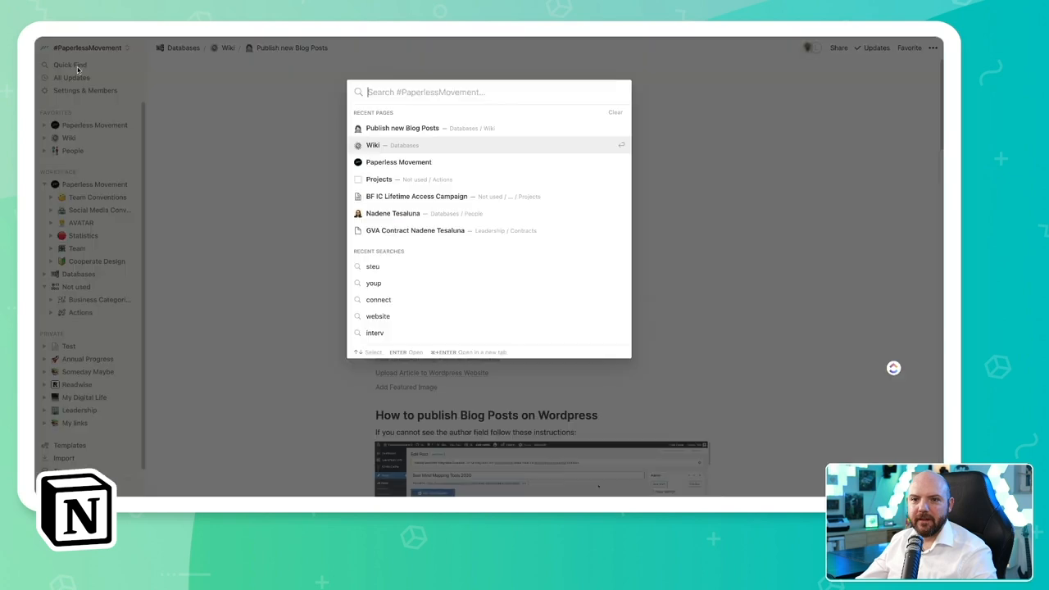
pyautogui.write('softa')
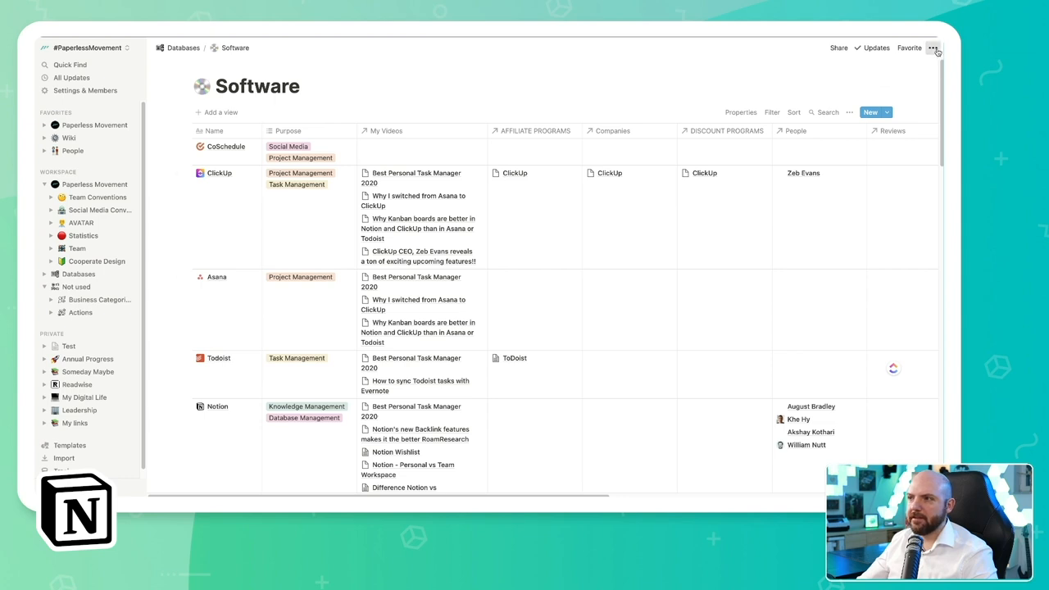
pyautogui.click(933, 47)
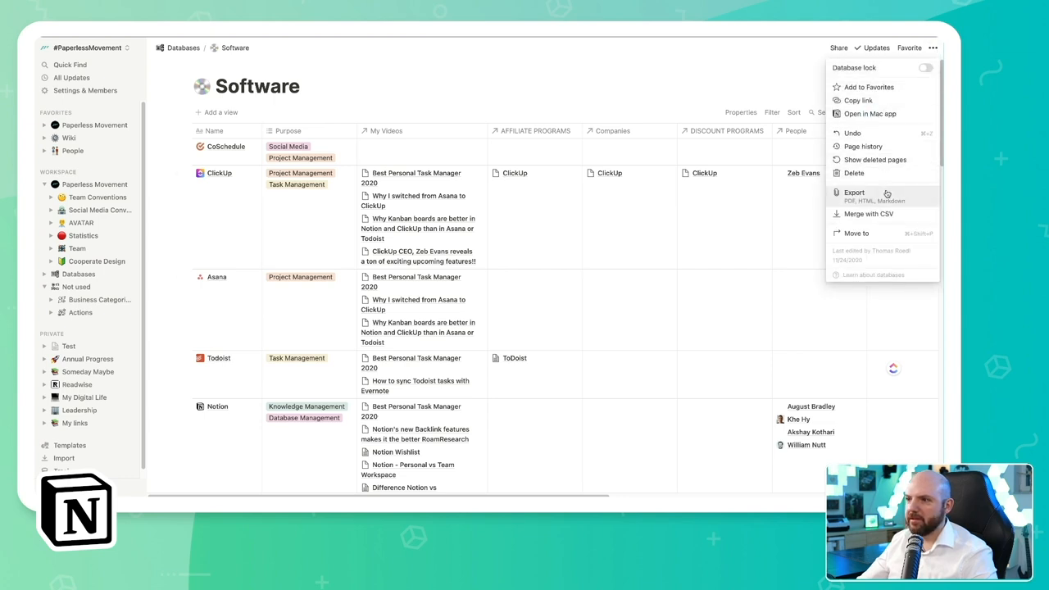
pyautogui.click(854, 191)
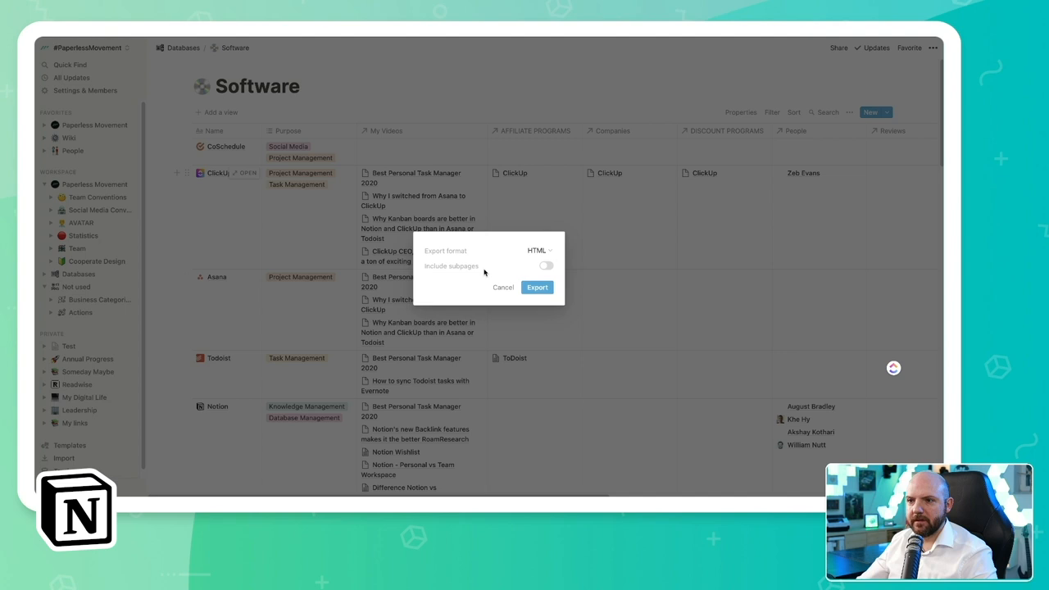
# - Export the database as HTML and pick a folder to save the zip archive
pyautogui.click(537, 287)
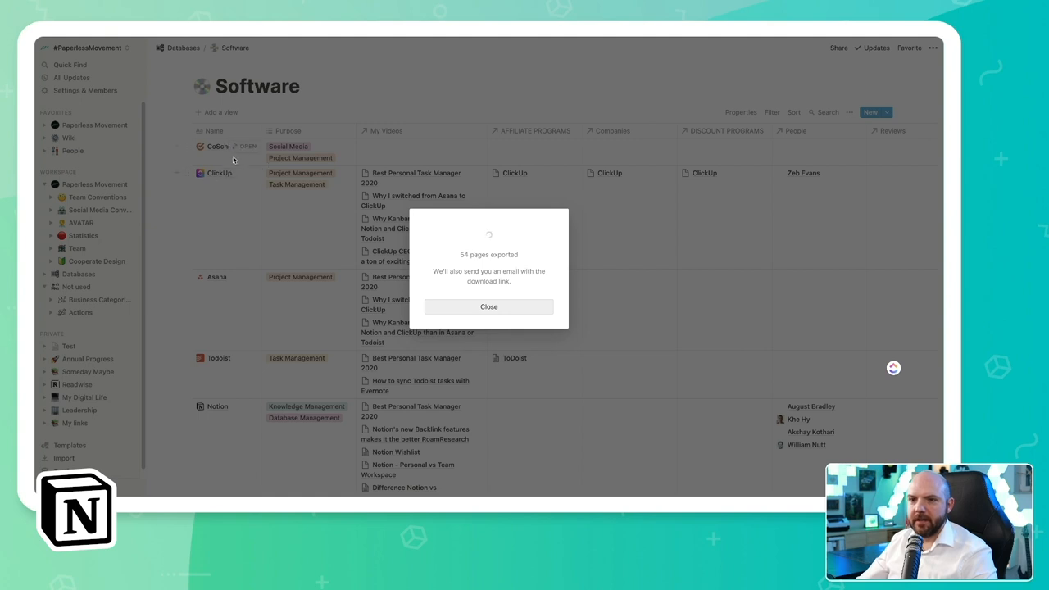
pyautogui.moveTo(240, 250)
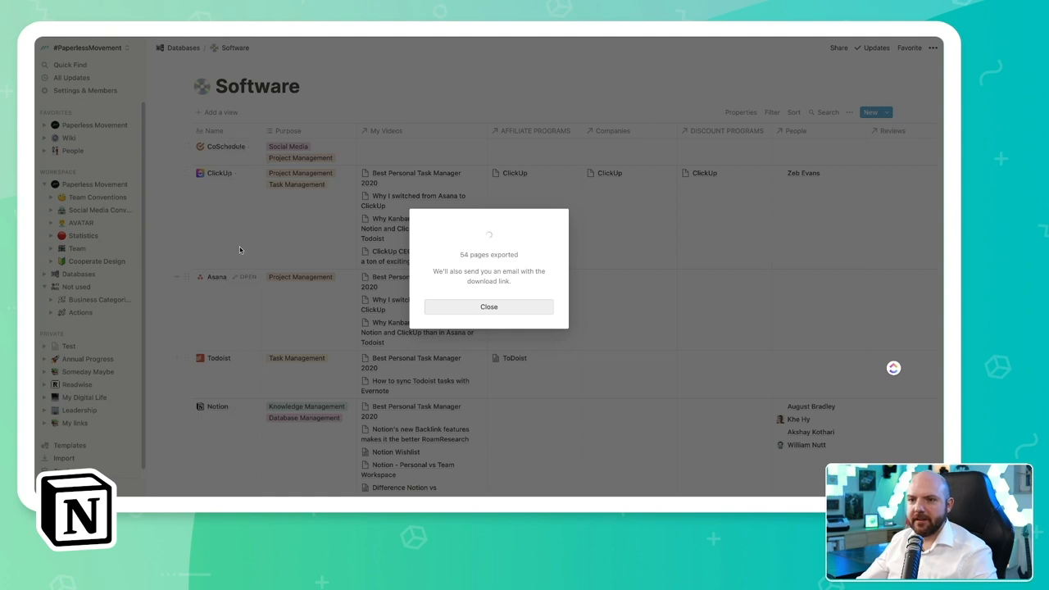
pyautogui.click(488, 306)
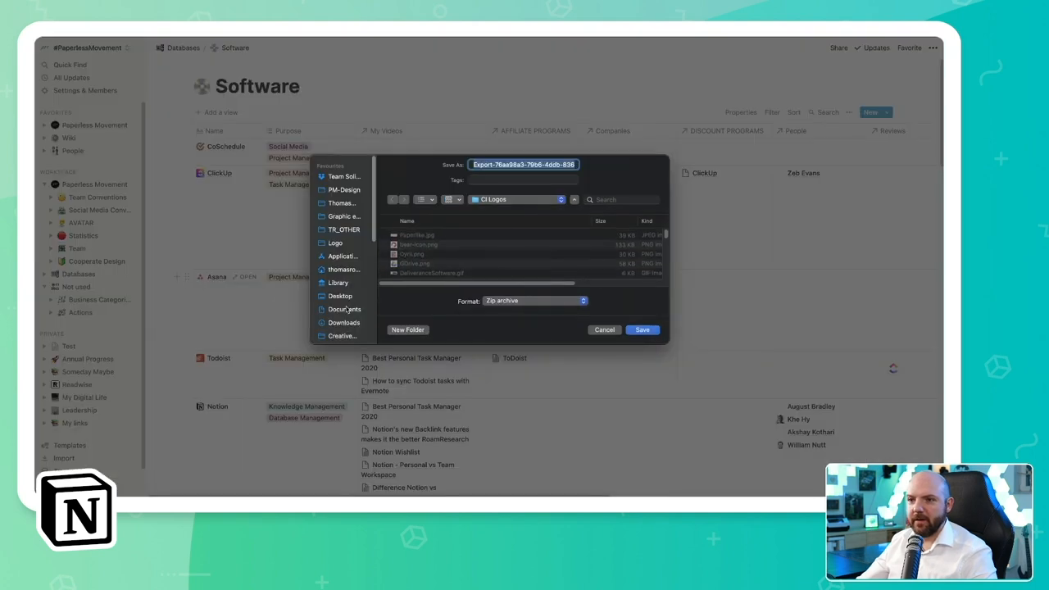
pyautogui.click(343, 322)
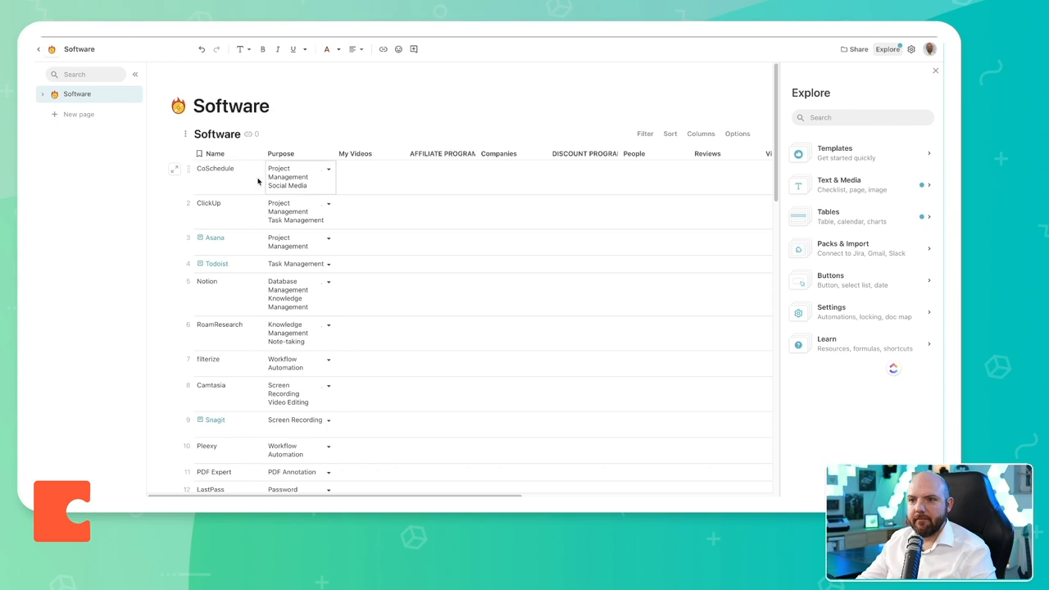
pyautogui.click(299, 176)
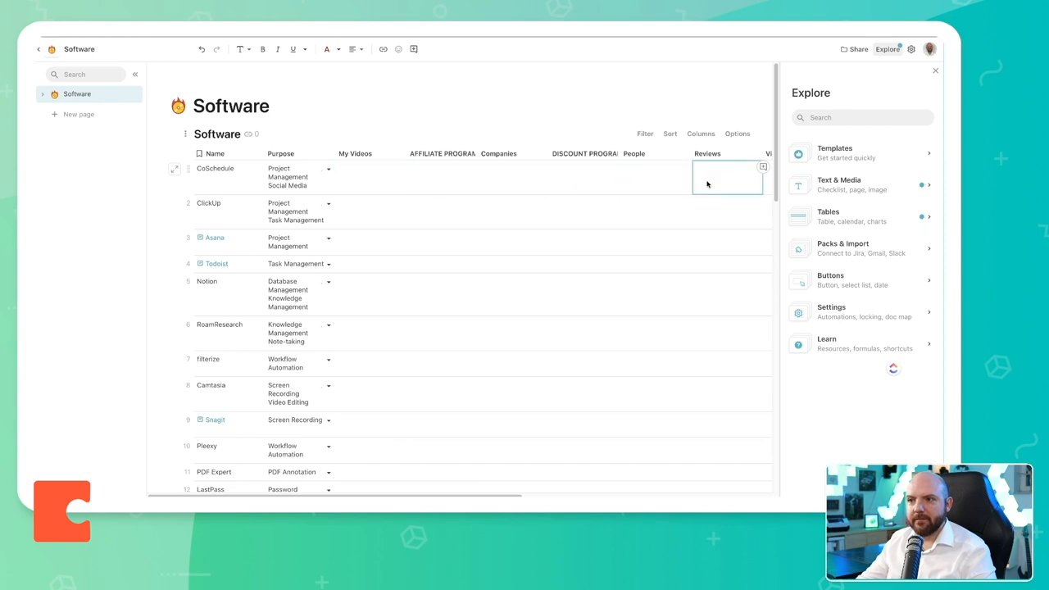
pyautogui.hscroll(3)
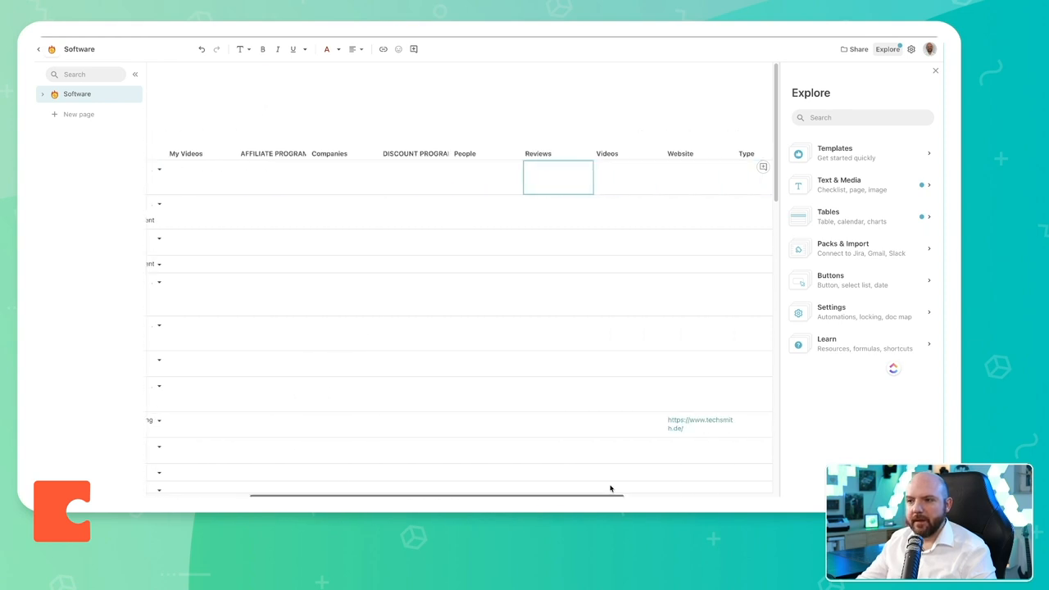
pyautogui.hscroll(3)
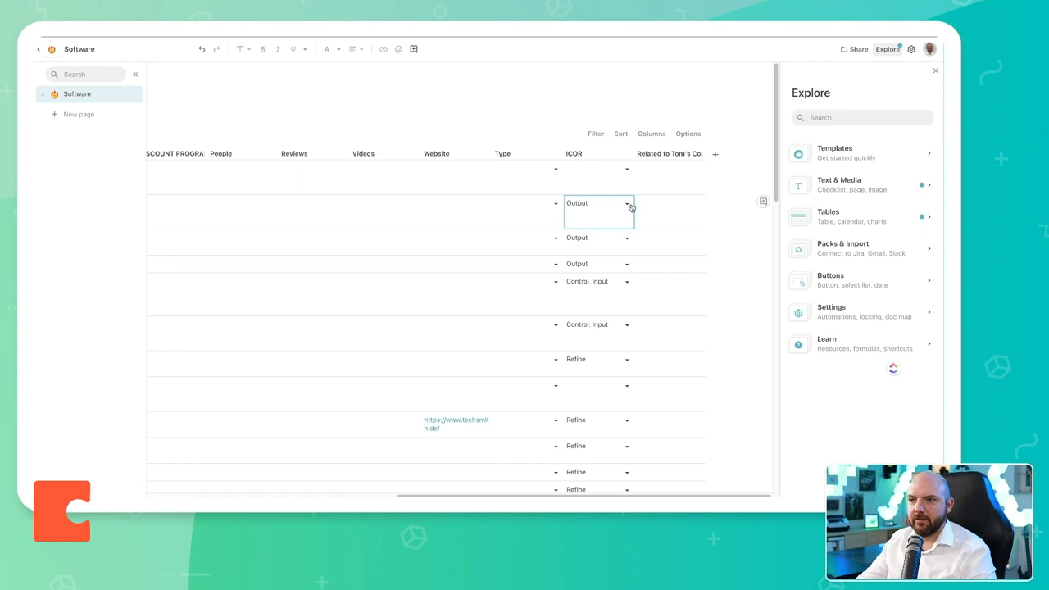
pyautogui.click(670, 211)
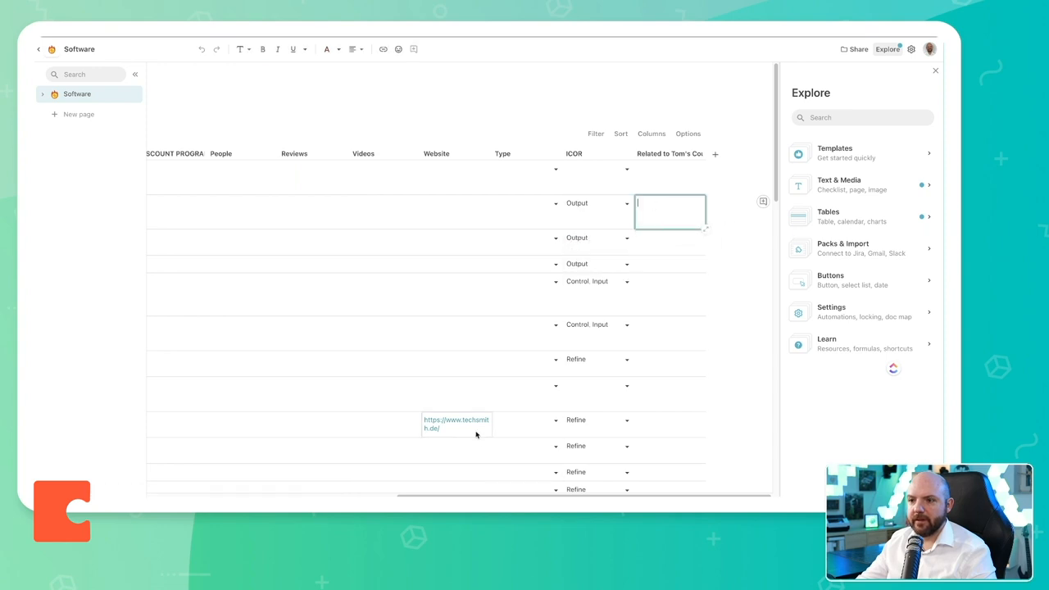
pyautogui.hscroll(-3)
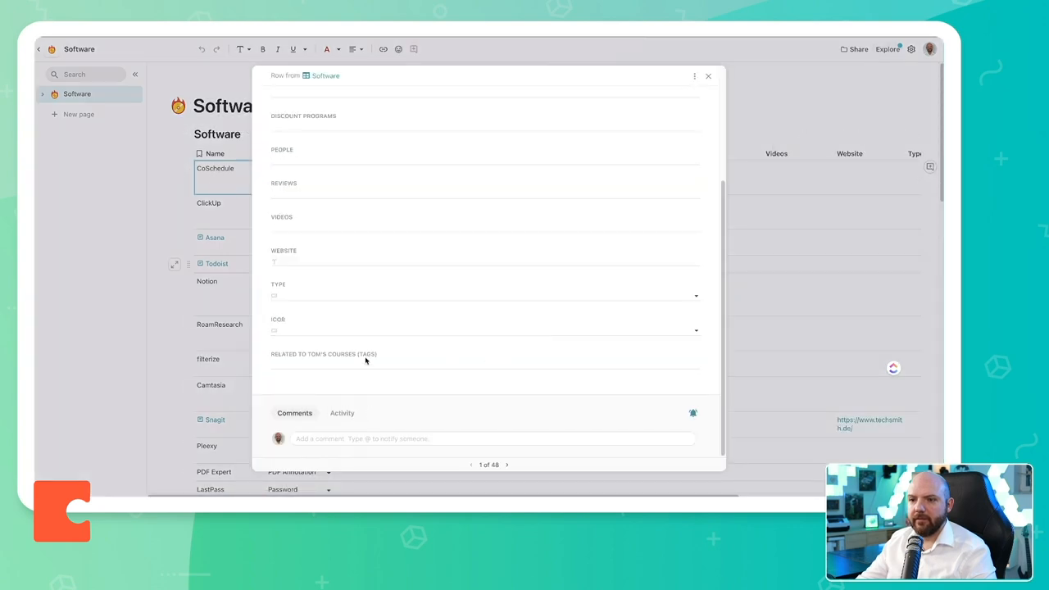
# - Close and reopen the CoSchedule row as a full record, leaving its course tags field unchanged
pyautogui.scroll(3)
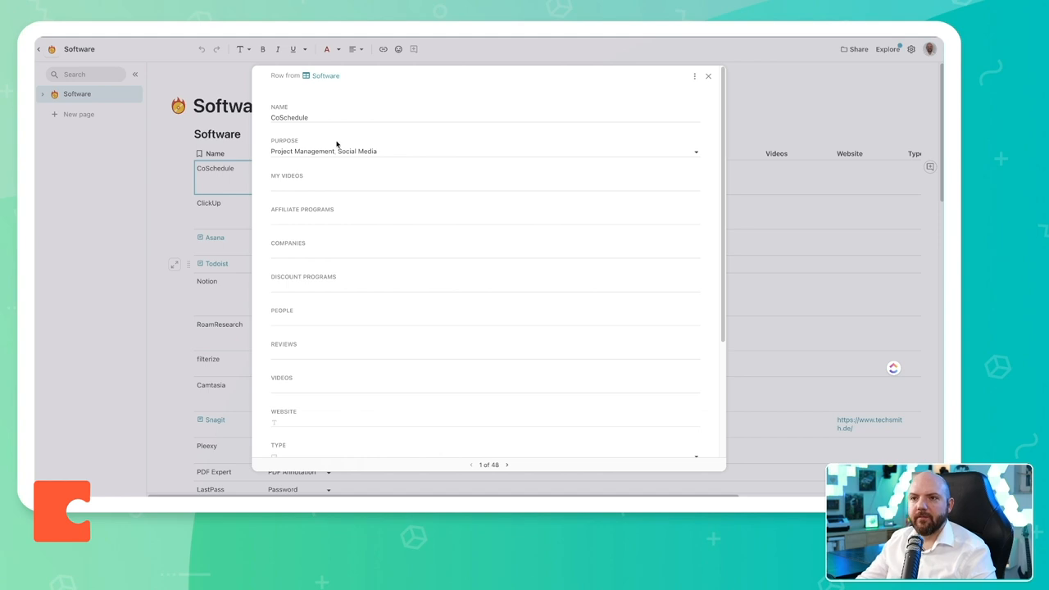
pyautogui.click(708, 75)
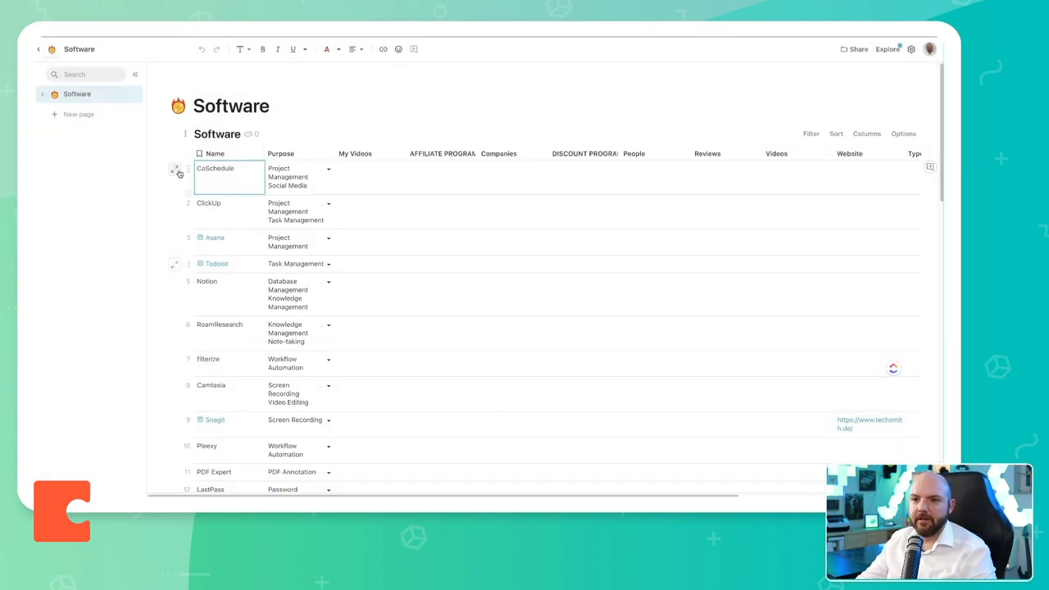
pyautogui.click(177, 172)
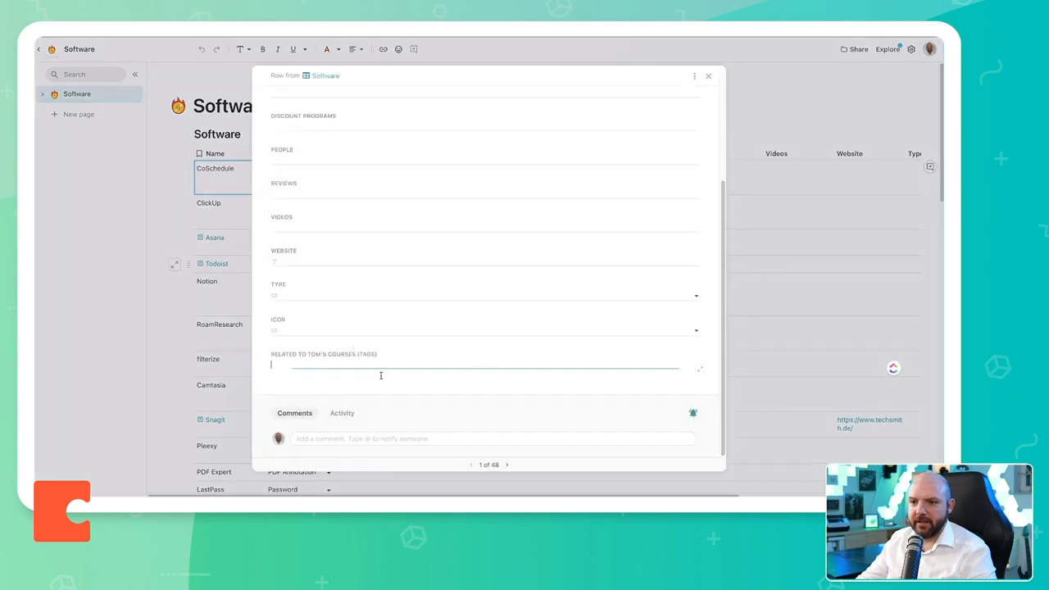
pyautogui.click(447, 393)
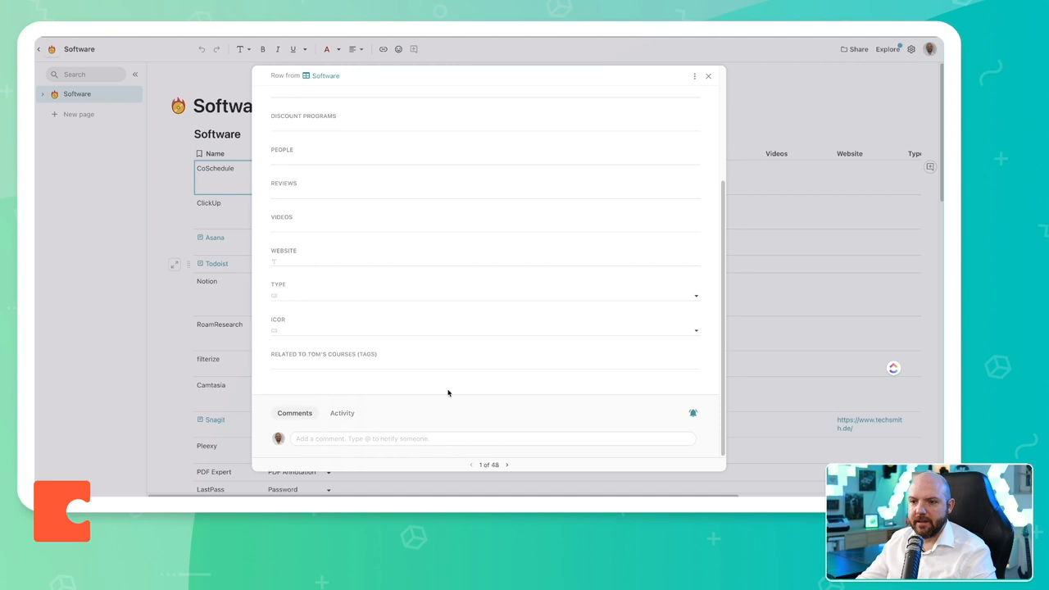
pyautogui.click(507, 465)
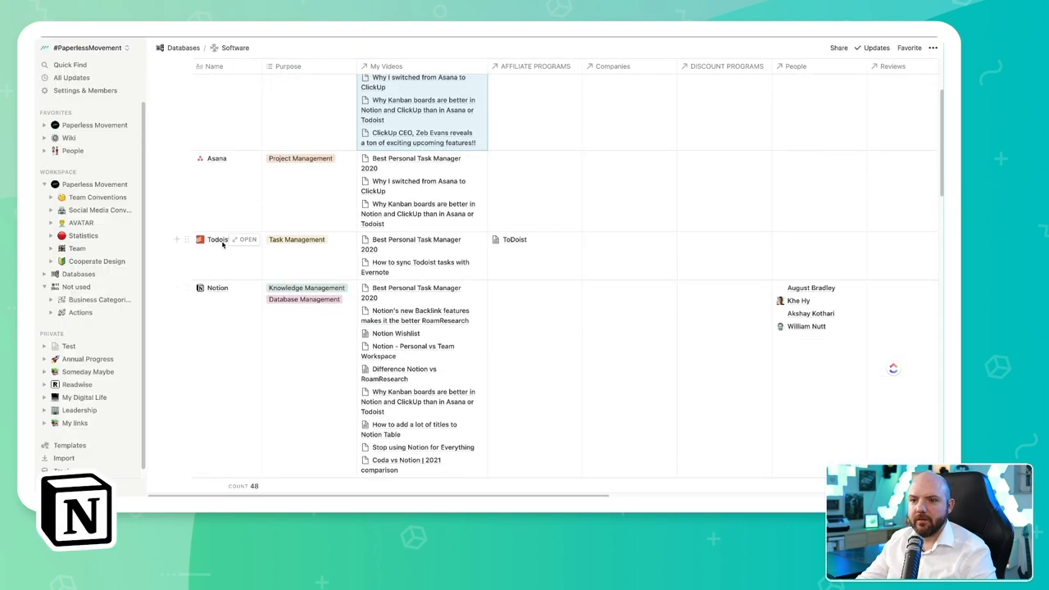
# - Open the Todoist entry preview and follow its How to Use ToDoist backlink
pyautogui.click(248, 239)
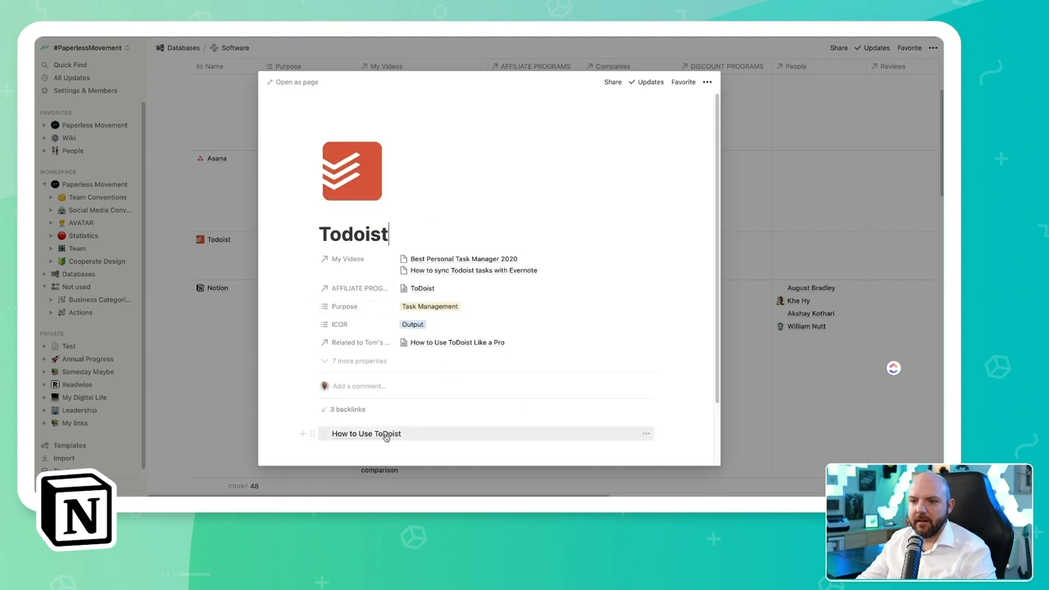
pyautogui.moveTo(366, 433)
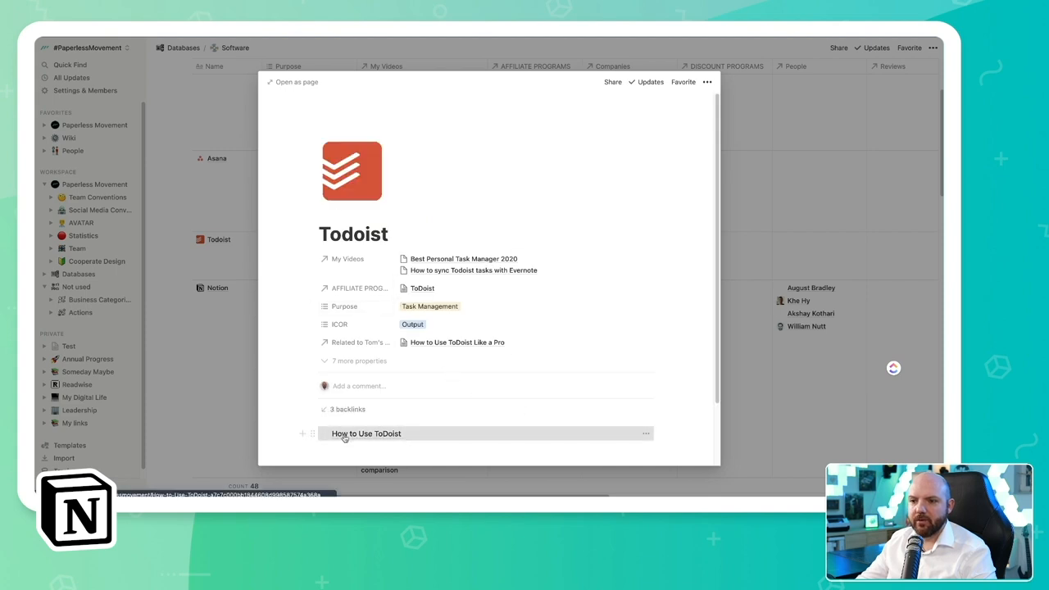
pyautogui.click(366, 434)
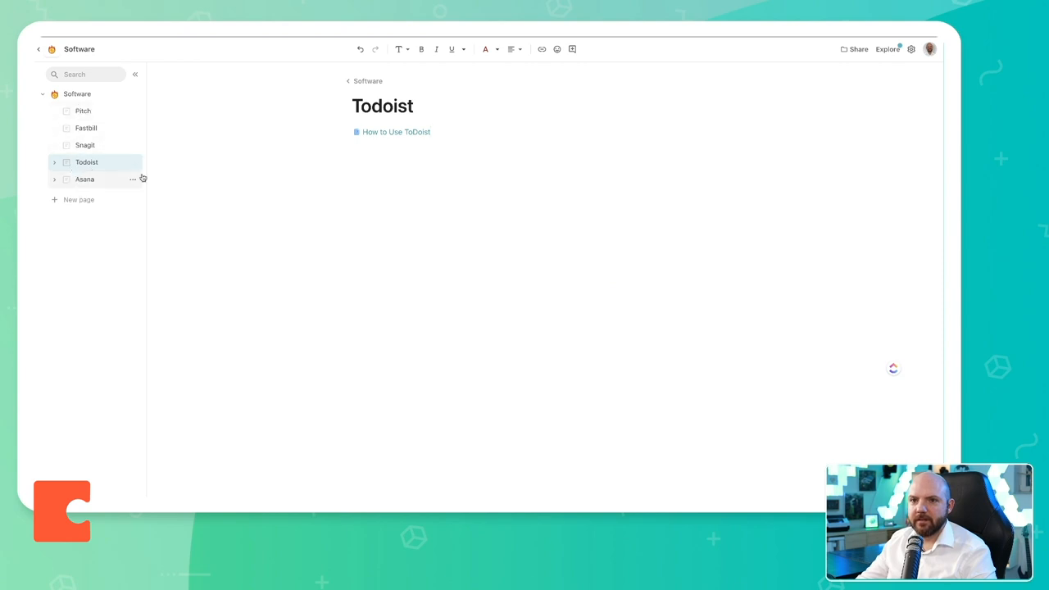
# - View the imported How to Use ToDoist subpage, then return to the full Software table
pyautogui.click(396, 132)
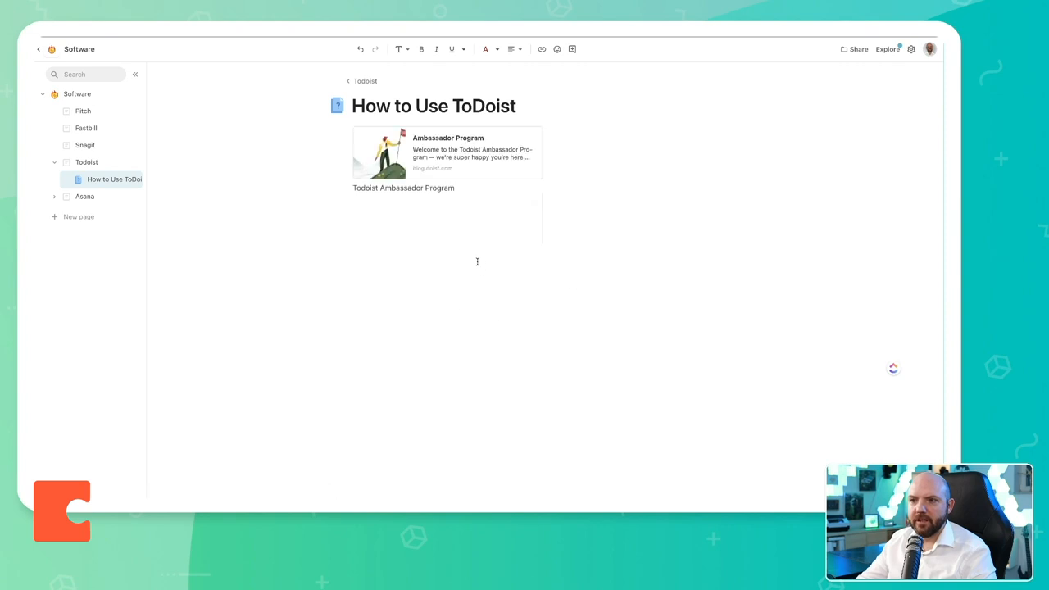
pyautogui.moveTo(478, 310)
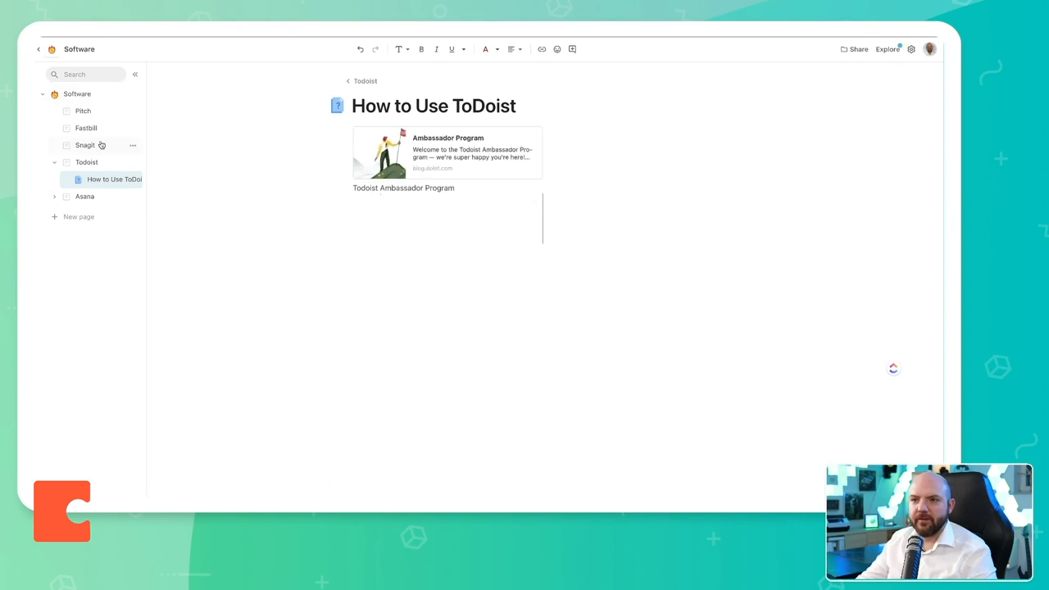
pyautogui.click(77, 93)
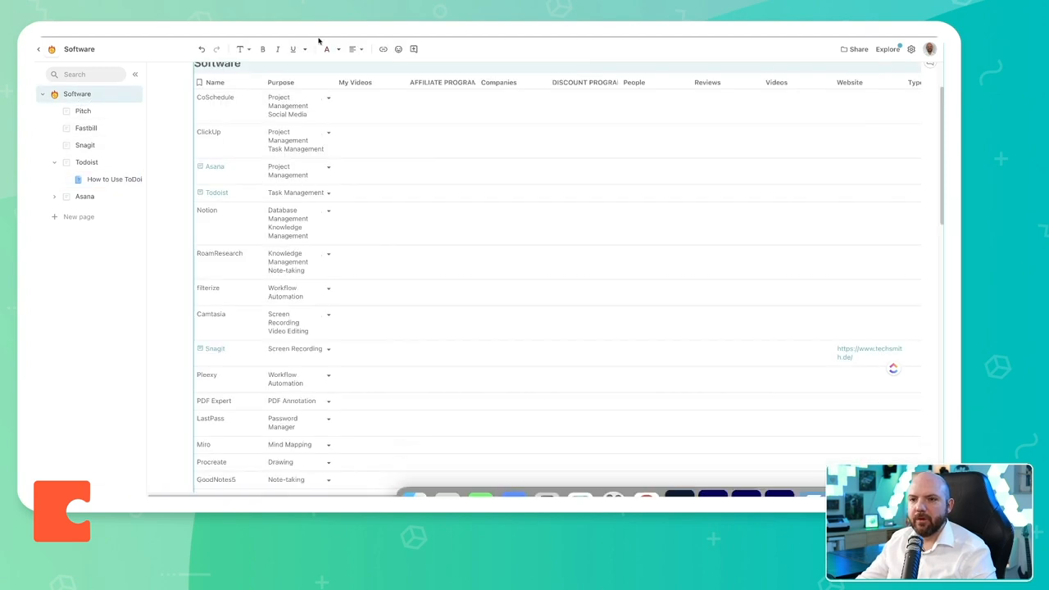
pyautogui.scroll(-3)
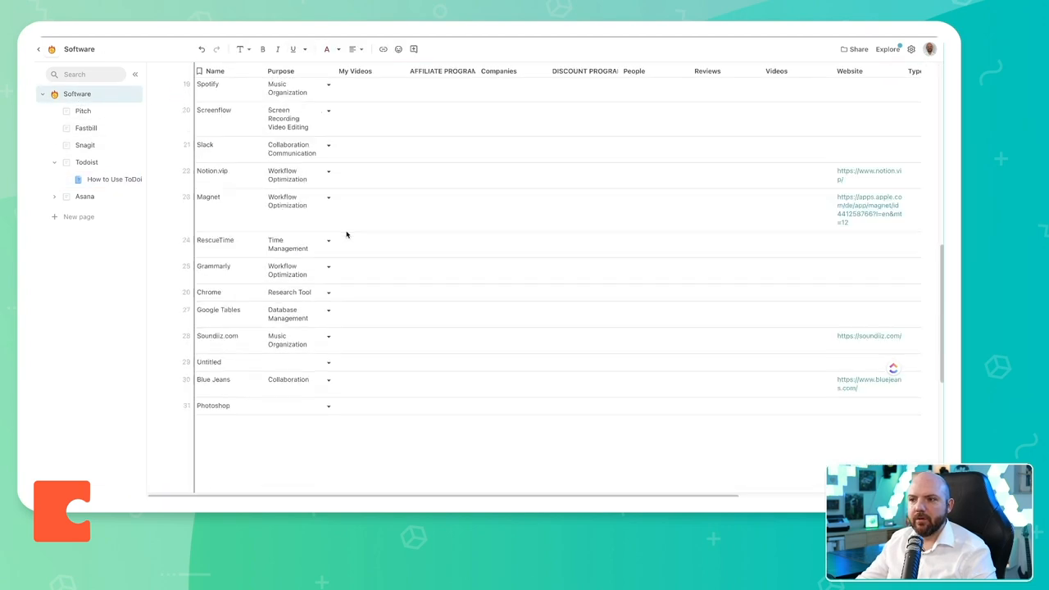
pyautogui.scroll(-3)
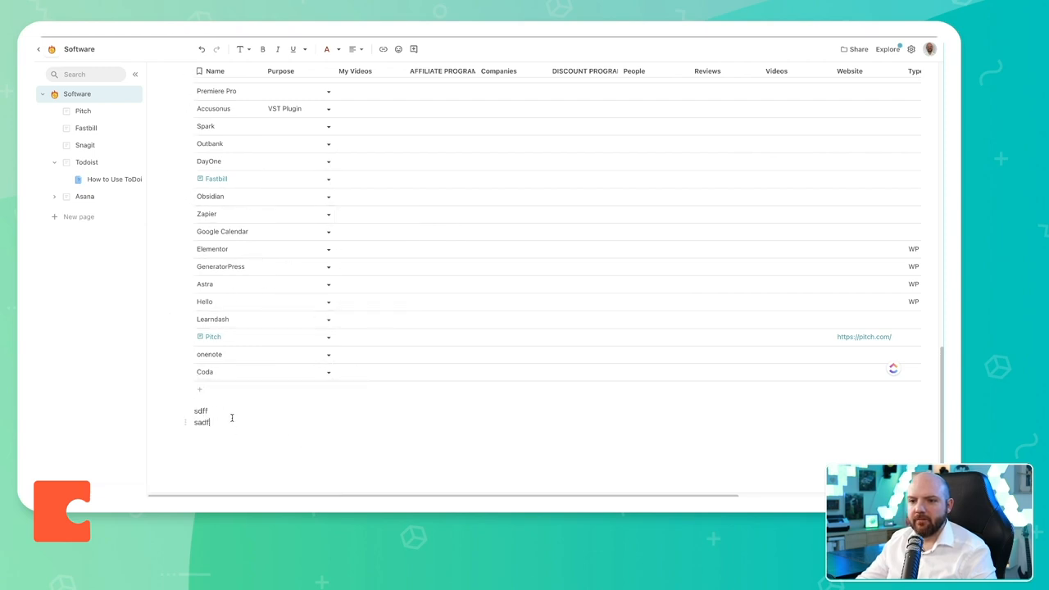
# - Select the Snagit entry and jump to the Pitch entry in the Software table
pyautogui.scroll(3)
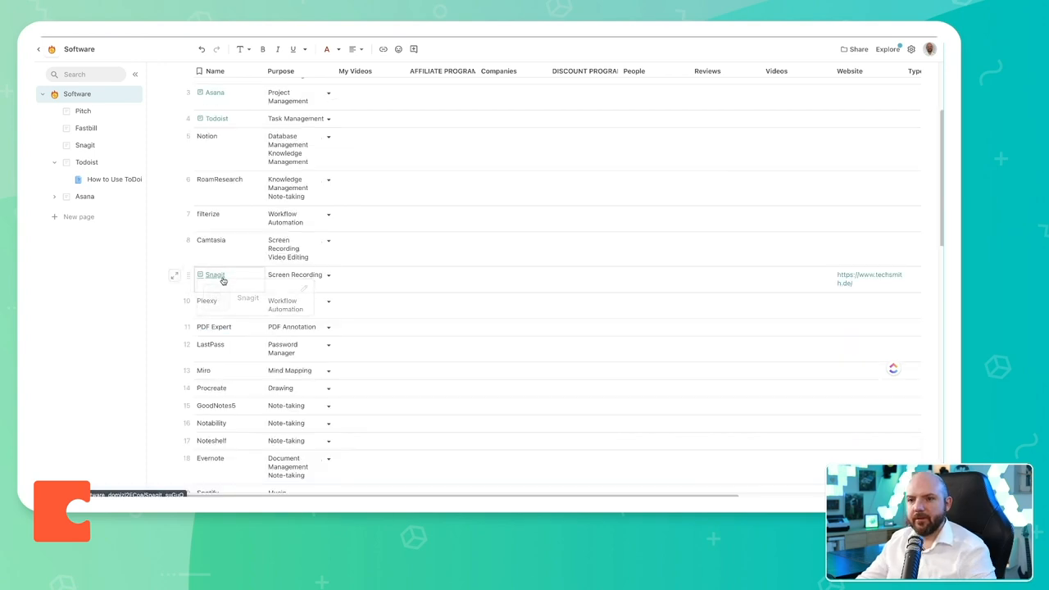
pyautogui.click(215, 274)
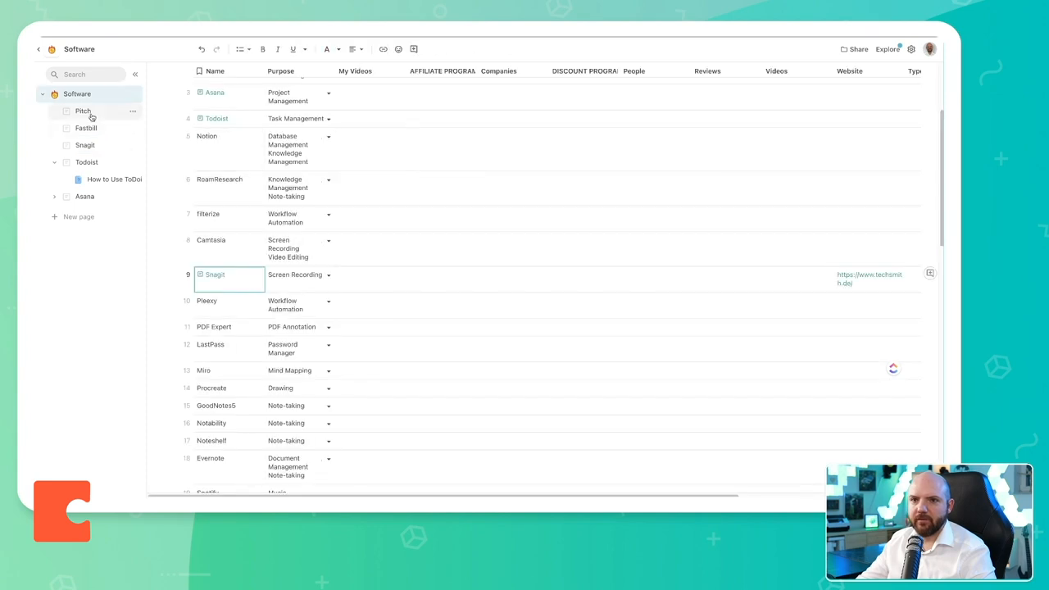
pyautogui.click(114, 179)
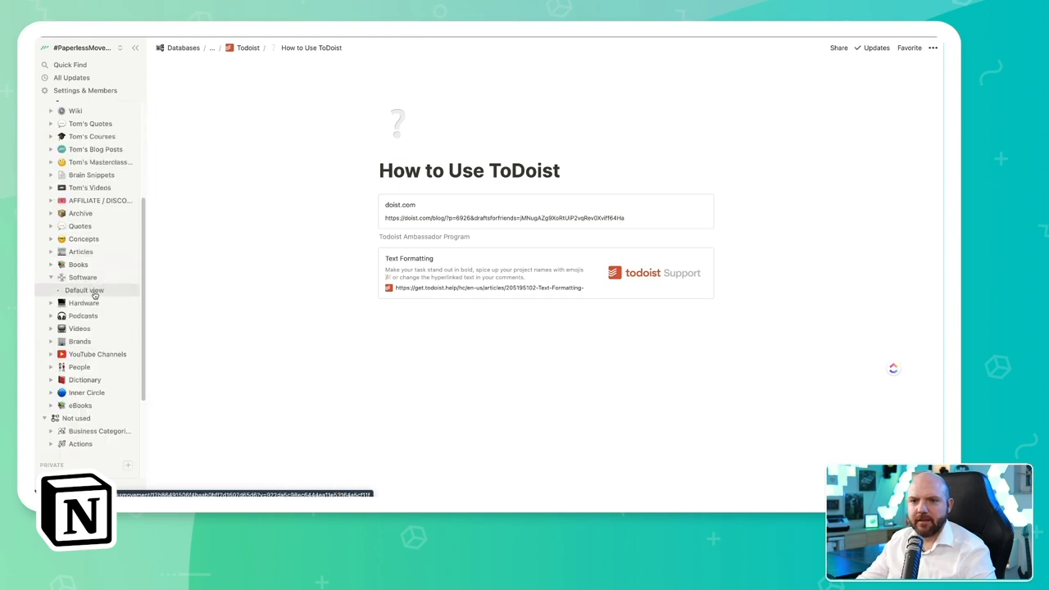
# - Open the Software database's Default view and the Todoist entry preview with its backlinked page
pyautogui.click(82, 277)
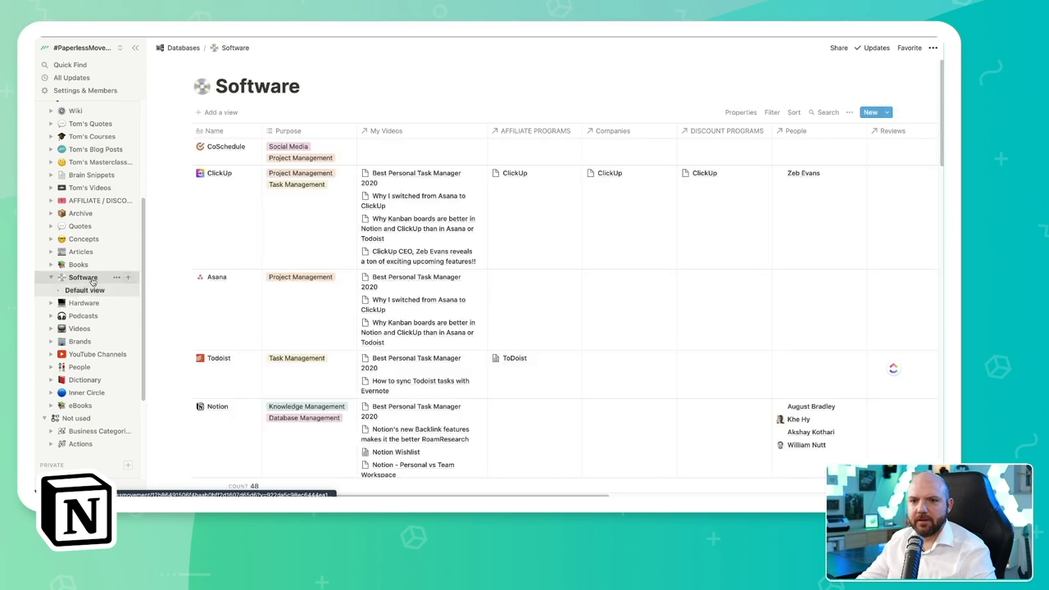
pyautogui.moveTo(432, 367)
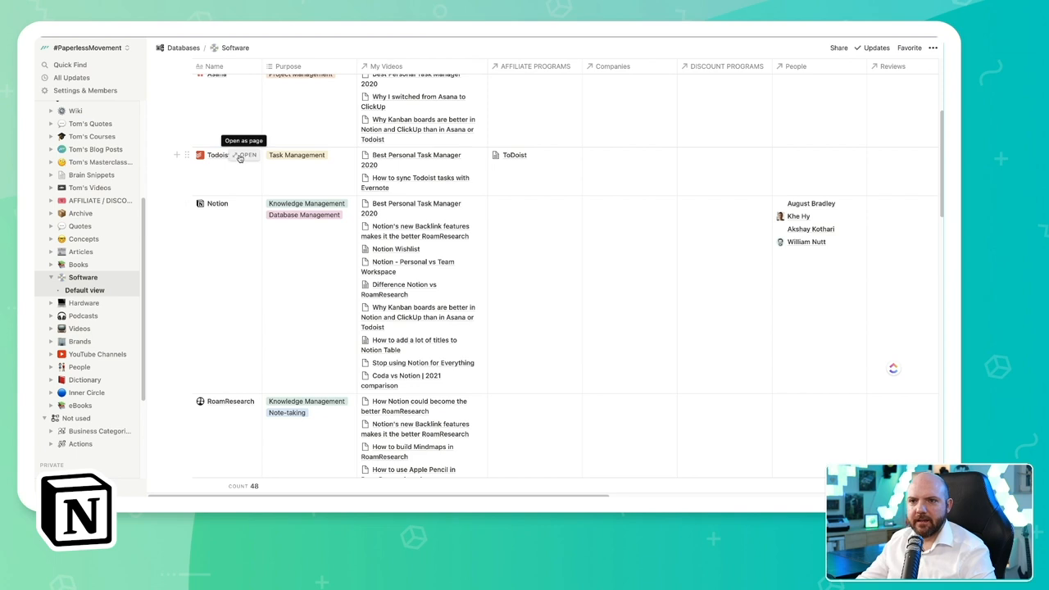
pyautogui.click(245, 155)
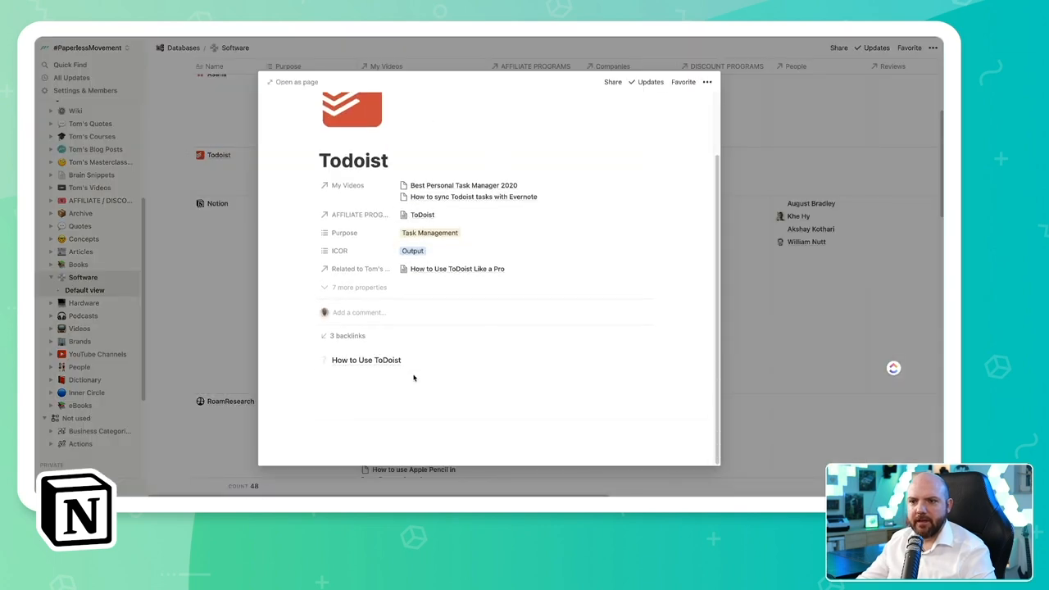
pyautogui.click(365, 375)
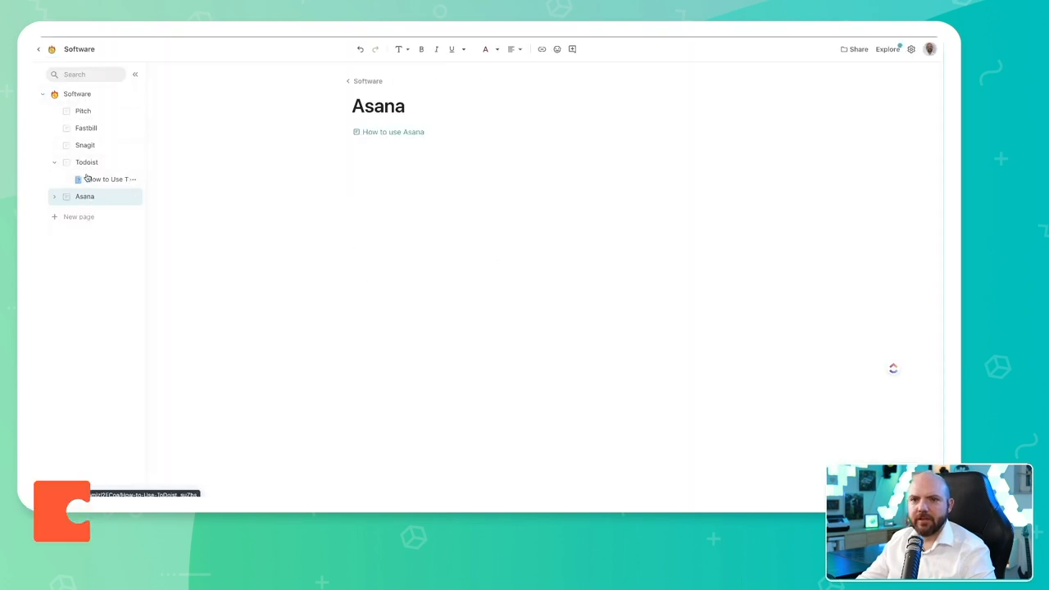
pyautogui.moveTo(82, 110)
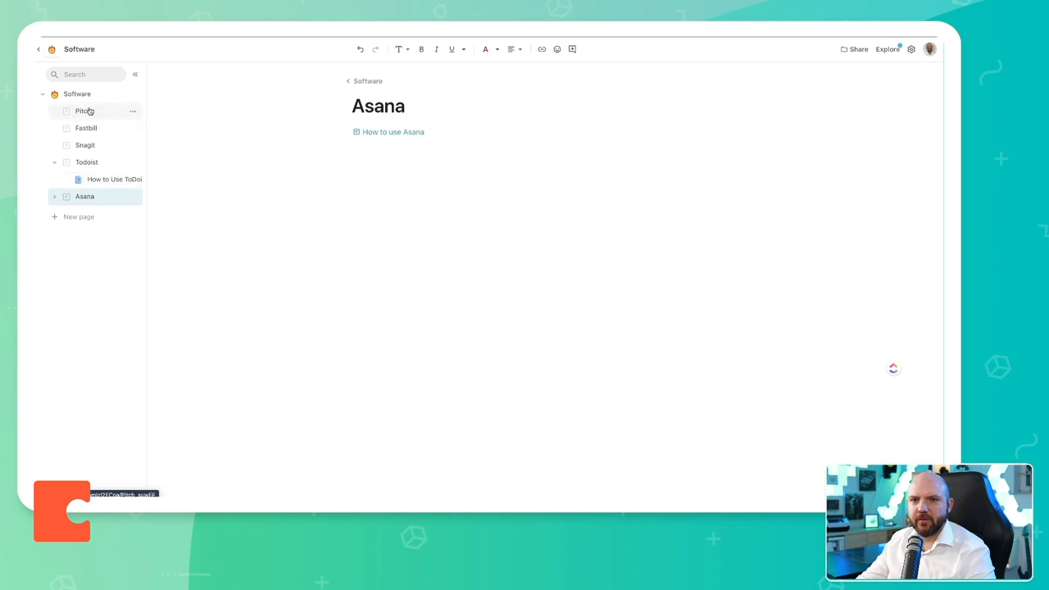
# - Visit the Pitch entry, select the onenote row and expand the Software doc's pages in the sidebar
pyautogui.click(86, 127)
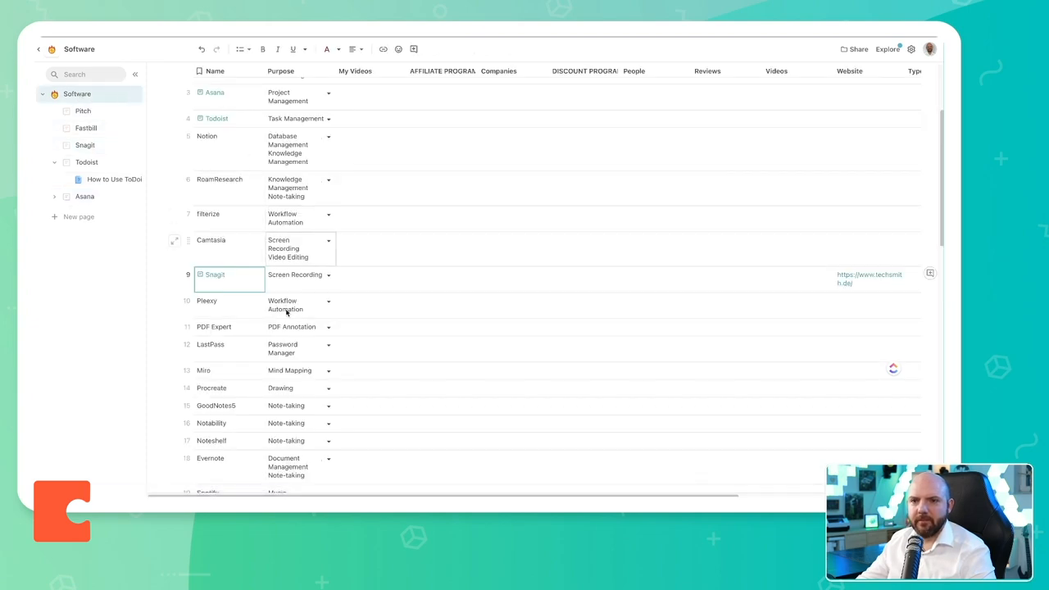
pyautogui.scroll(-3)
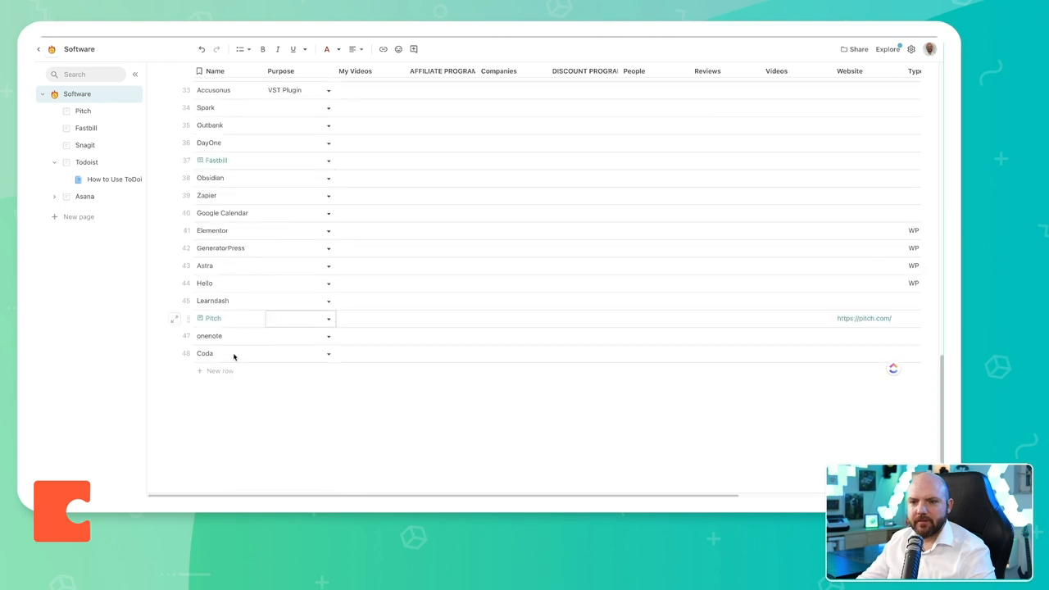
pyautogui.click(230, 354)
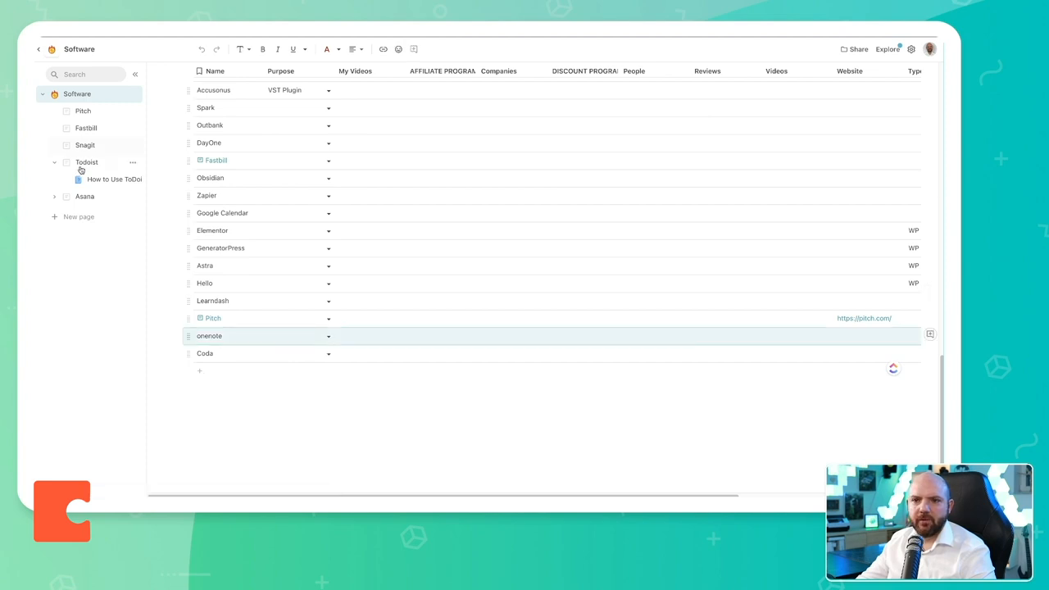
pyautogui.click(43, 94)
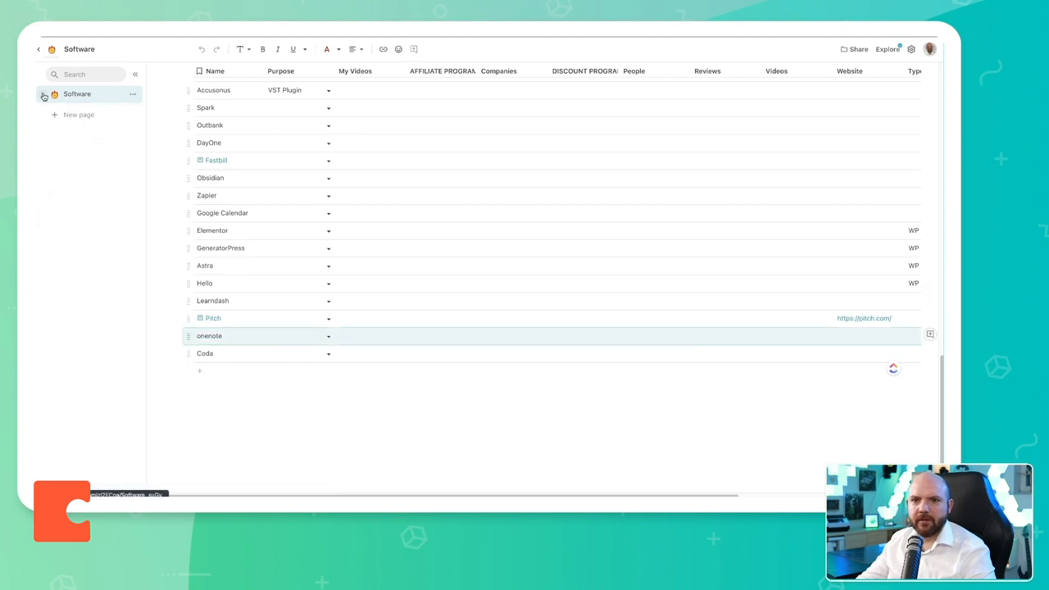
pyautogui.click(43, 93)
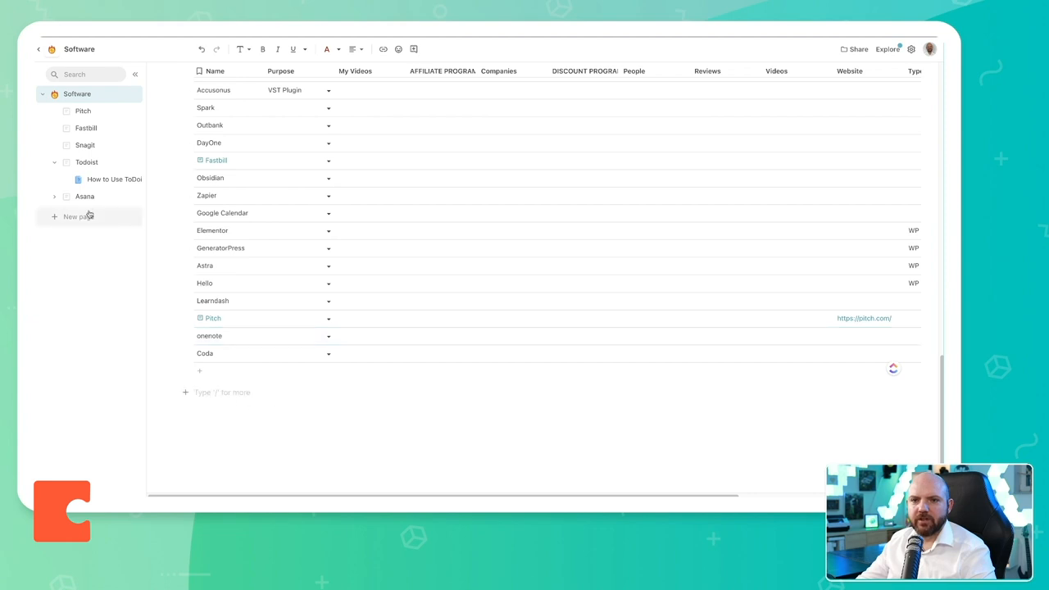
# - Add a new page to the Software doc, then delete it again from its ⋯ menu
pyautogui.click(79, 215)
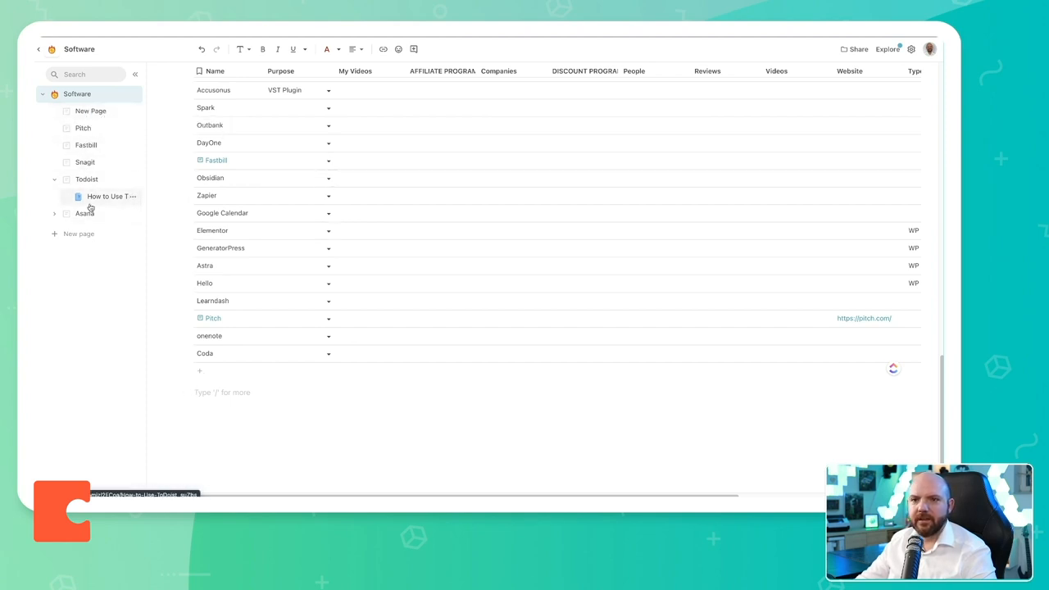
pyautogui.scroll(3)
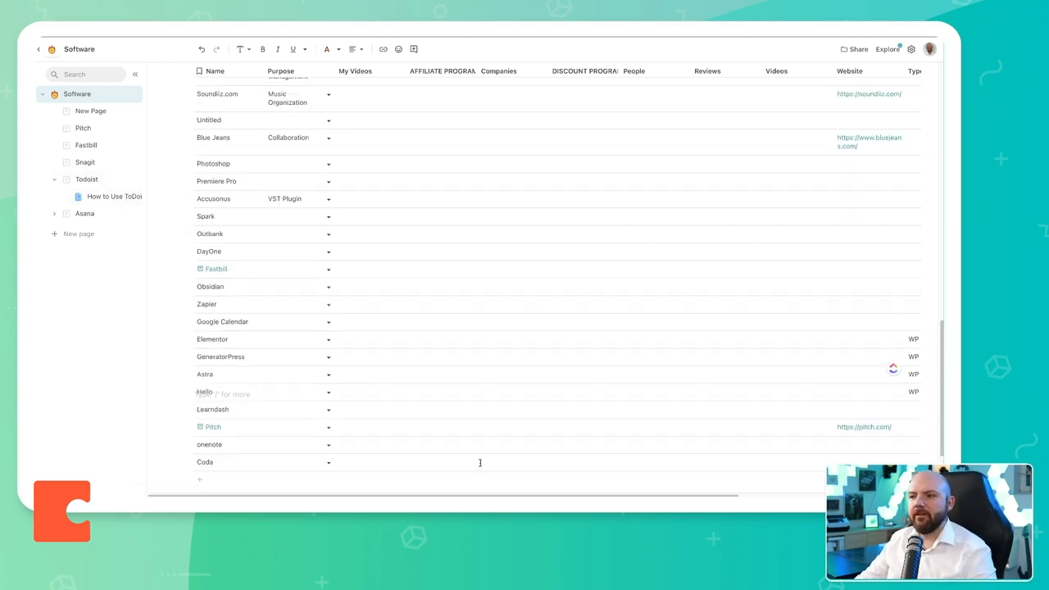
pyautogui.scroll(-3)
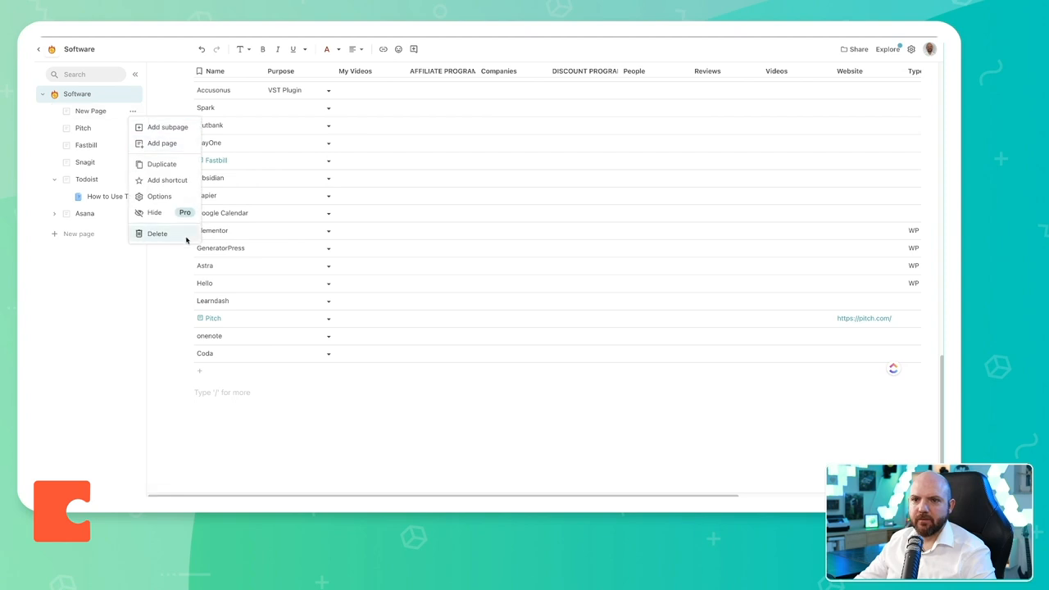
pyautogui.click(157, 234)
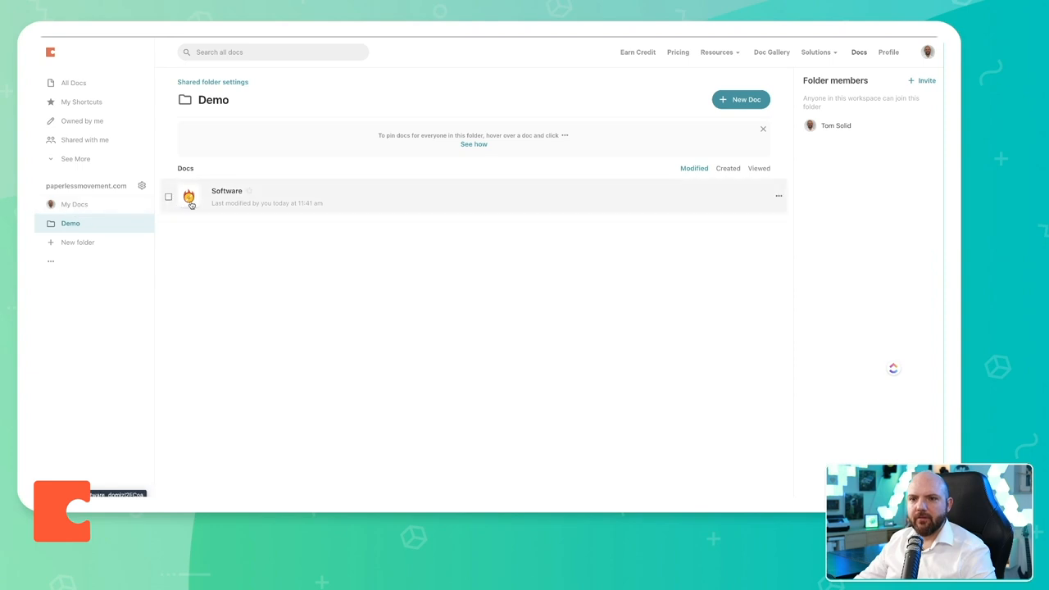
# - In the Software doc, rename the new page Space and give it a space shuttle icon
pyautogui.click(228, 191)
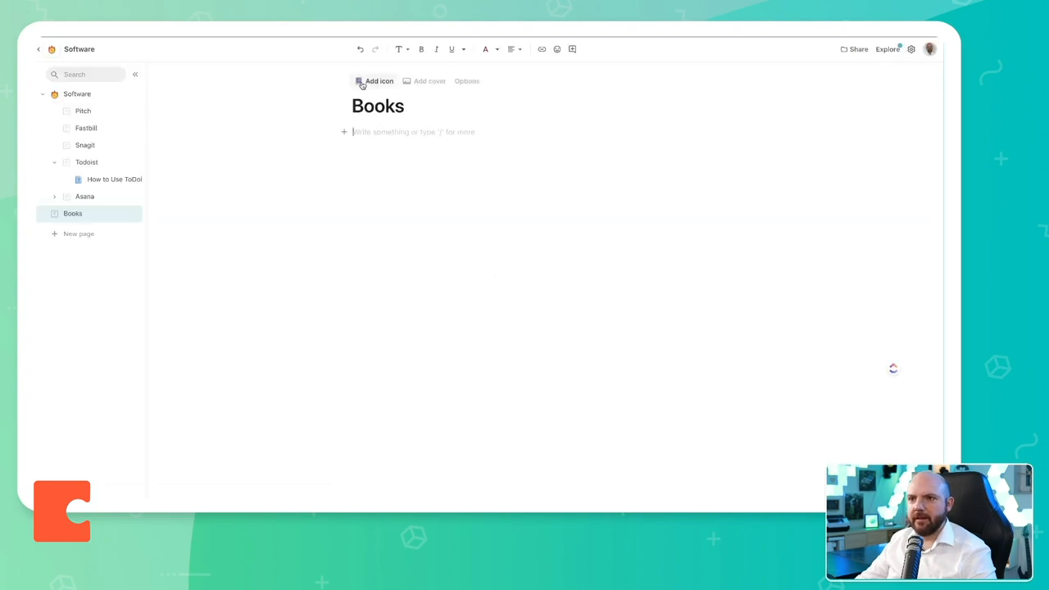
pyautogui.click(373, 81)
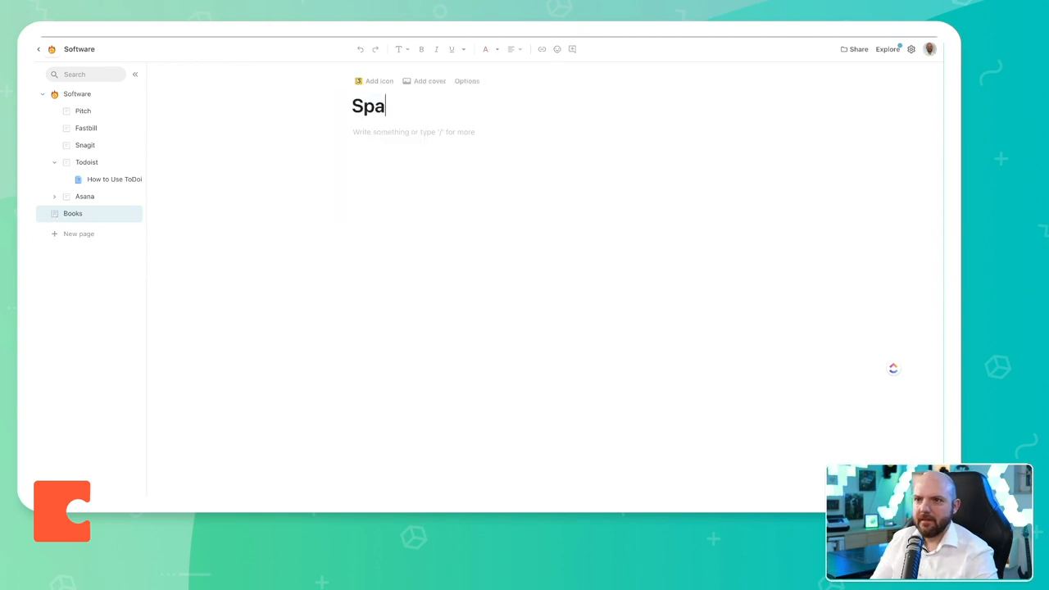
pyautogui.write('ce')
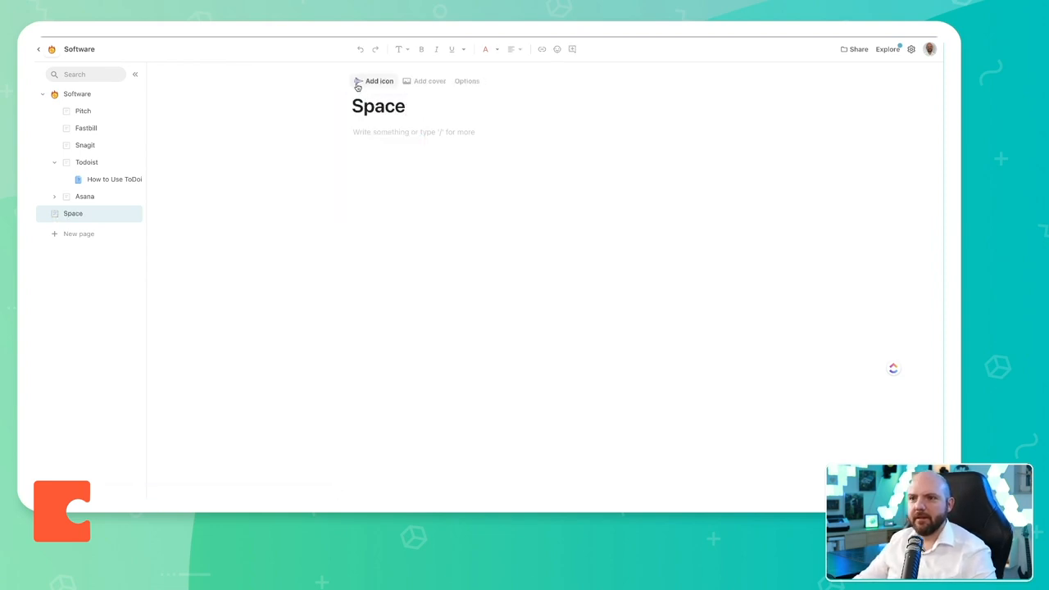
pyautogui.click(374, 80)
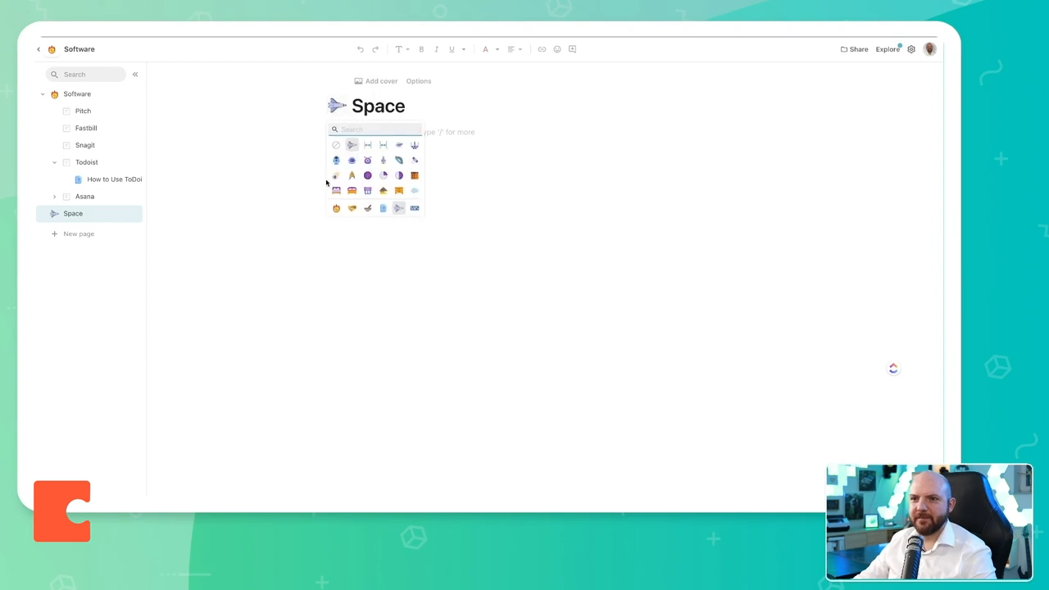
pyautogui.moveTo(392, 201)
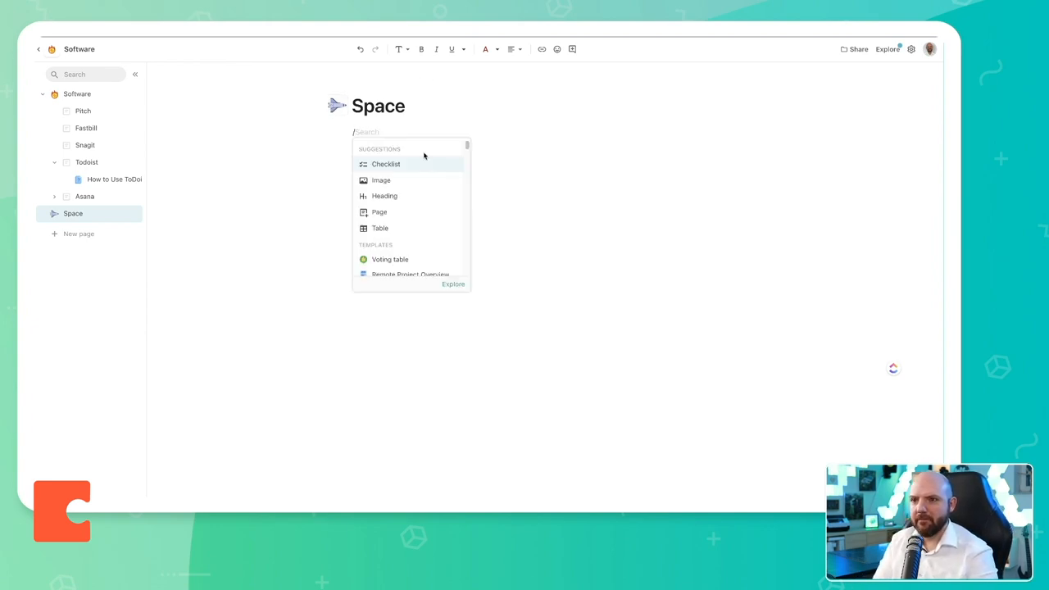
# - Insert the Simple meeting notes template on the Space page and tick two action items done
pyautogui.scroll(-3)
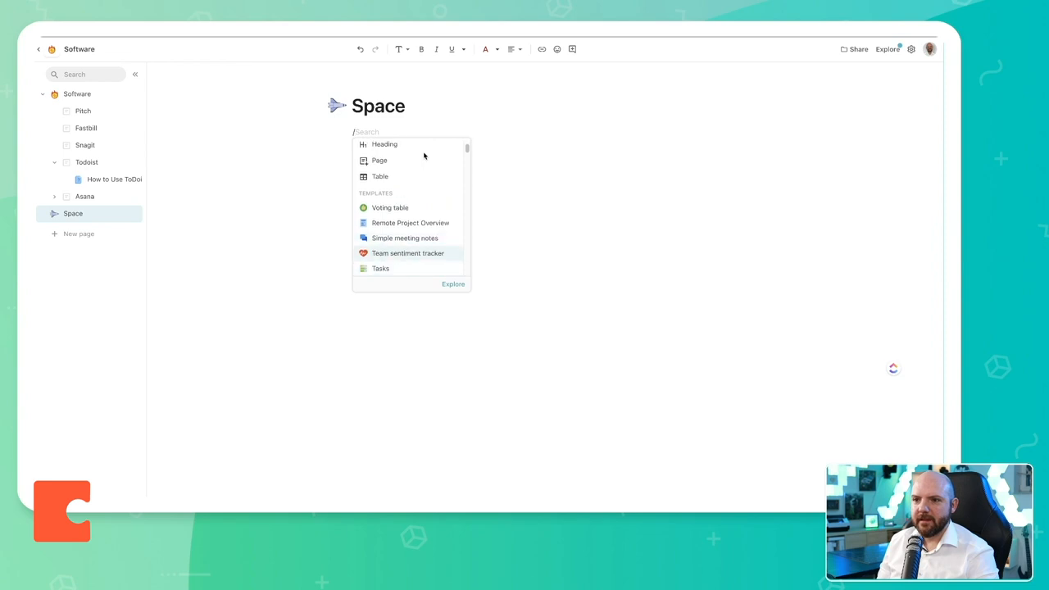
pyautogui.scroll(-3)
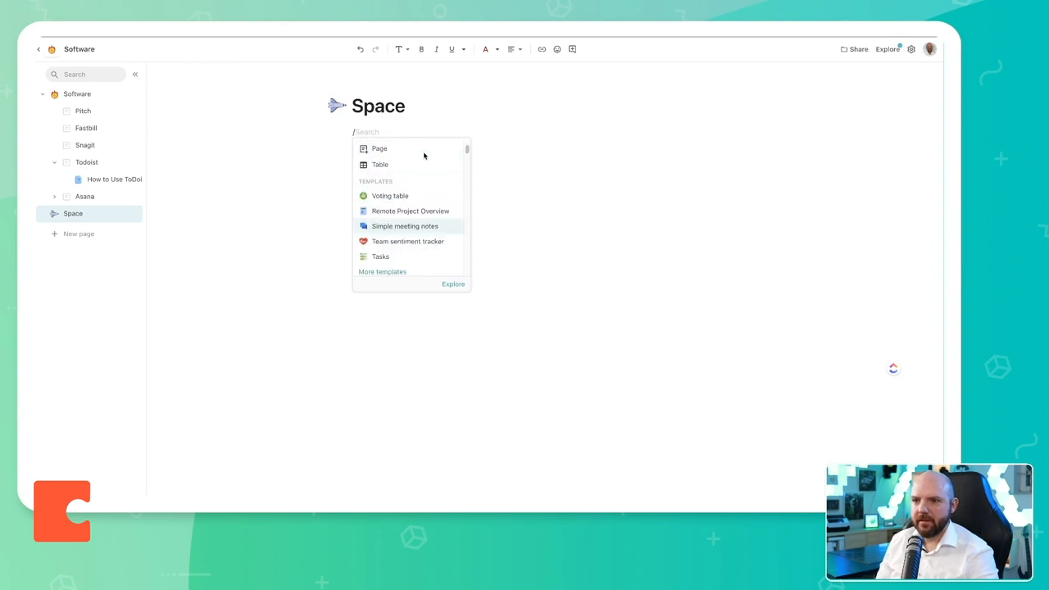
pyautogui.click(405, 226)
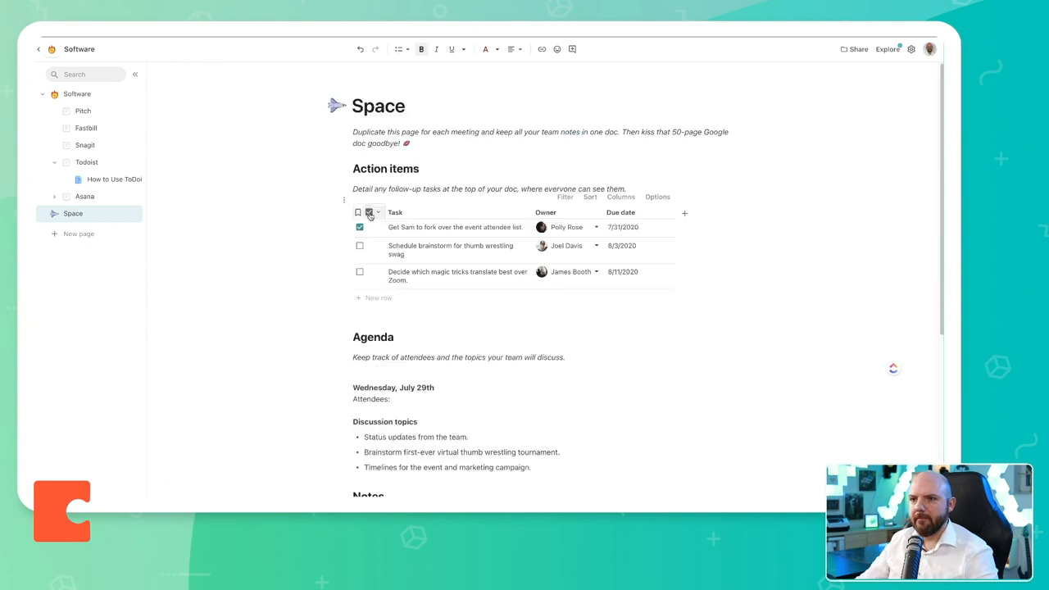
pyautogui.scroll(-3)
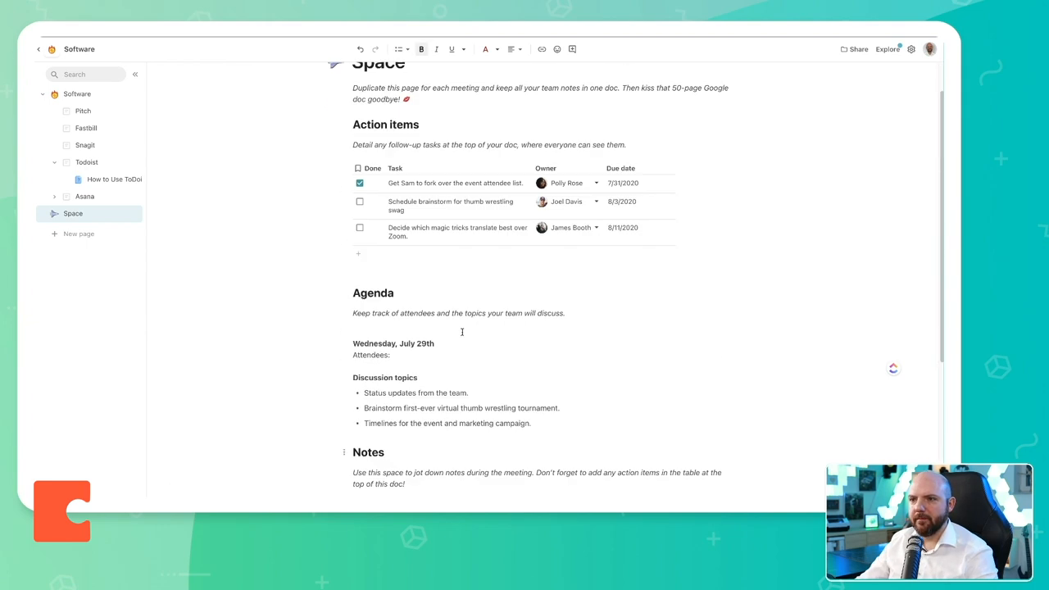
pyautogui.scroll(3)
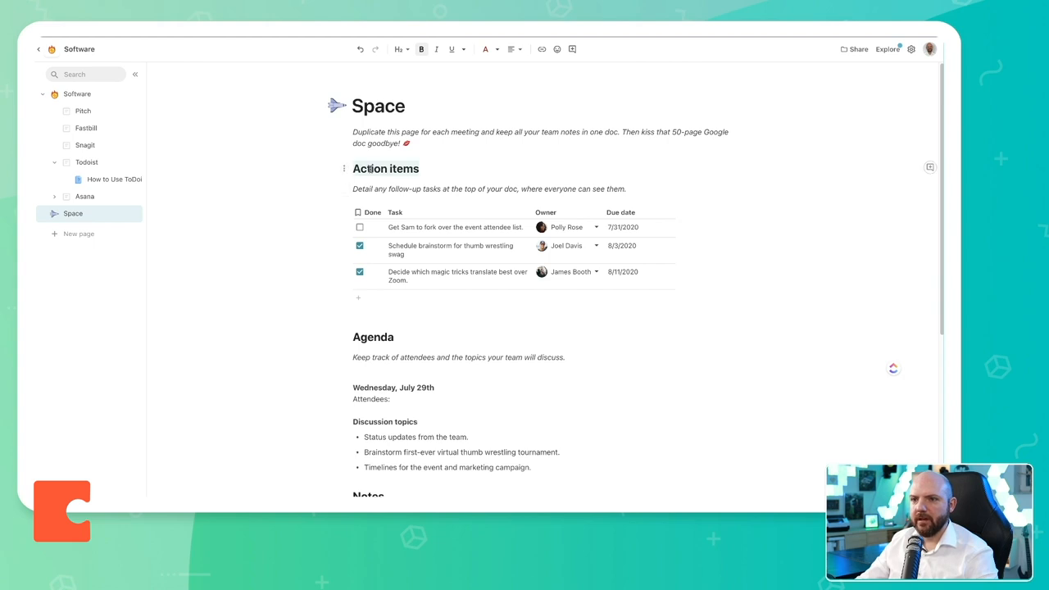
# - Move the Action items section below the Agenda and review the rearranged meeting notes
pyautogui.moveTo(385, 168); pyautogui.dragTo(410, 344)
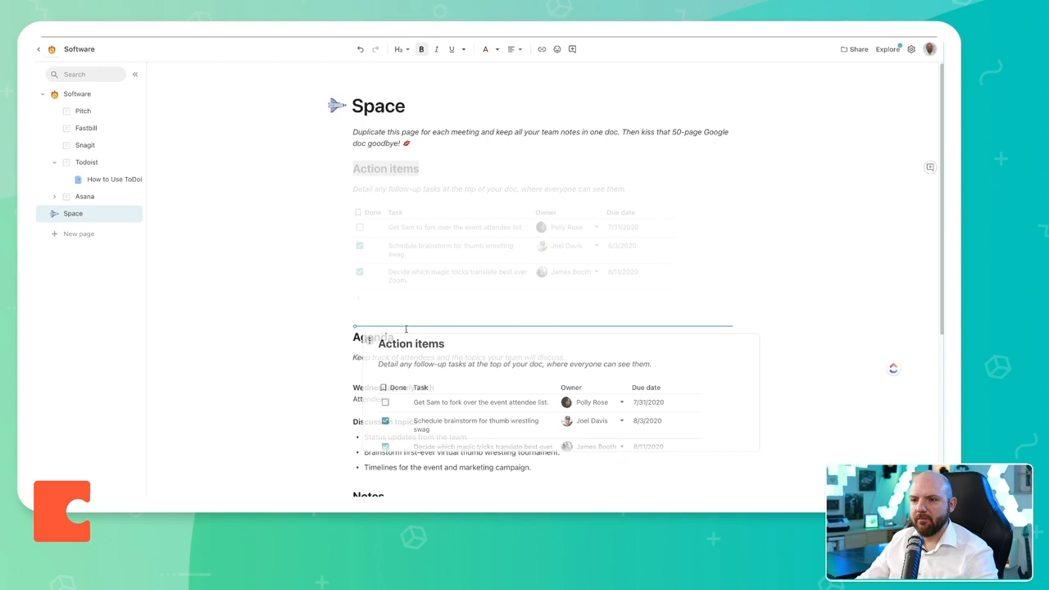
pyautogui.scroll(-3)
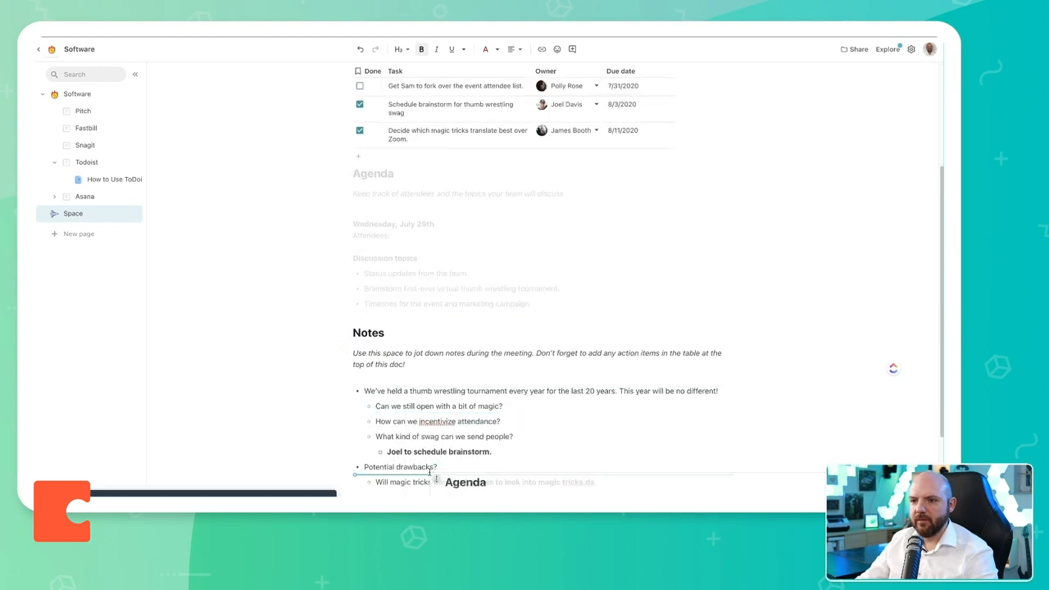
pyautogui.scroll(3)
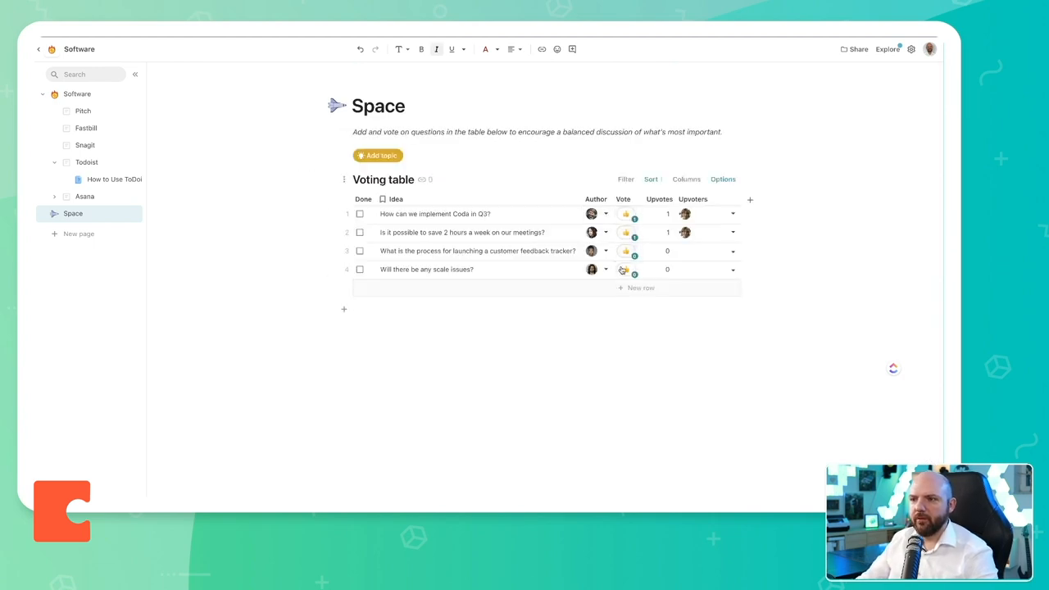
# - Upvote the Coda-in-Q3 idea and the customer feedback tracker idea with the Vote buttons
pyautogui.click(625, 214)
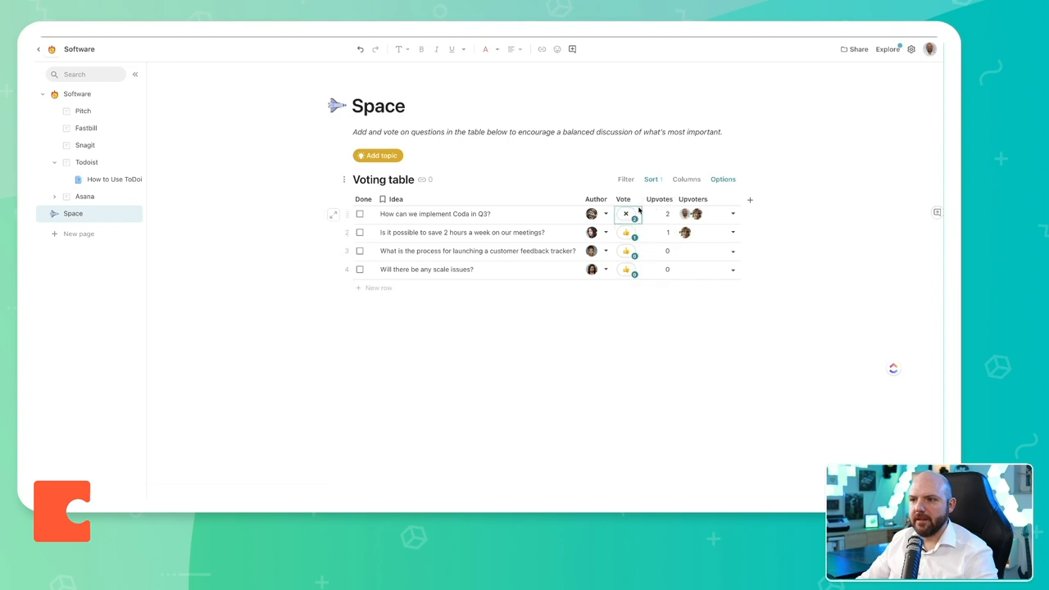
pyautogui.click(627, 251)
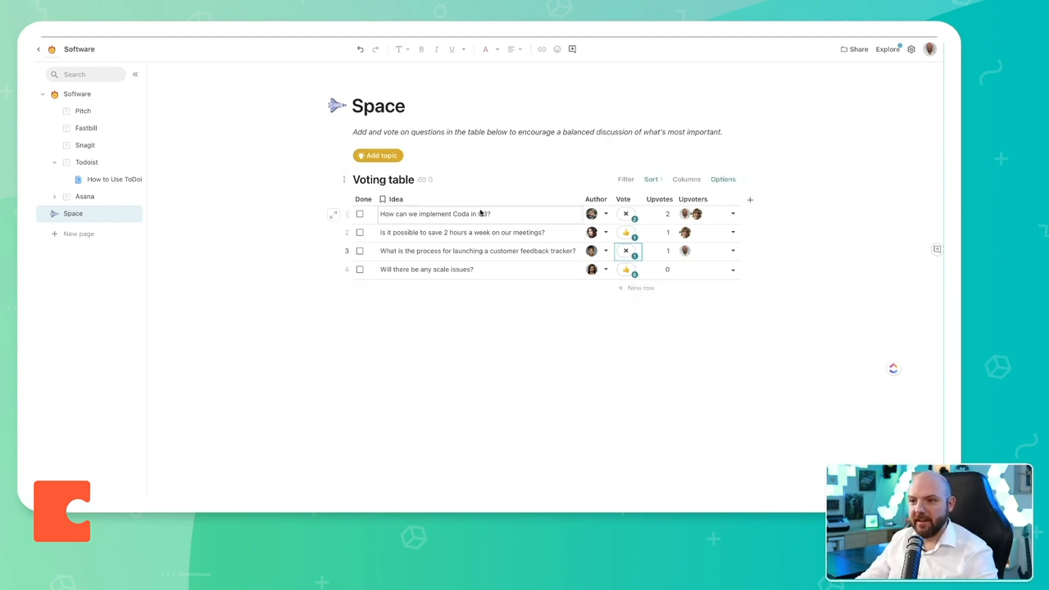
pyautogui.click(628, 269)
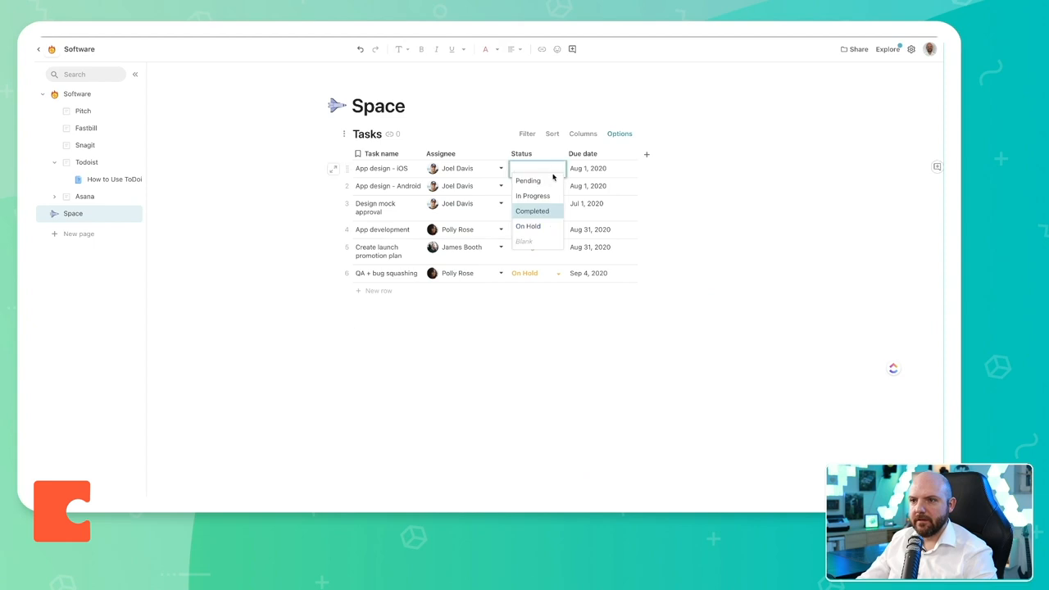
# - Set the App design - iOS task's Status to On Hold
pyautogui.click(528, 226)
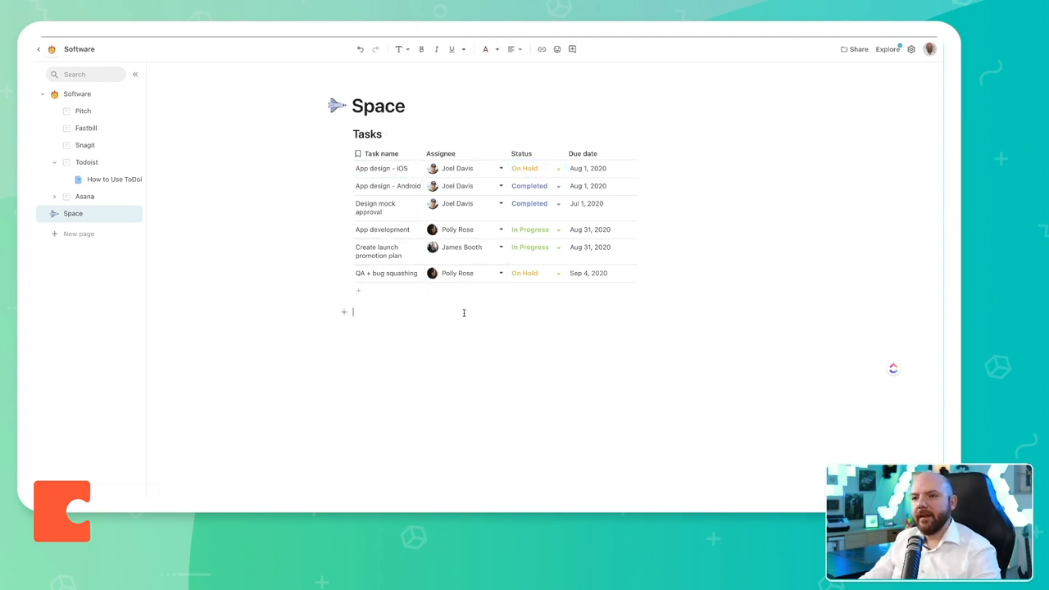
pyautogui.moveTo(436, 332)
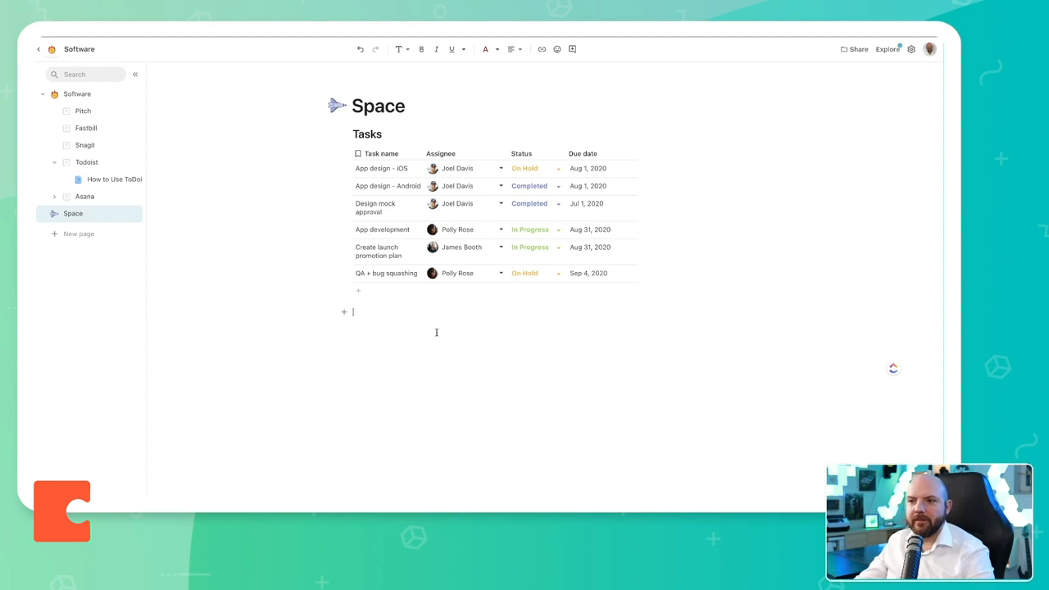
pyautogui.moveTo(426, 344)
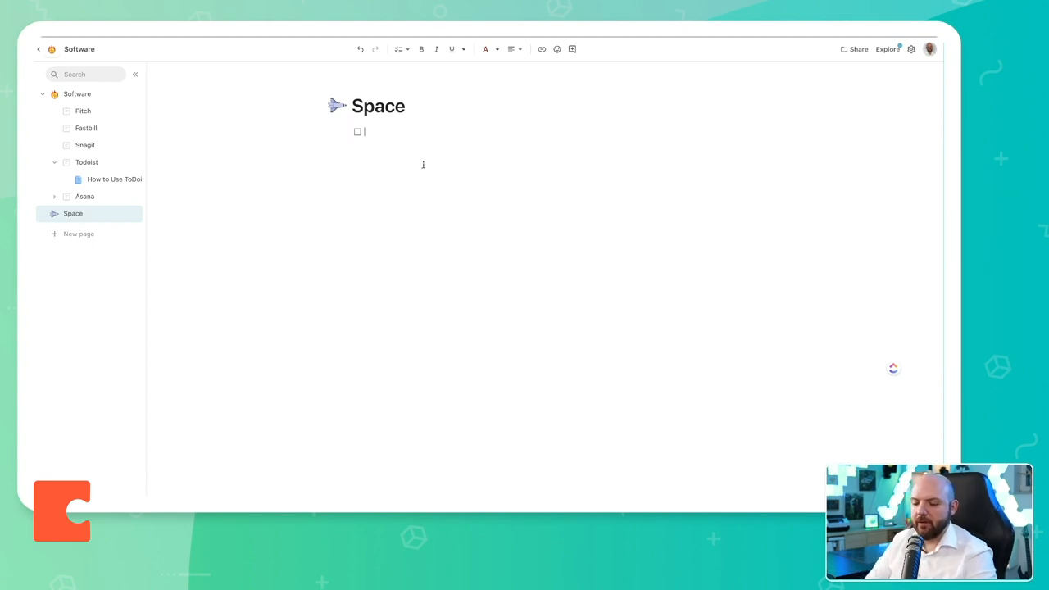
pyautogui.write('O')
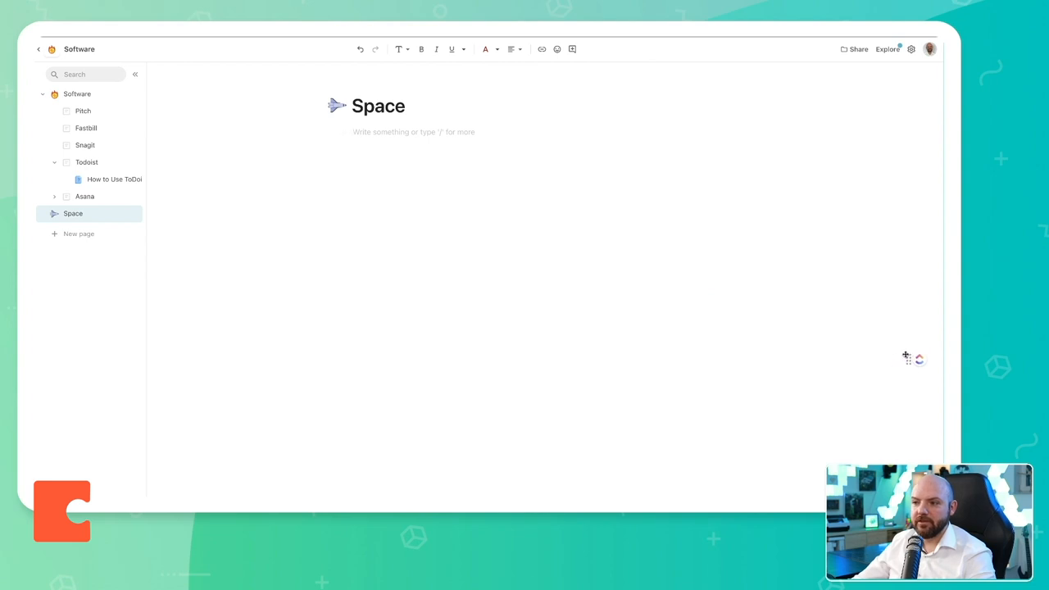
pyautogui.moveTo(541, 49)
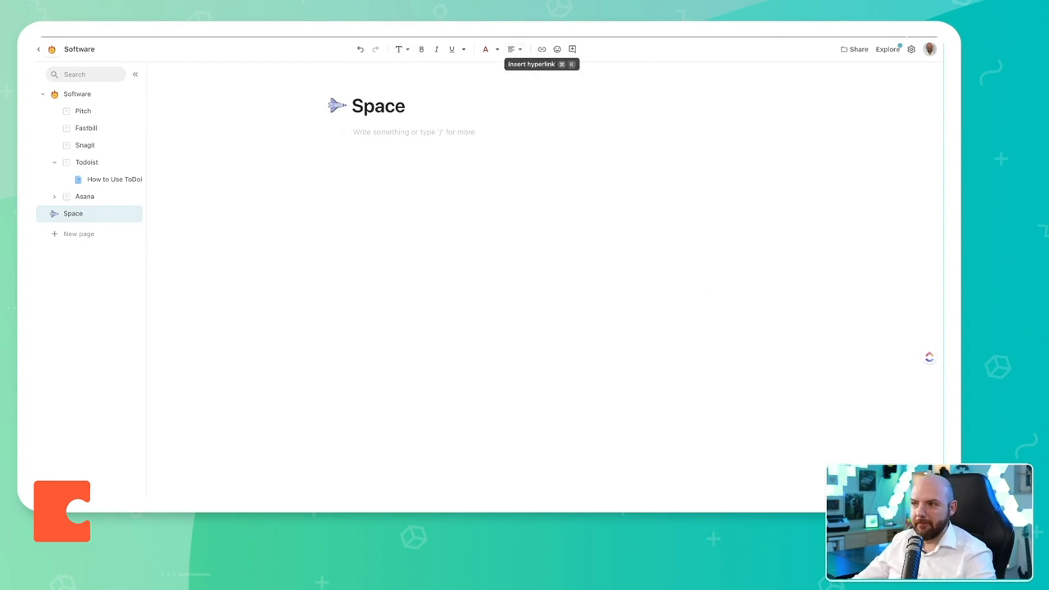
# - Browse Packs & Import to the bottom and launch Zapier's Coda integrations page
pyautogui.click(887, 49)
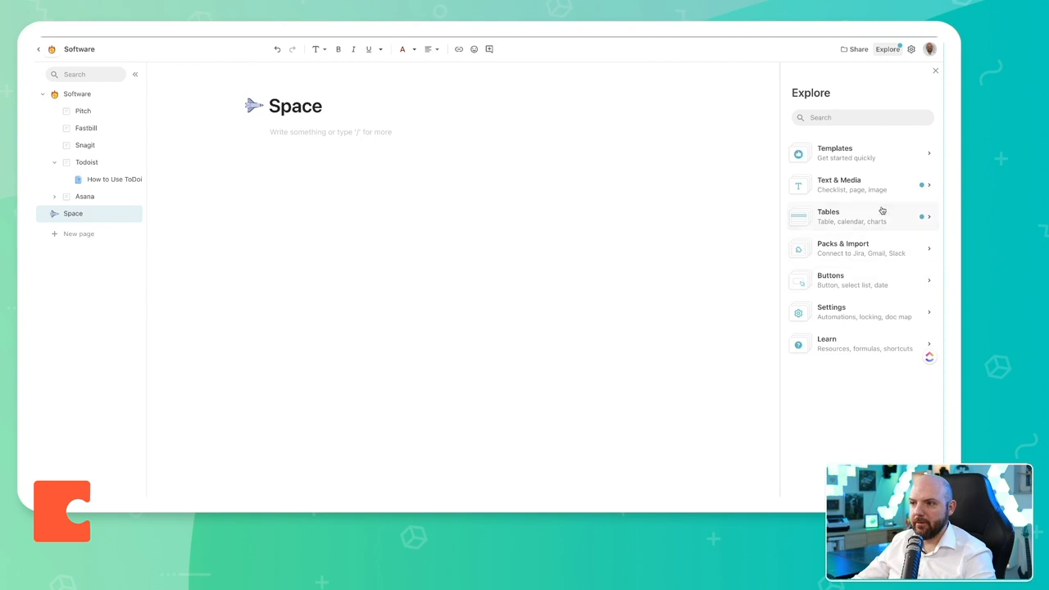
pyautogui.click(842, 248)
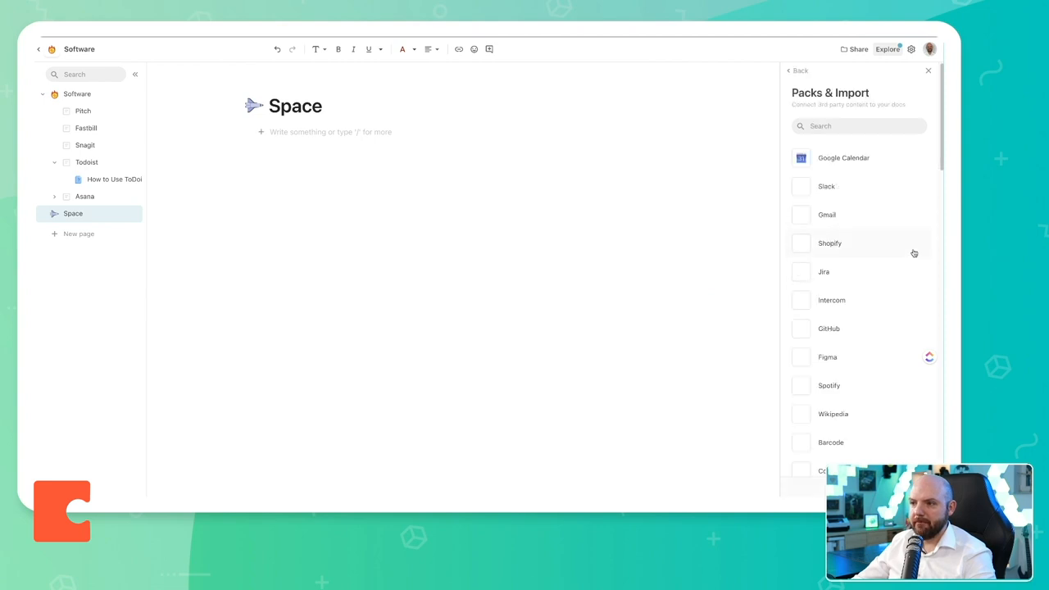
pyautogui.scroll(-3)
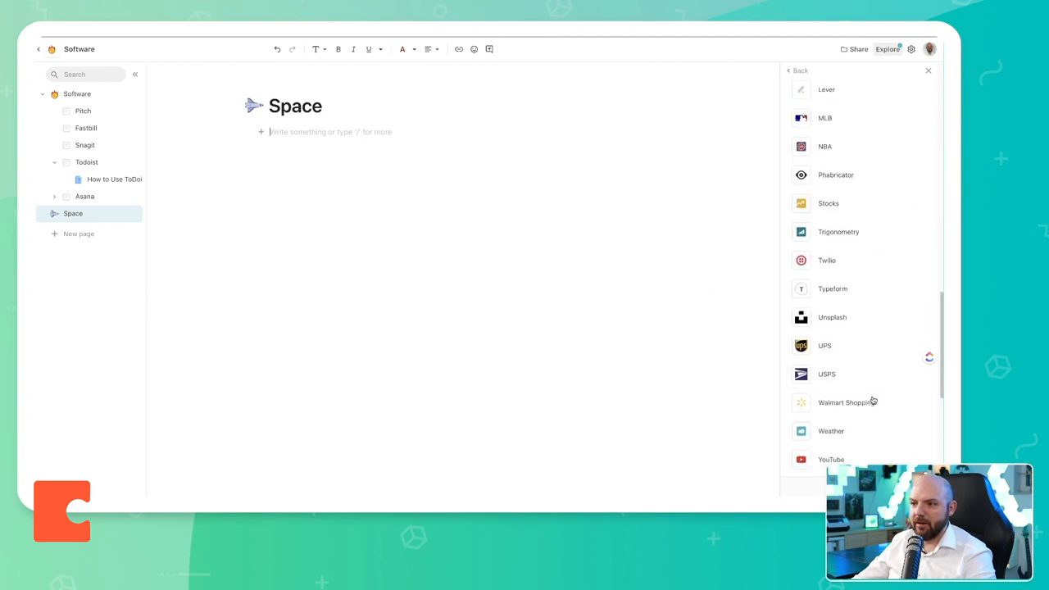
pyautogui.scroll(-3)
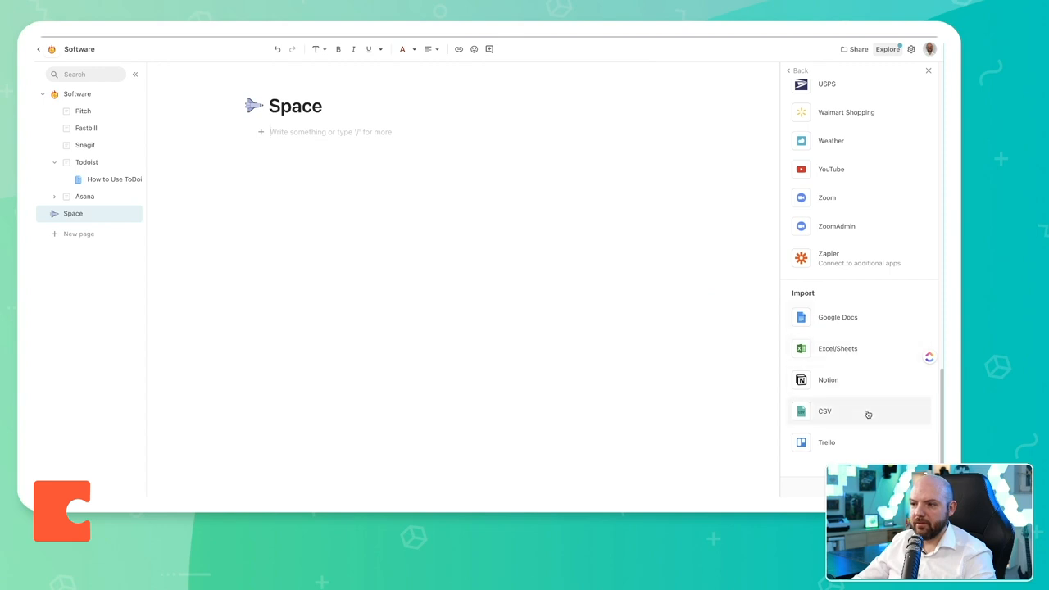
pyautogui.click(828, 258)
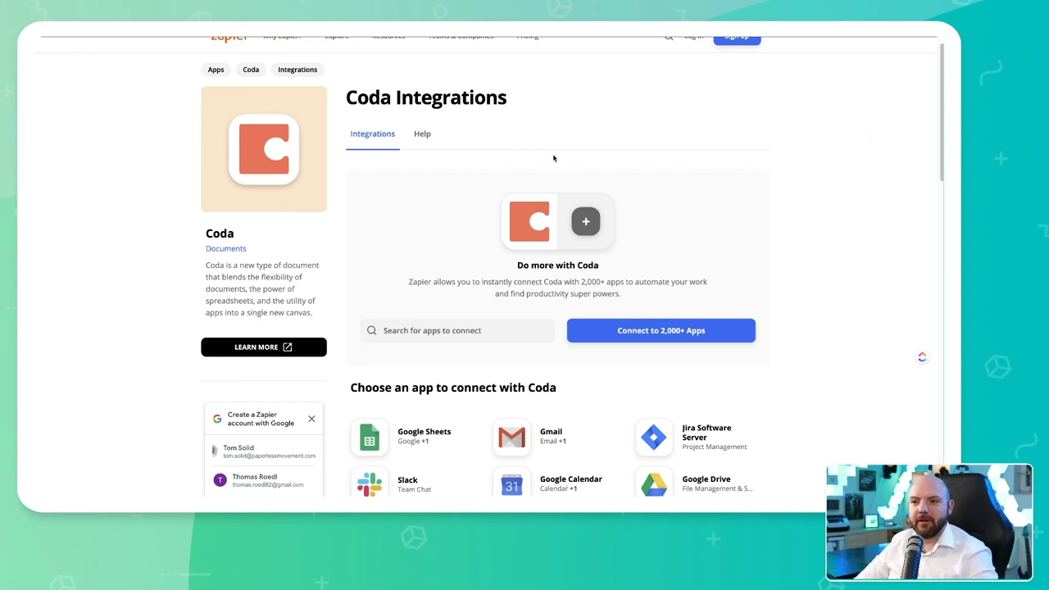
pyautogui.moveTo(710, 305)
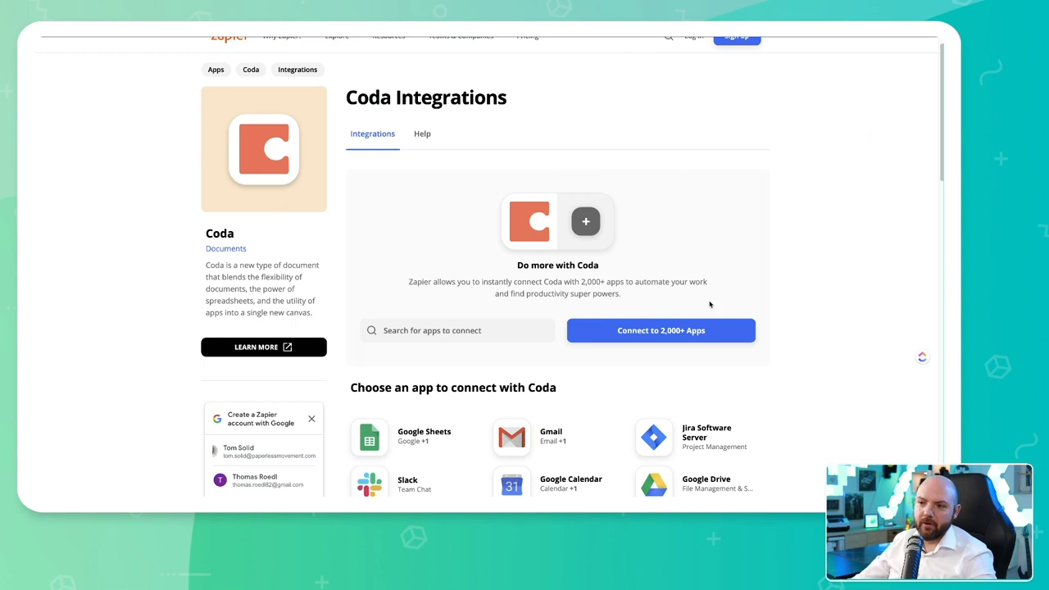
# - Search Zapier's app pairing box for Todoist to connect it with Coda
pyautogui.scroll(3)
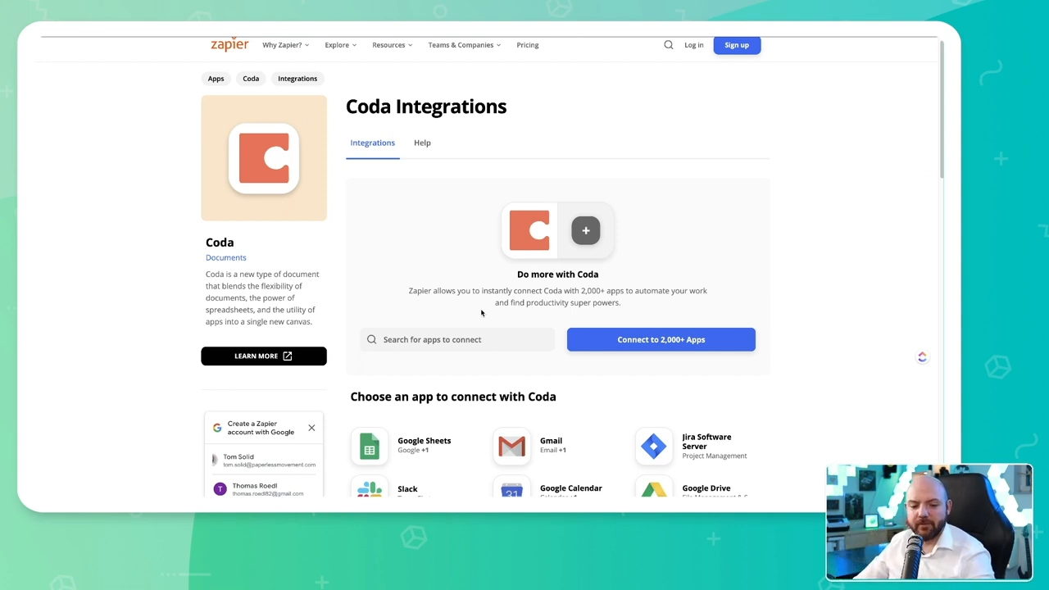
pyautogui.moveTo(487, 262)
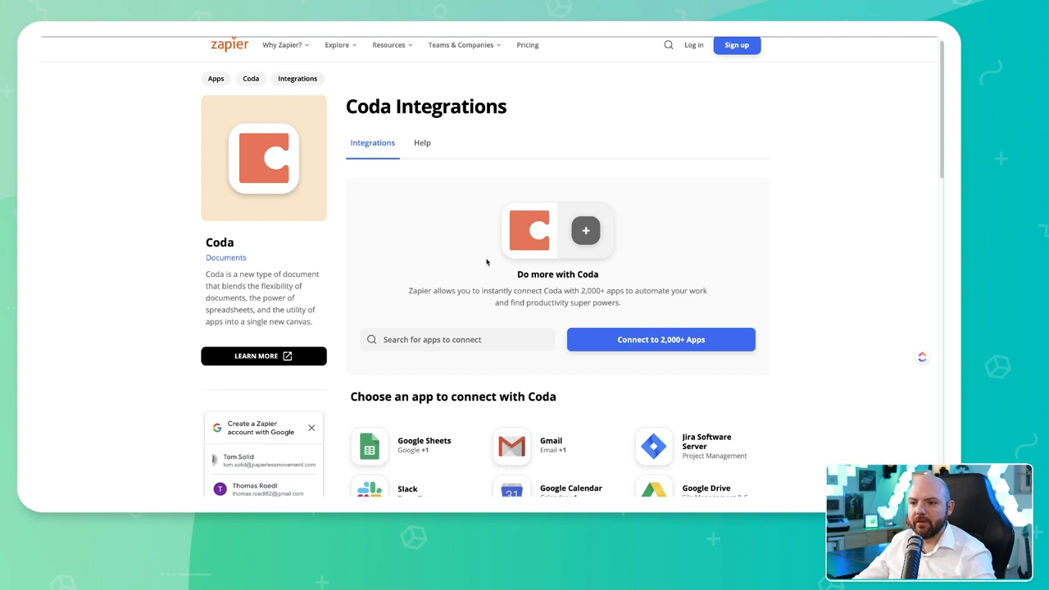
pyautogui.scroll(-3)
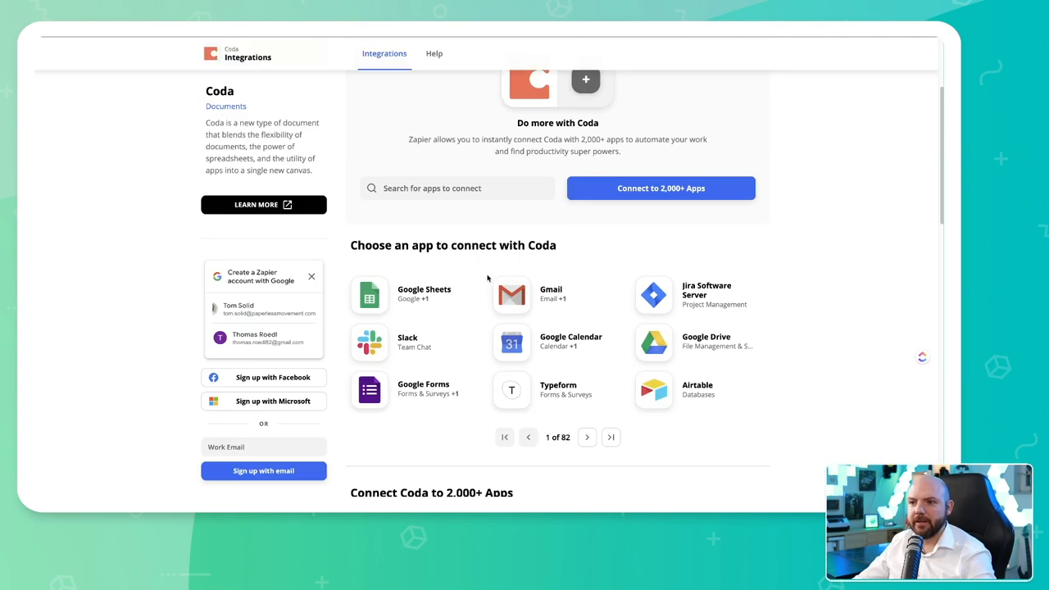
pyautogui.scroll(3)
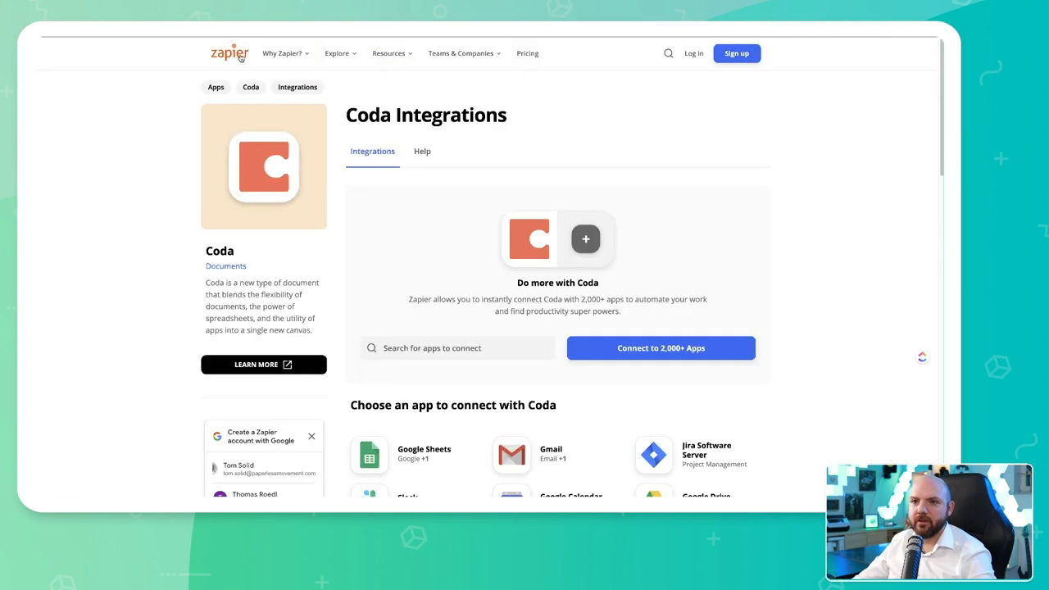
pyautogui.moveTo(483, 273)
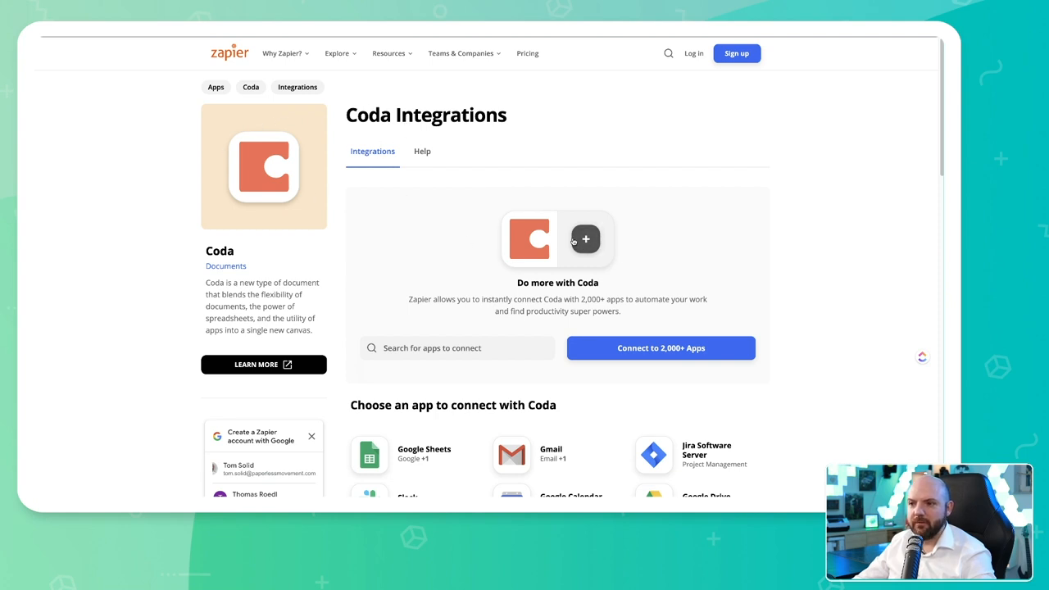
pyautogui.click(456, 347)
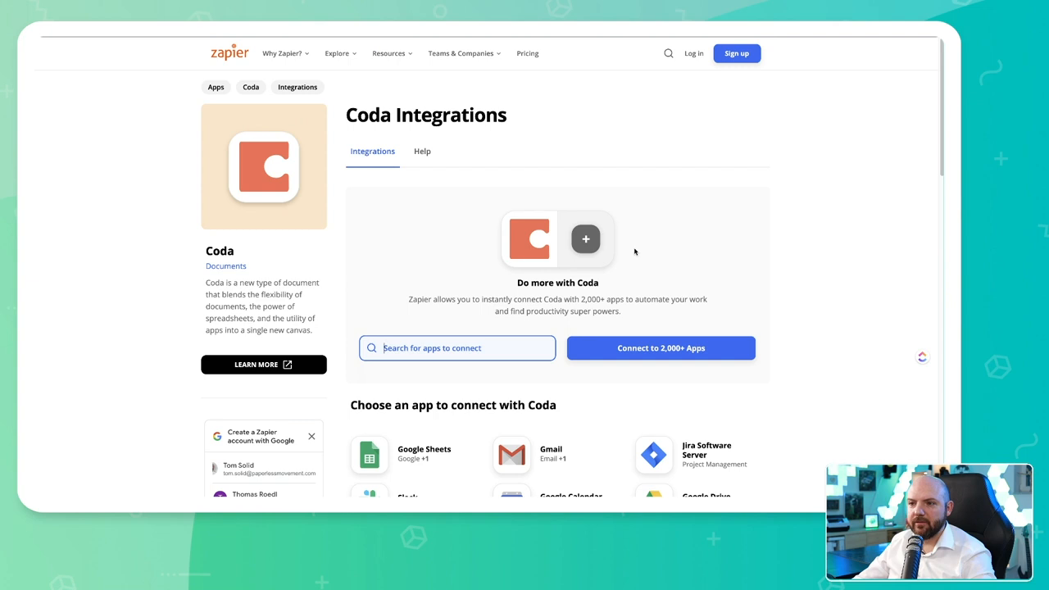
pyautogui.write('t')
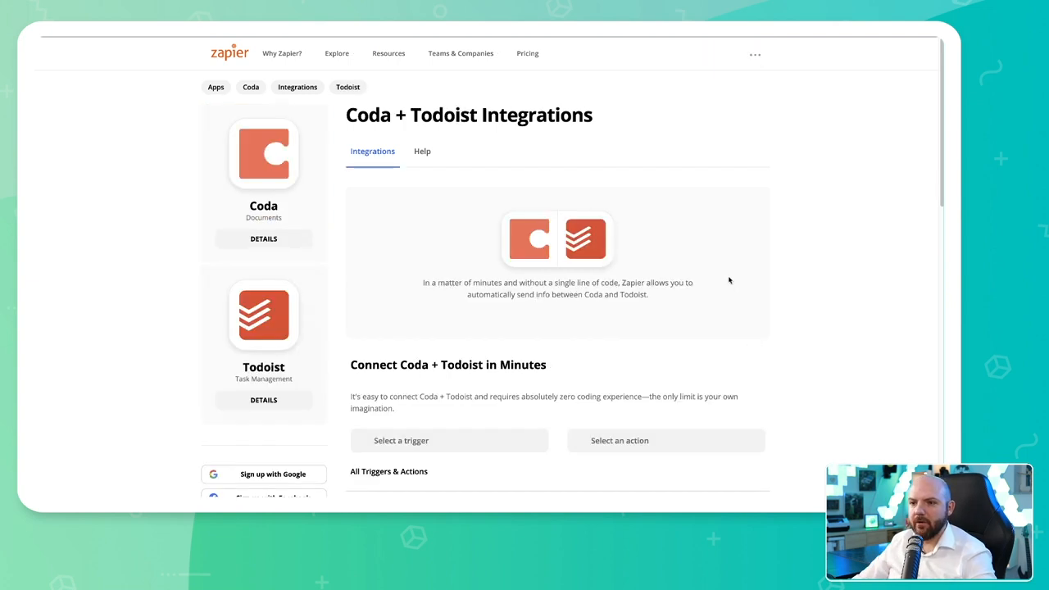
# - Pair Coda's New Row trigger with Todoist's Create Task action
pyautogui.scroll(-3)
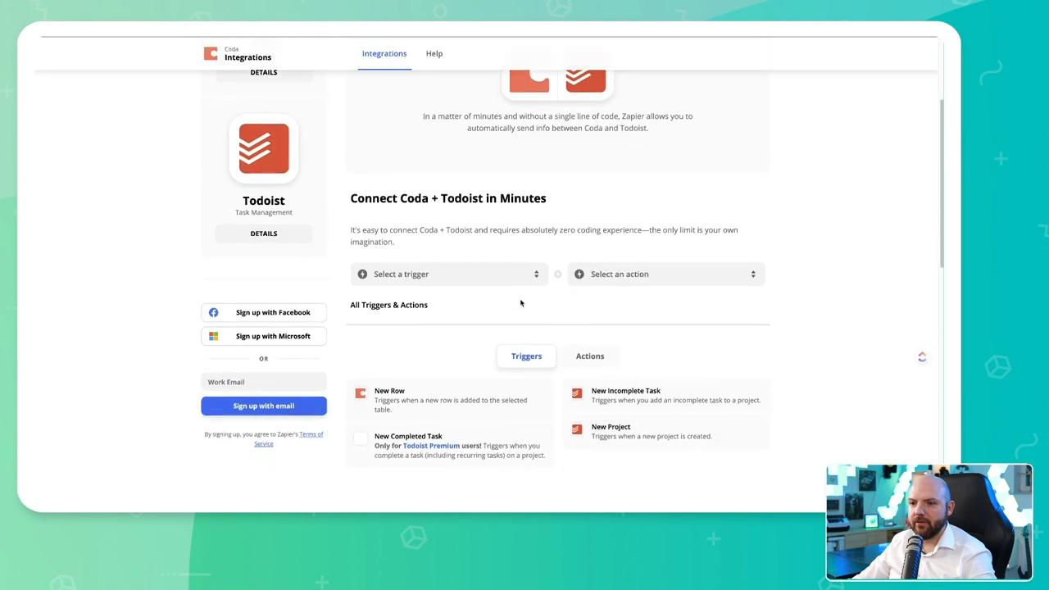
pyautogui.click(448, 274)
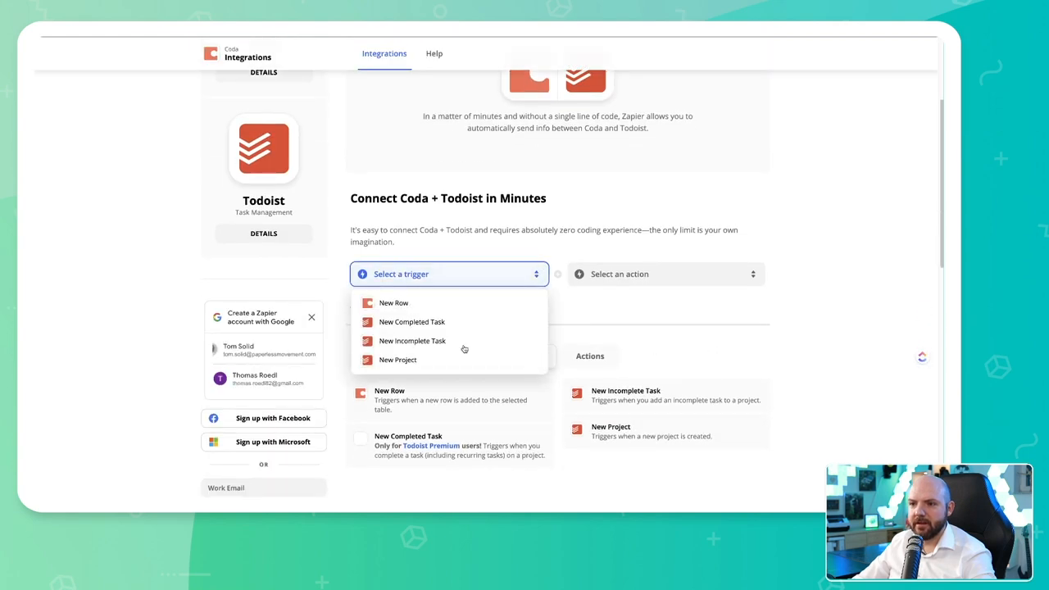
pyautogui.click(393, 302)
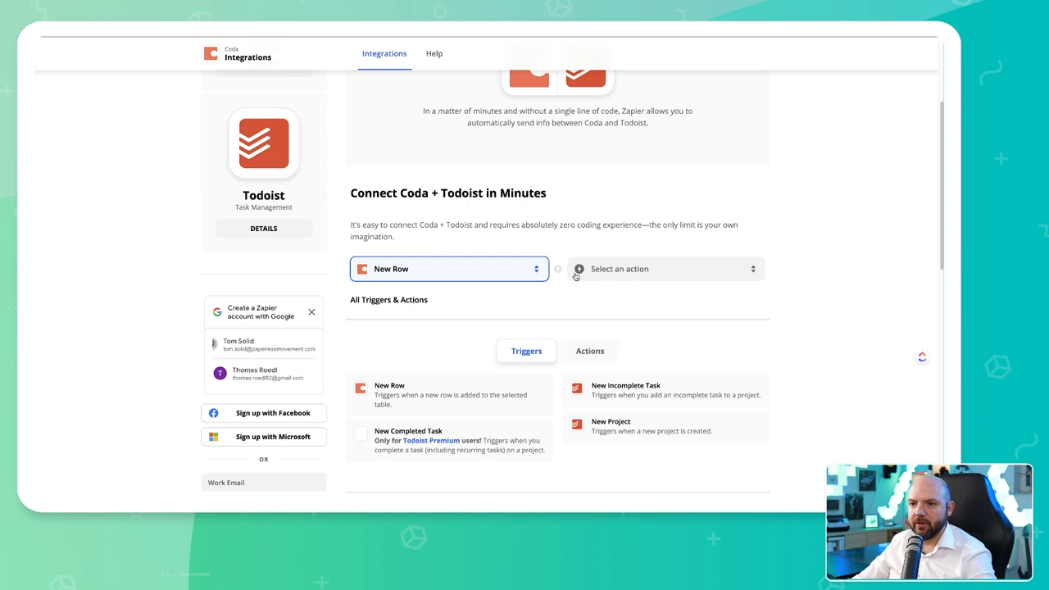
pyautogui.click(666, 268)
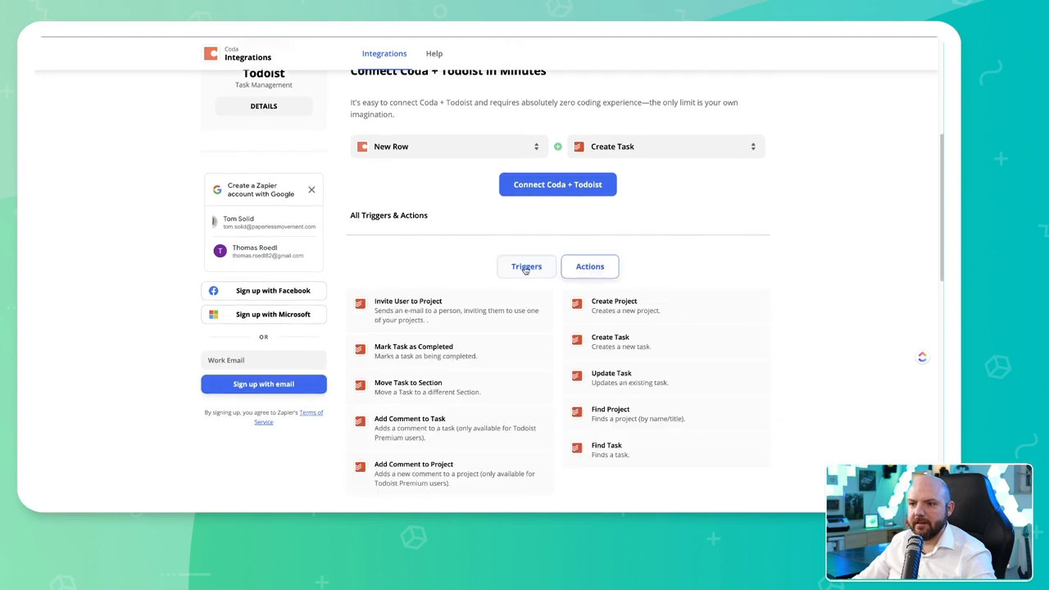
# - Review the Searches tab listing the Coda searches Zapier supports
pyautogui.scroll(3)
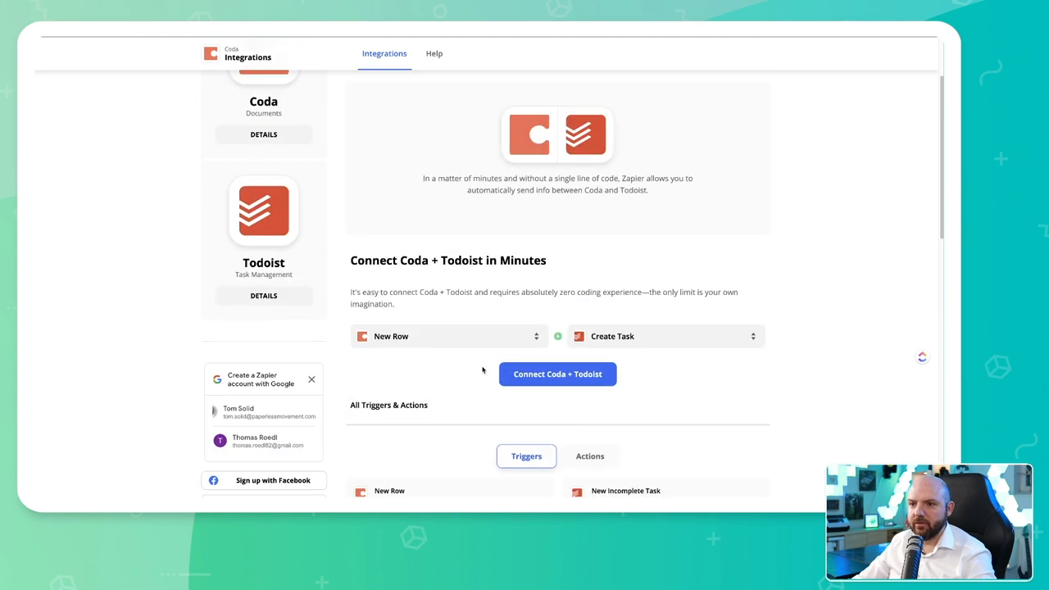
pyautogui.scroll(-3)
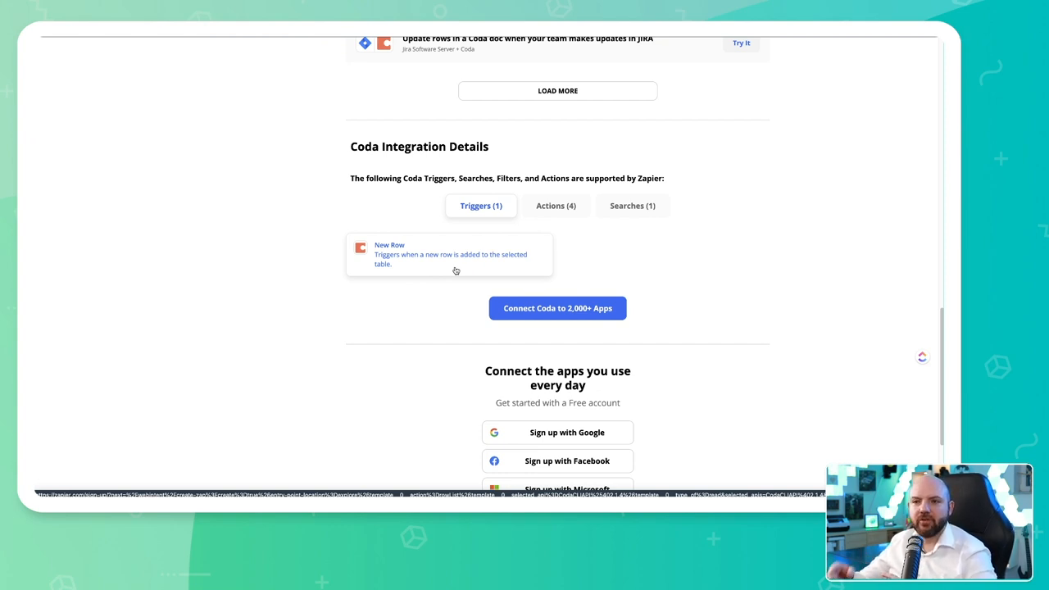
pyautogui.click(632, 206)
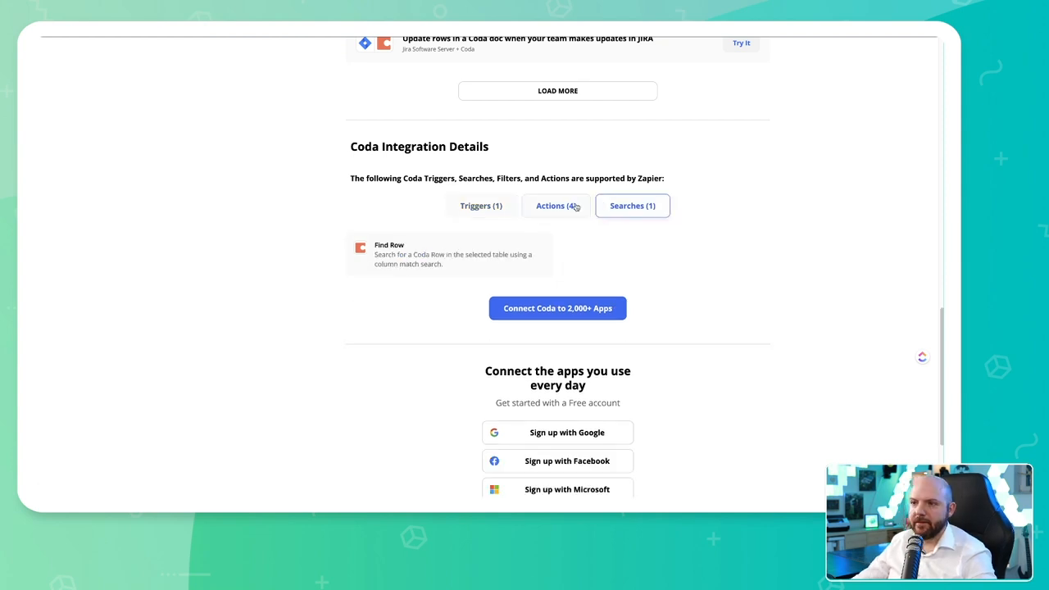
pyautogui.scroll(3)
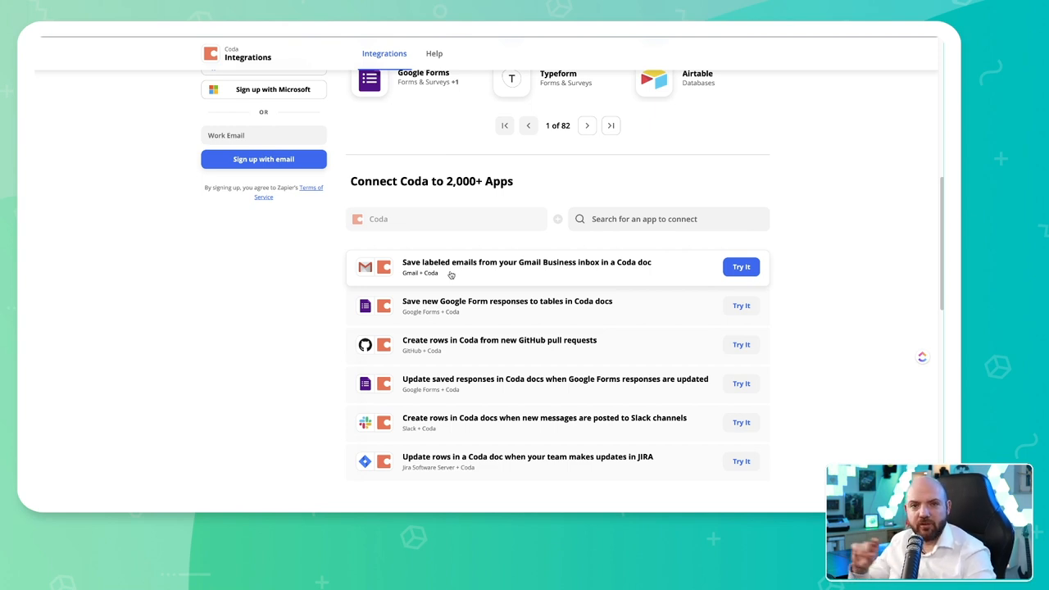
pyautogui.scroll(-3)
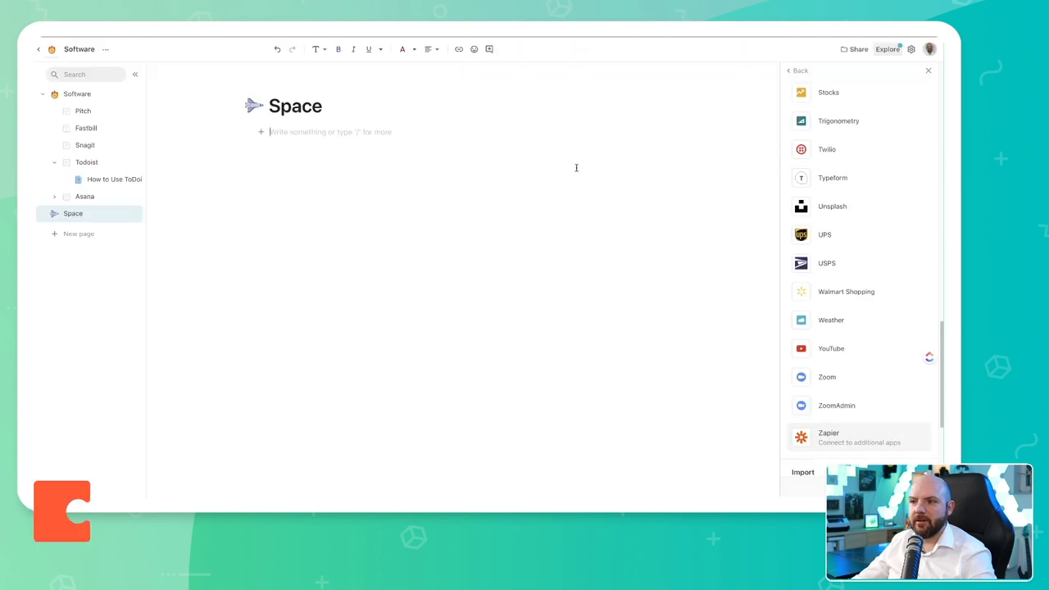
# - Install the YouTube pack and add its Videos Table with a new row for a note-taking apps video
pyautogui.click(831, 349)
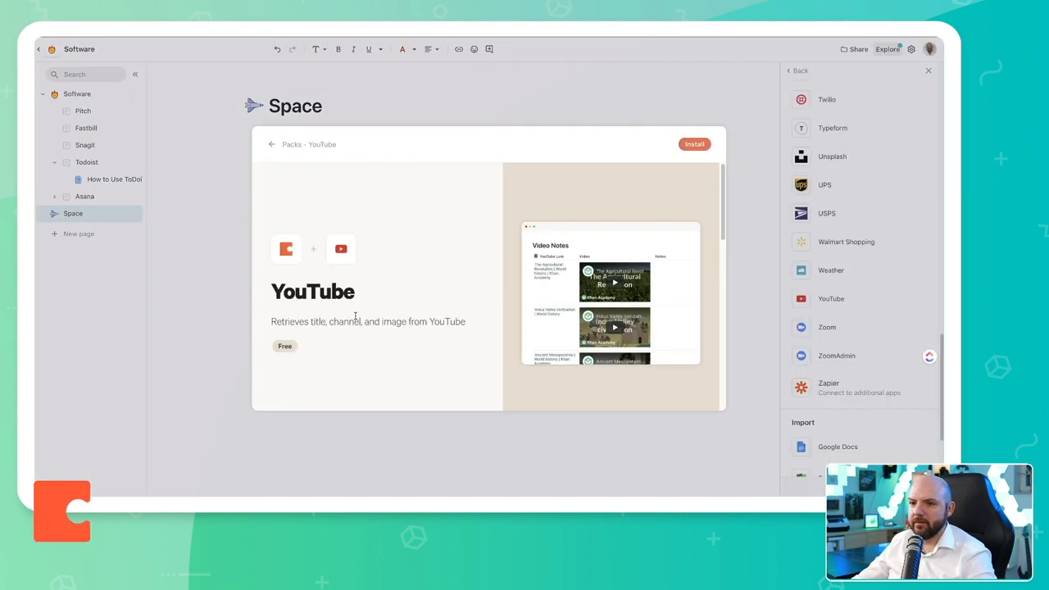
pyautogui.click(694, 144)
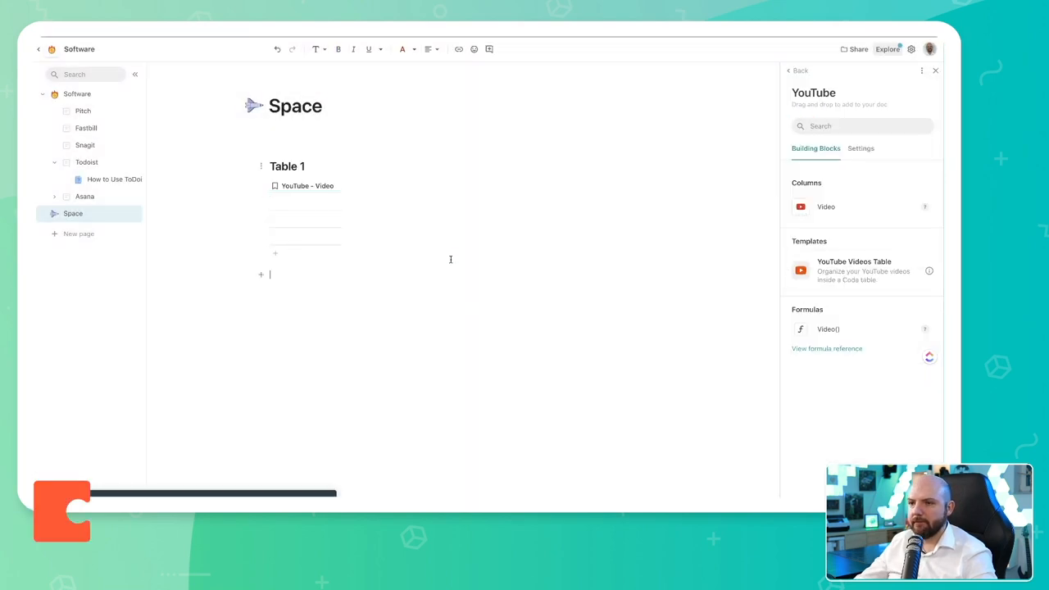
pyautogui.click(854, 271)
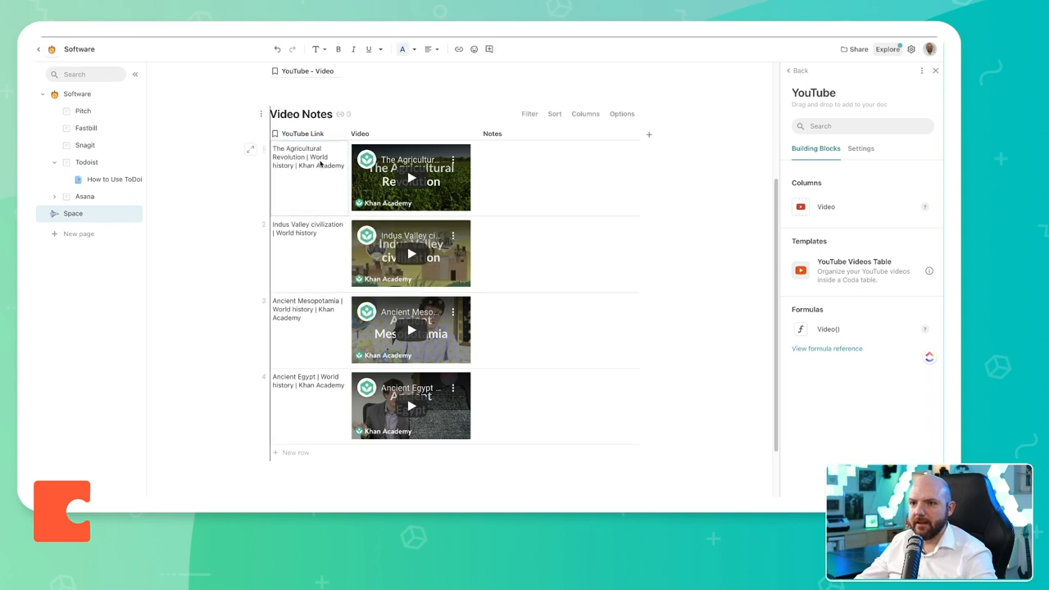
pyautogui.moveTo(312, 177)
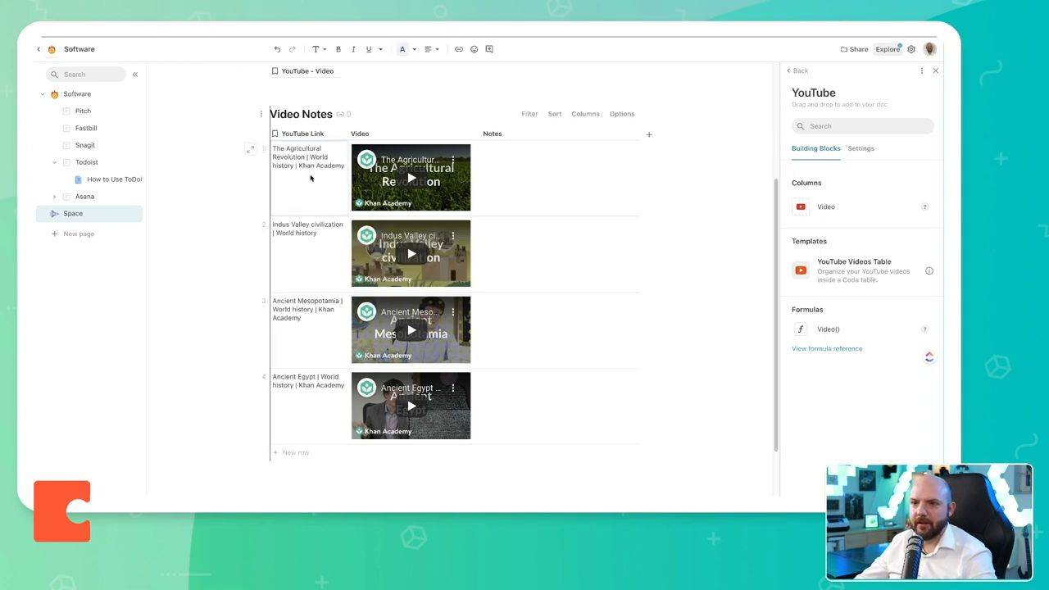
pyautogui.click(560, 178)
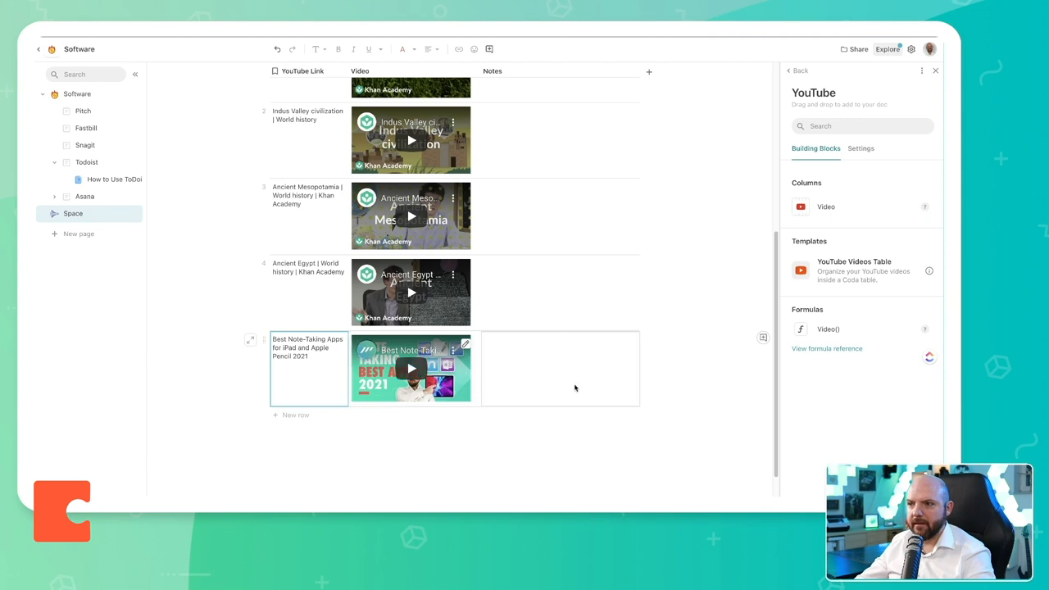
# - Return to the packs list and browse further pack entries
pyautogui.click(792, 71)
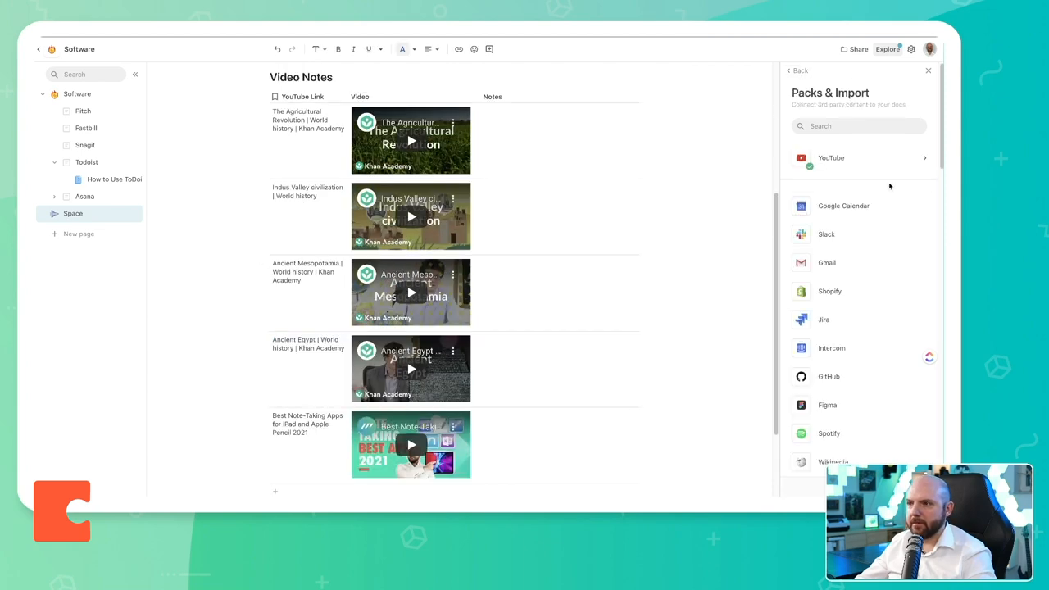
pyautogui.click(830, 291)
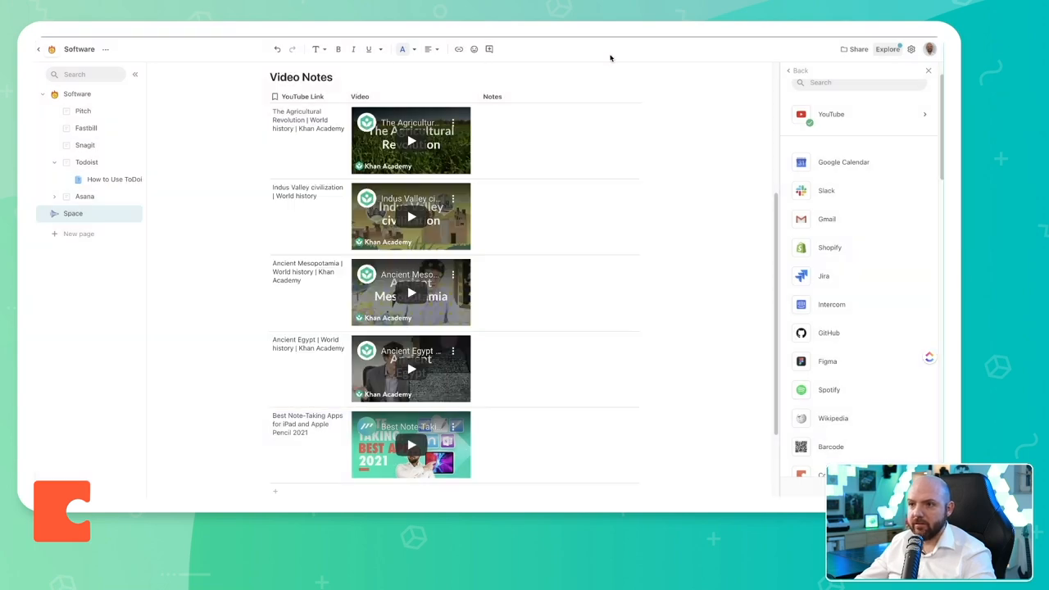
pyautogui.click(831, 304)
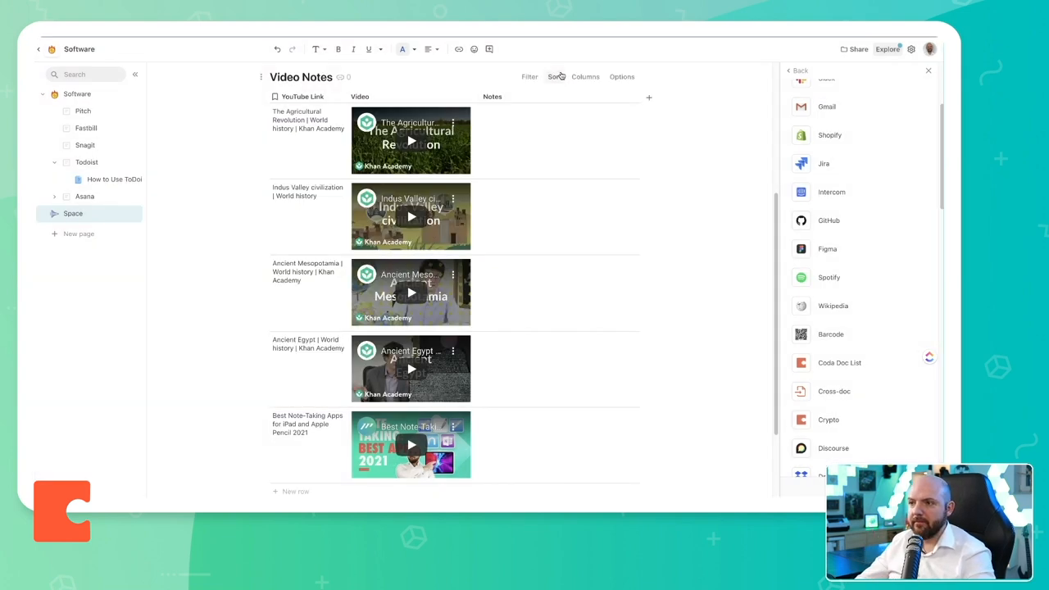
# - Install the Wikipedia pack and add its Wikipedia Articles table template to the page
pyautogui.click(833, 305)
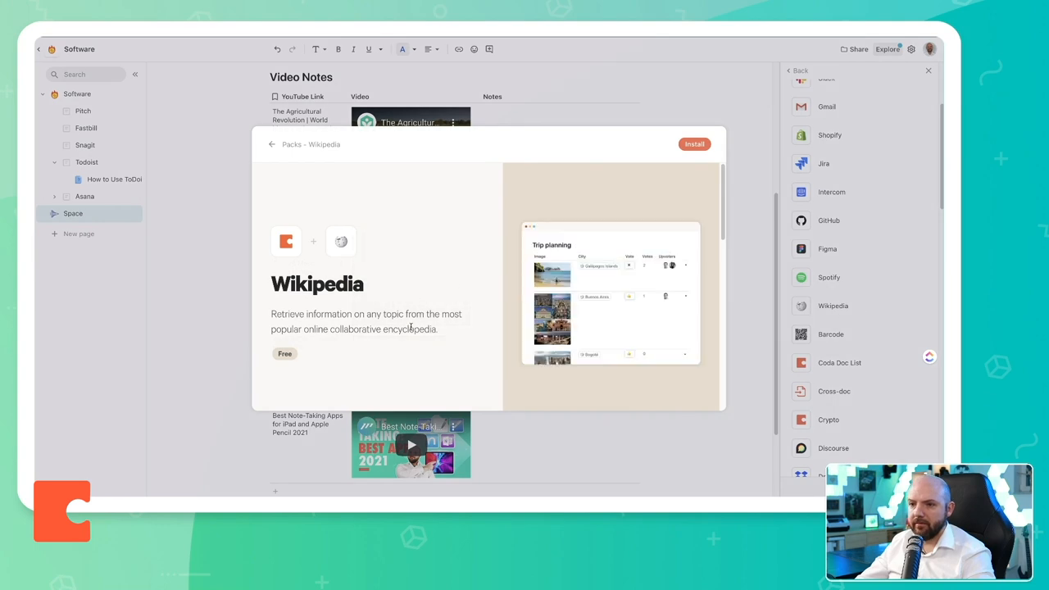
pyautogui.click(694, 144)
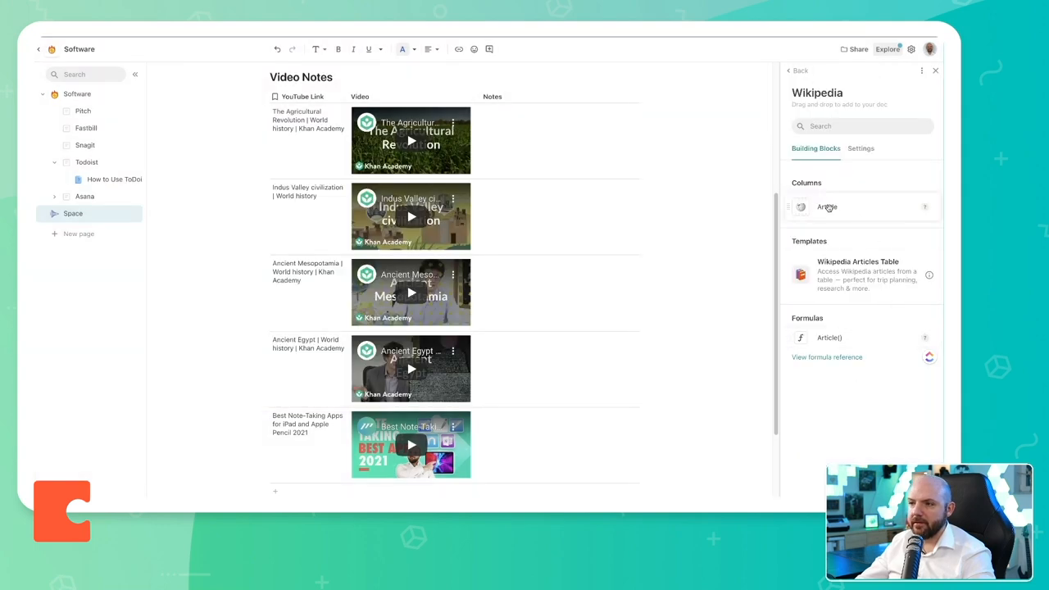
pyautogui.click(73, 213)
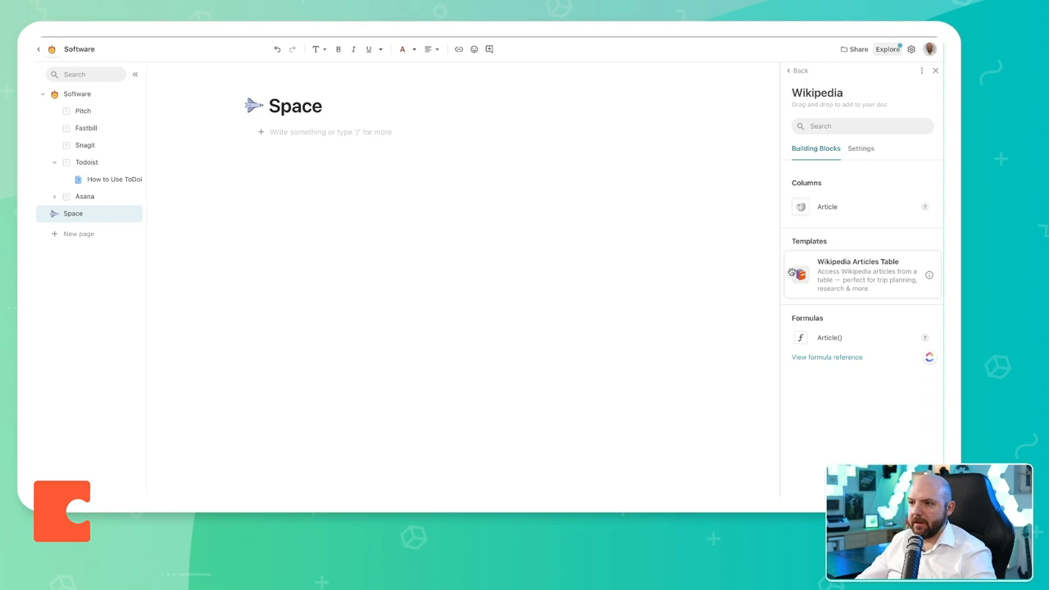
pyautogui.click(858, 275)
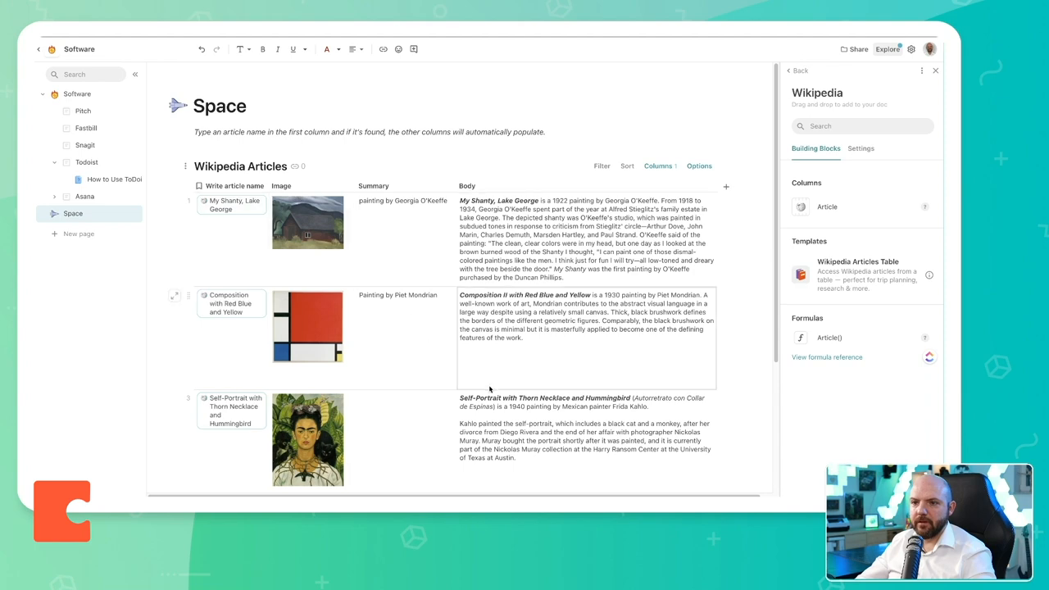
# - Add a Zettelkasten article row and view its auto-filled details
pyautogui.scroll(-3)
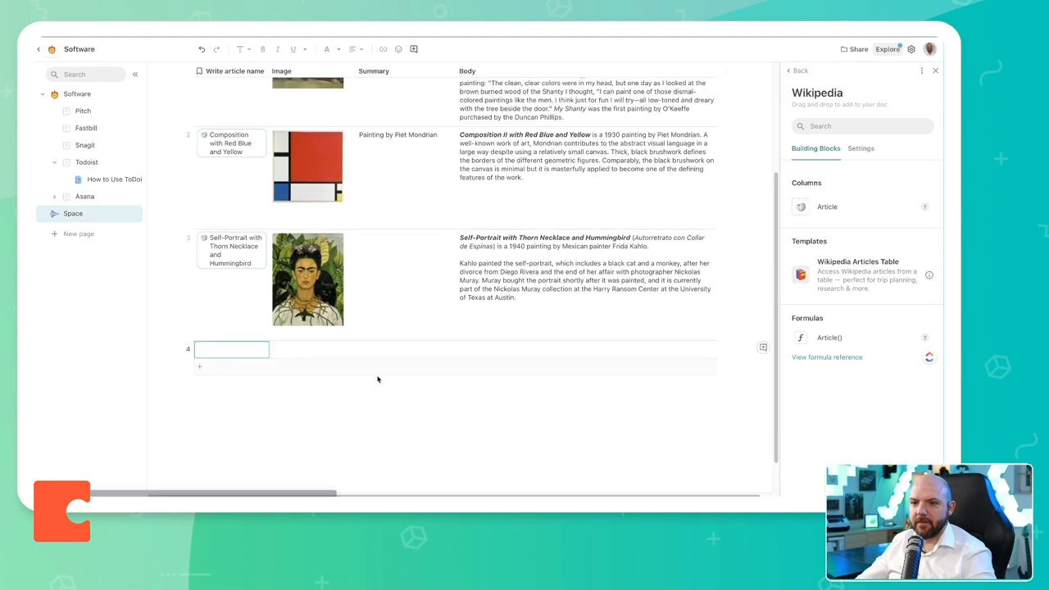
pyautogui.write('Zettelka')
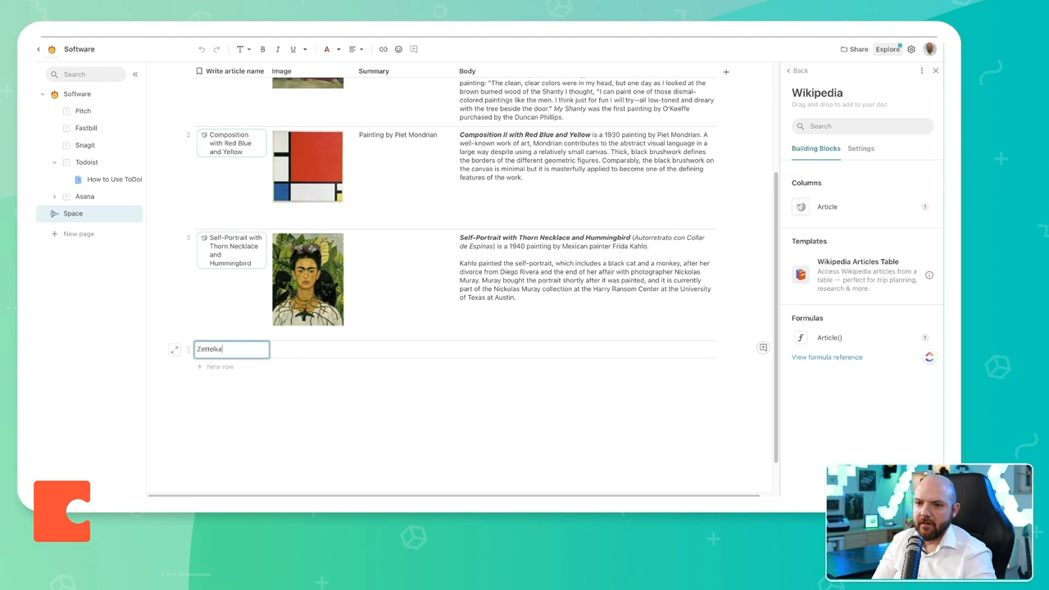
pyautogui.write('sten')
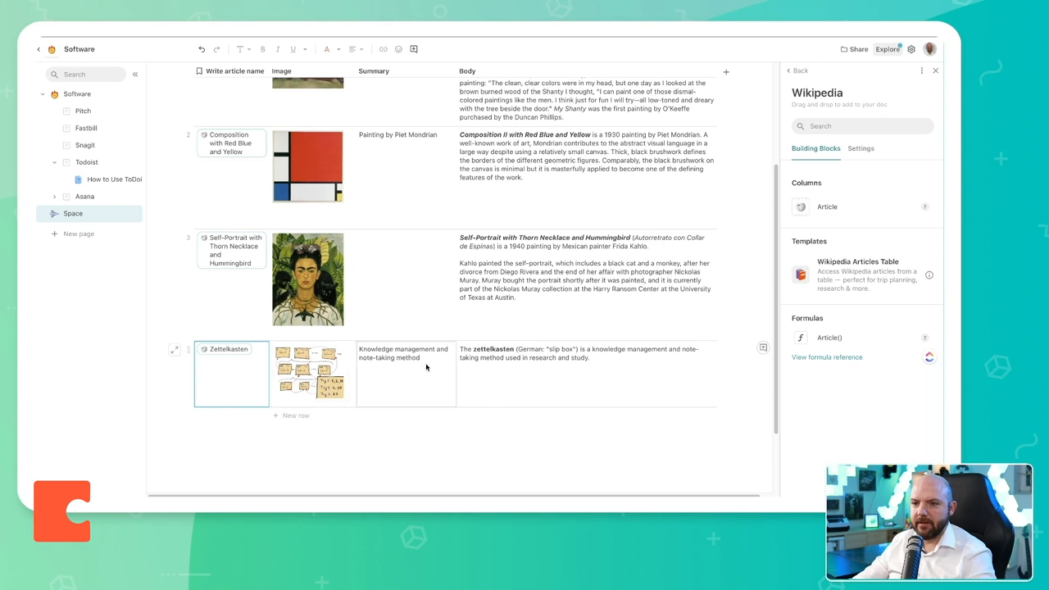
pyautogui.click(573, 357)
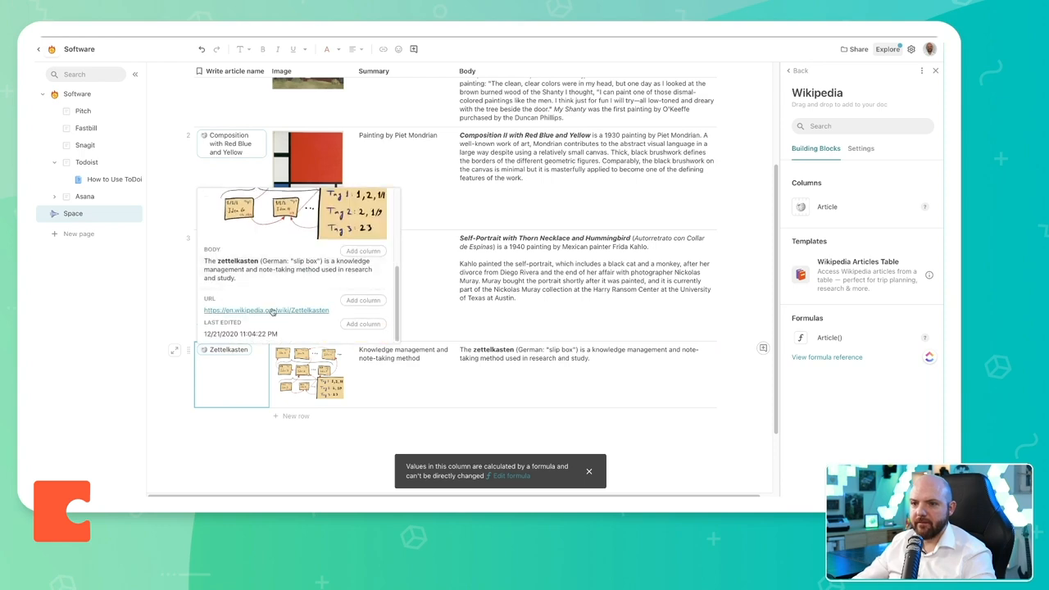
pyautogui.click(267, 310)
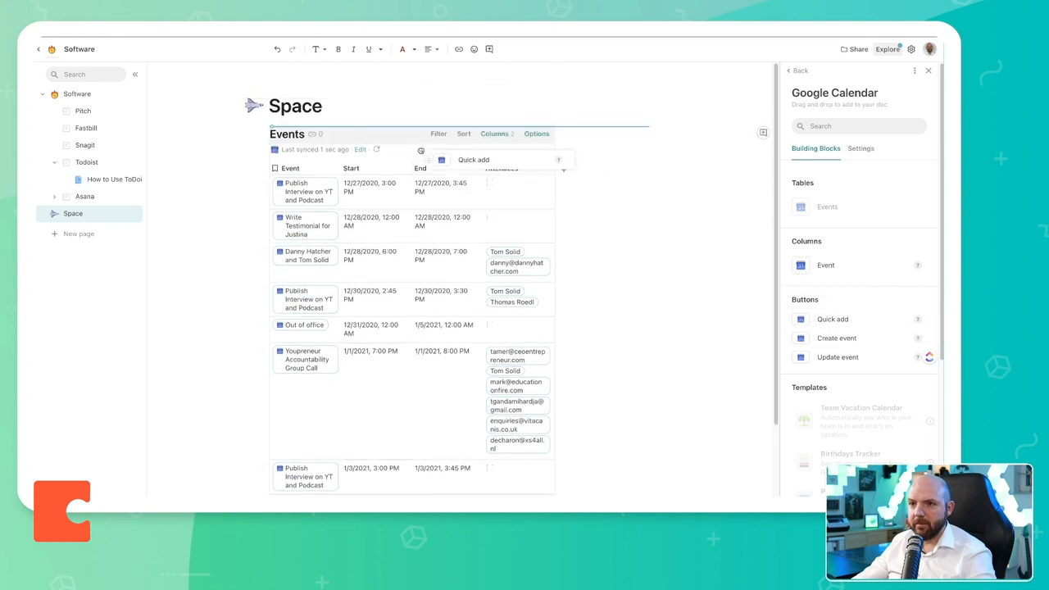
# - Create a new untitled page under Space with a blank subpage nested inside
pyautogui.click(929, 69)
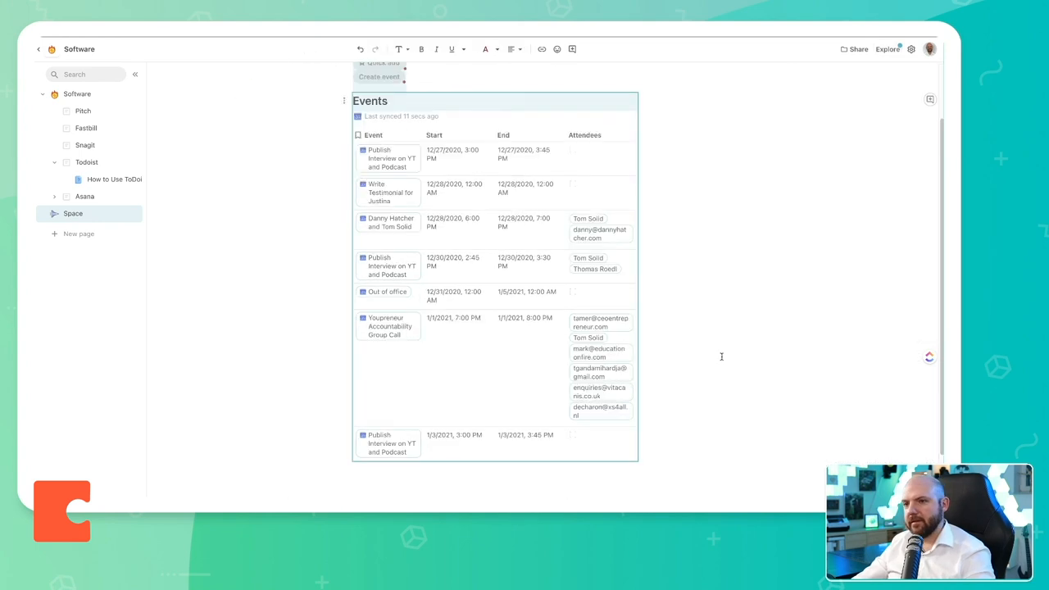
pyautogui.click(73, 213)
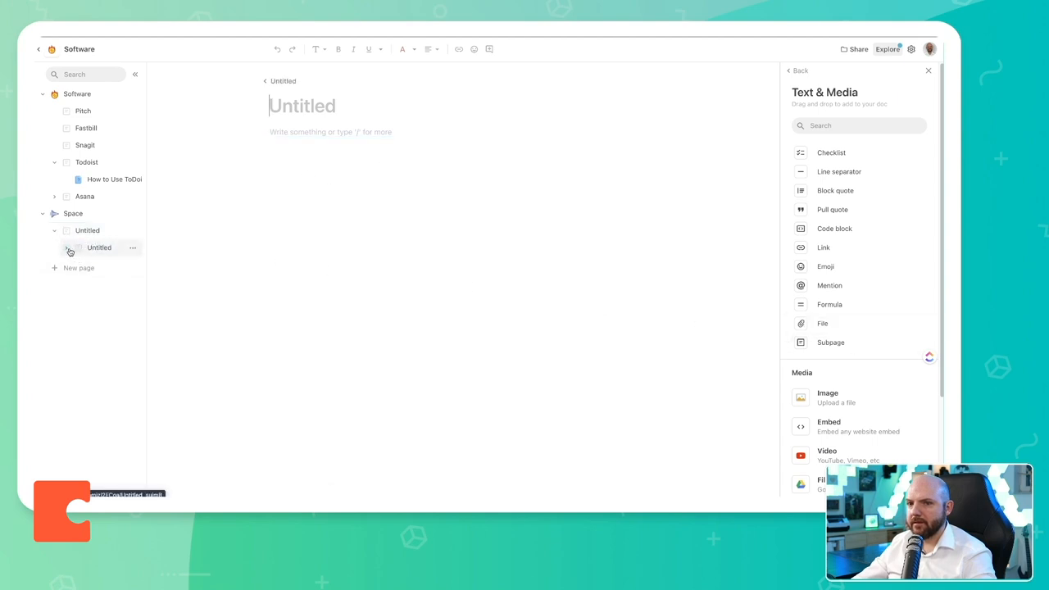
# - Nest a third untitled subpage and start the Database A and Database B pages
pyautogui.click(68, 247)
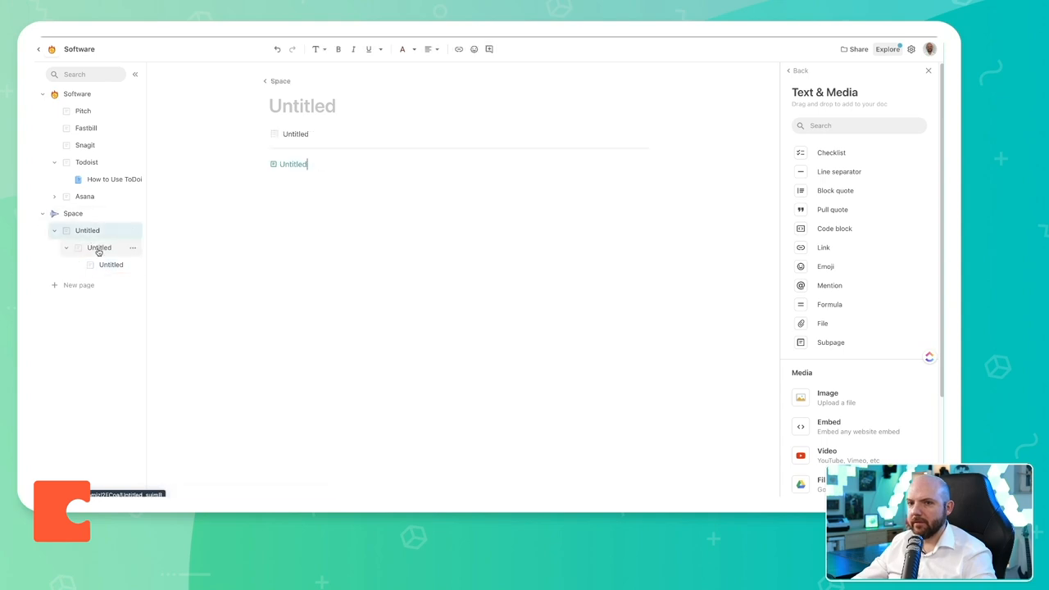
pyautogui.click(111, 264)
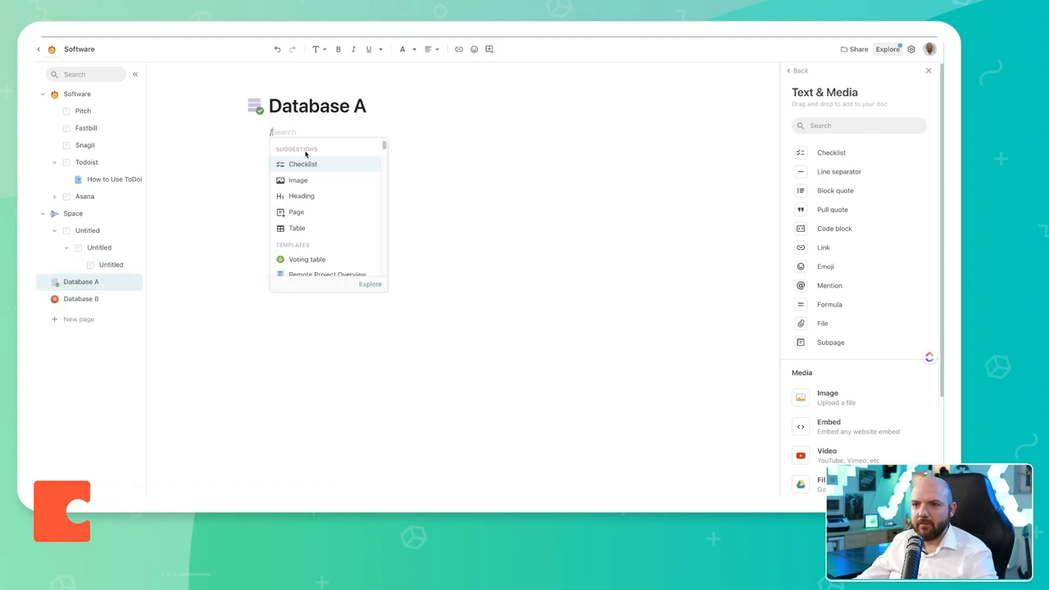
# - Insert a brand-new empty table into the Database A page
pyautogui.click(296, 227)
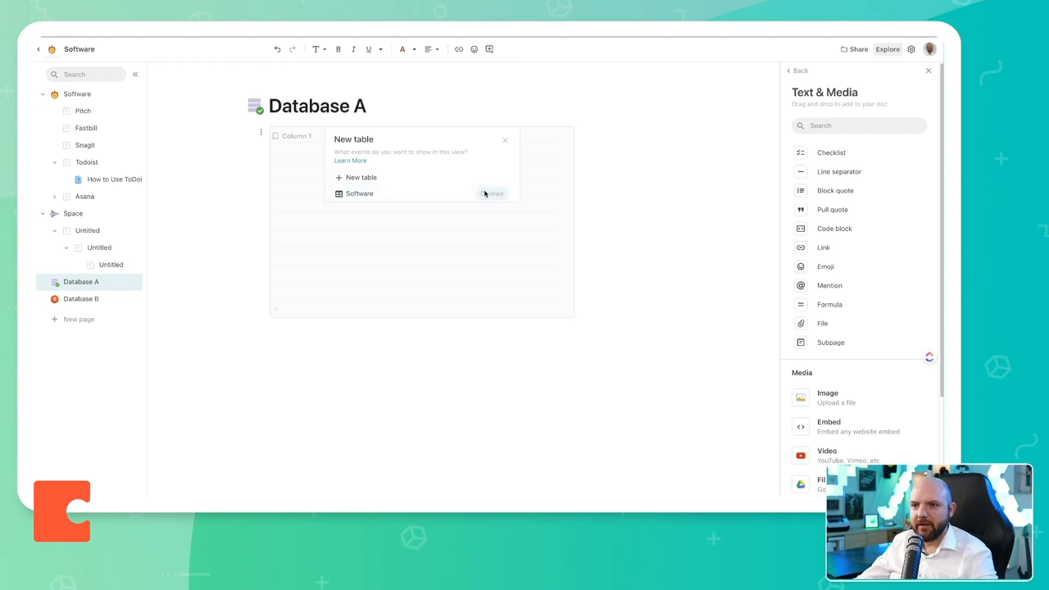
pyautogui.click(361, 177)
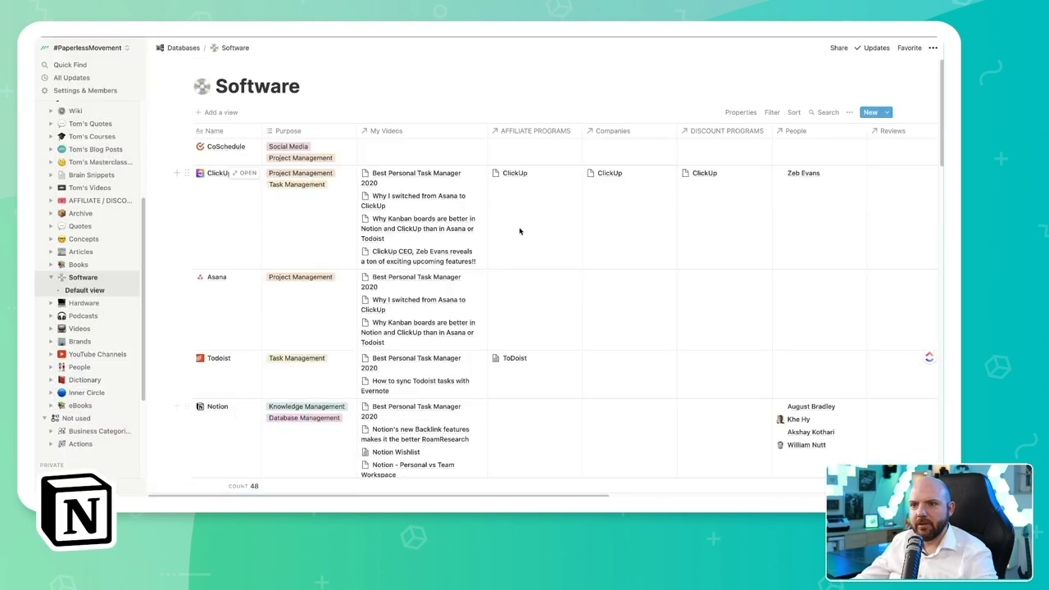
pyautogui.scroll(-3)
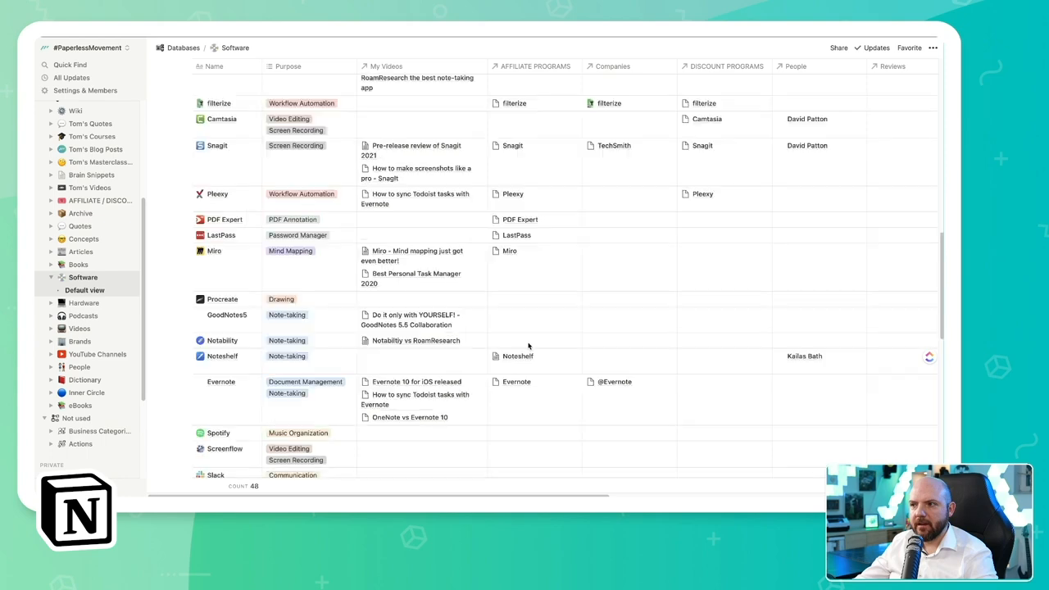
pyautogui.scroll(-3)
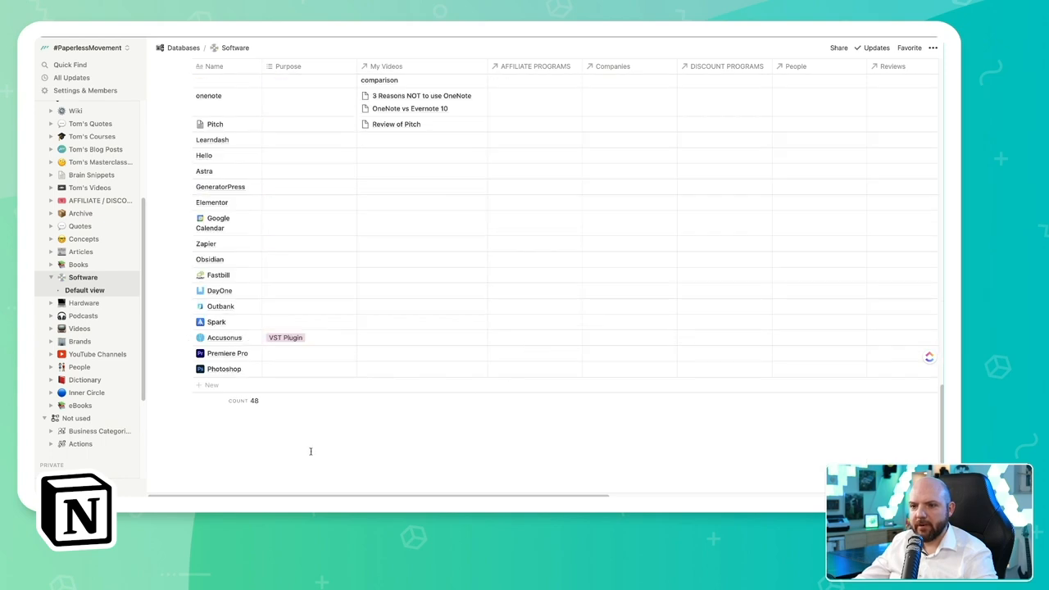
pyautogui.scroll(3)
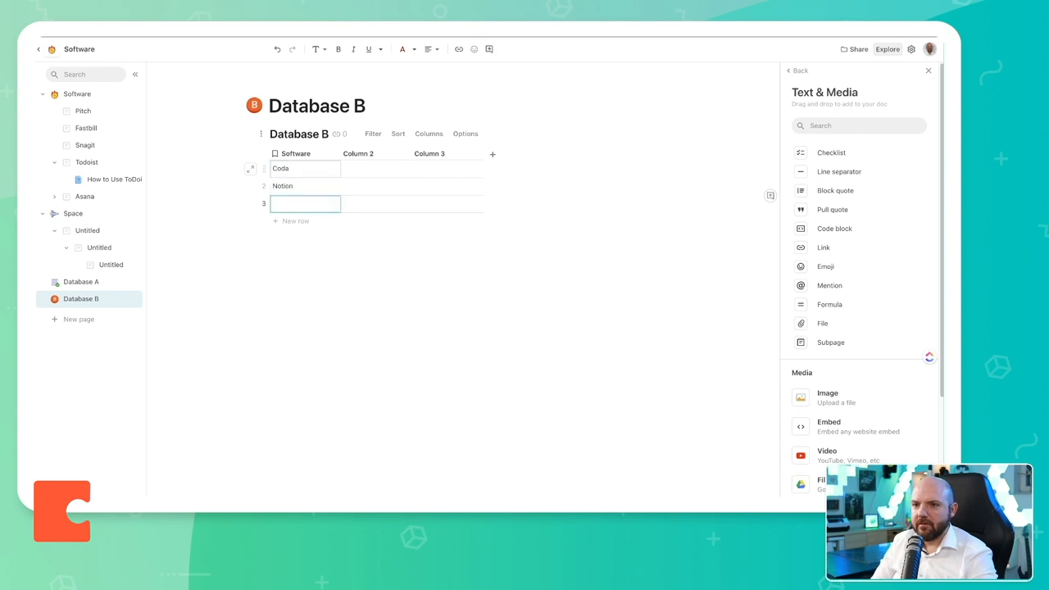
# - Review Database A's Hardware rows (Macbook, Ipad, Windows Laptop) and create a blank Untitled page
pyautogui.click(80, 281)
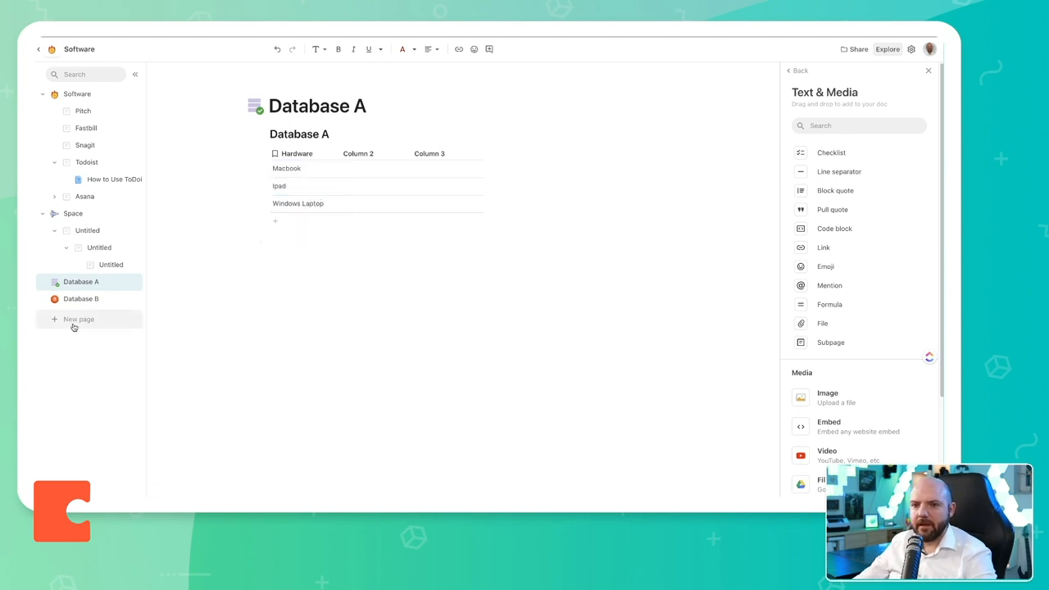
pyautogui.click(78, 319)
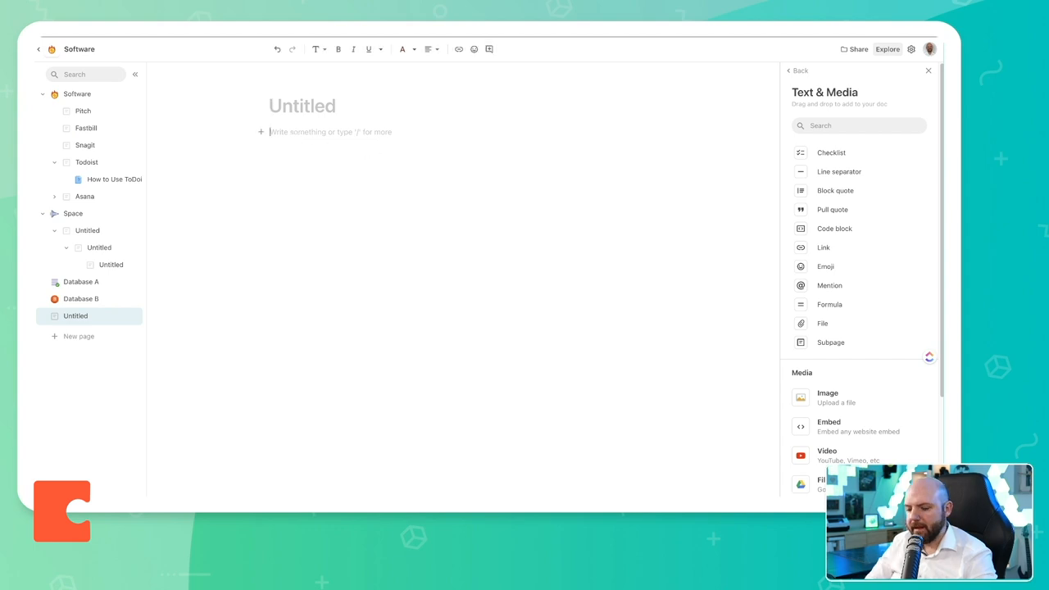
pyautogui.write('@ipad')
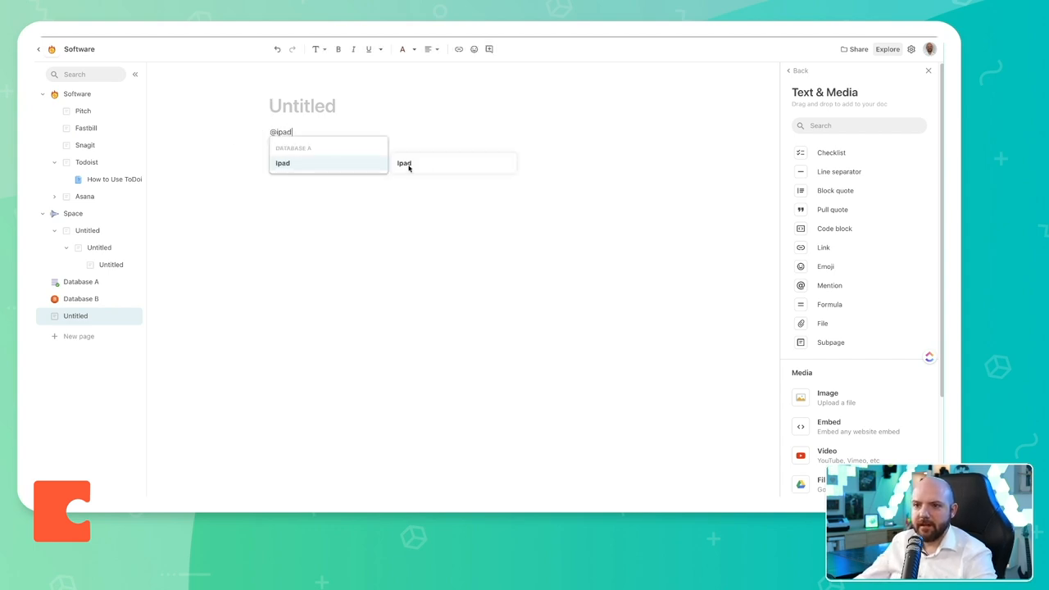
pyautogui.click(282, 163)
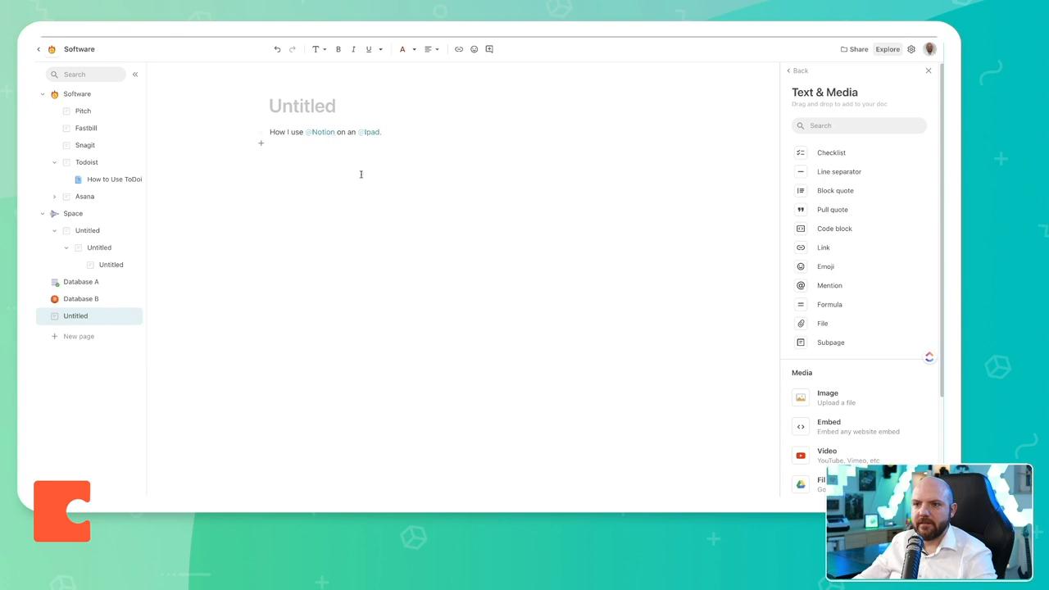
pyautogui.moveTo(325, 132)
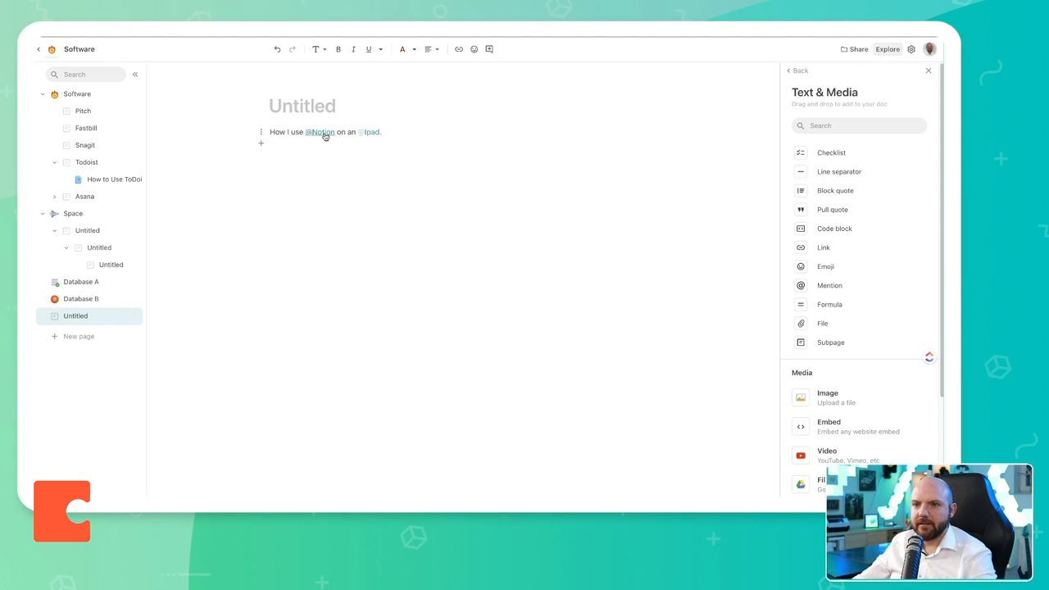
pyautogui.click(319, 132)
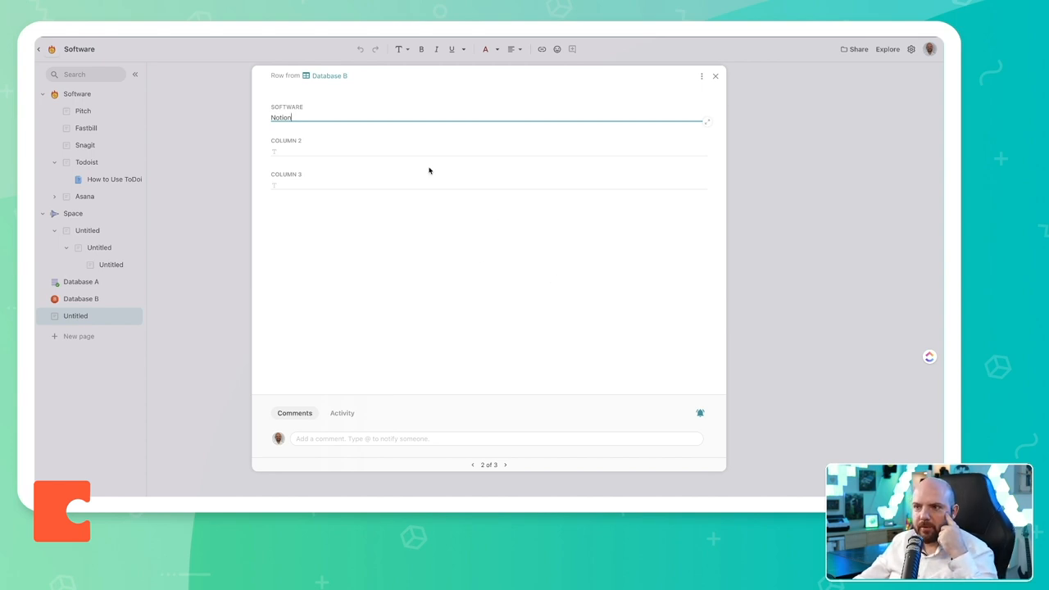
pyautogui.moveTo(263, 240)
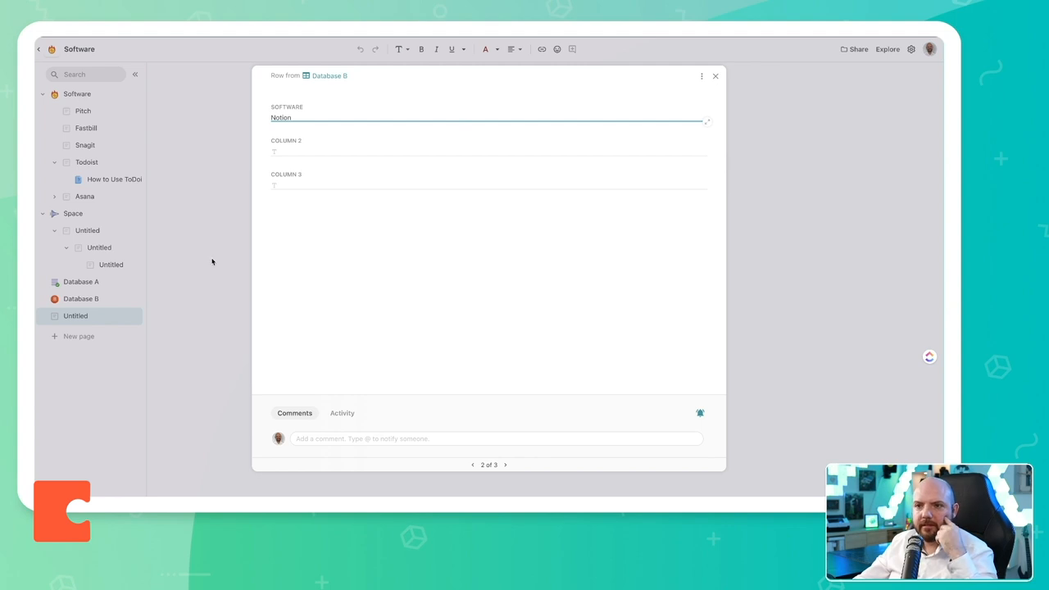
pyautogui.click(715, 75)
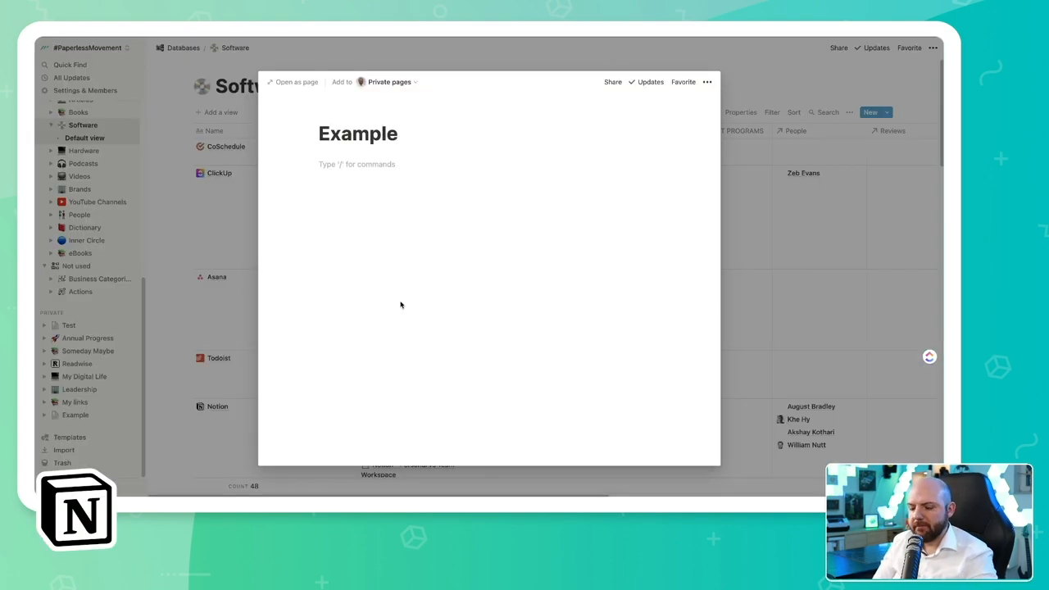
pyautogui.write('How I use @Notion on my ↗iPad.')
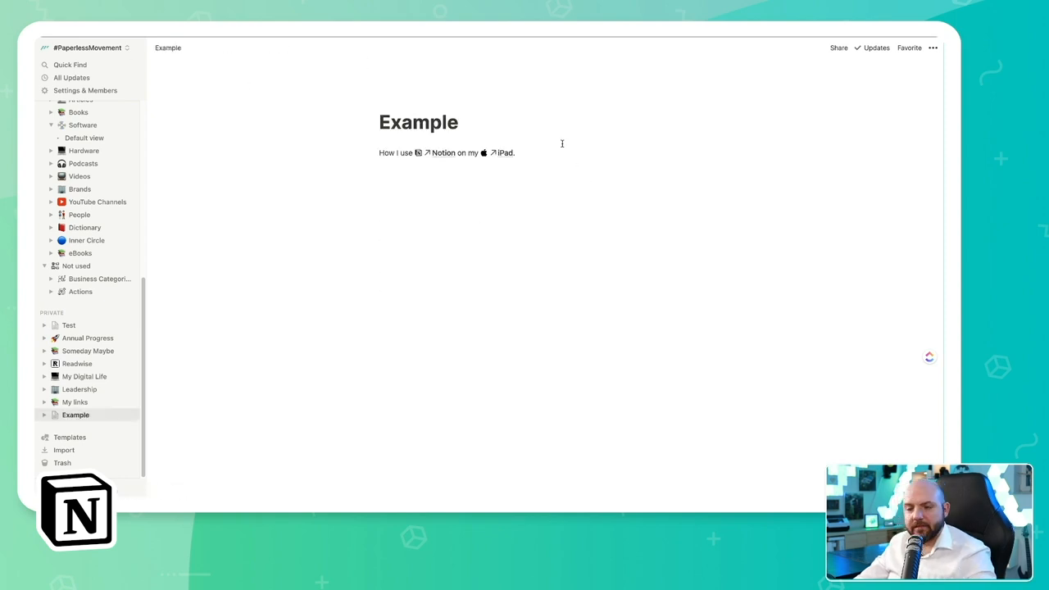
pyautogui.moveTo(604, 195)
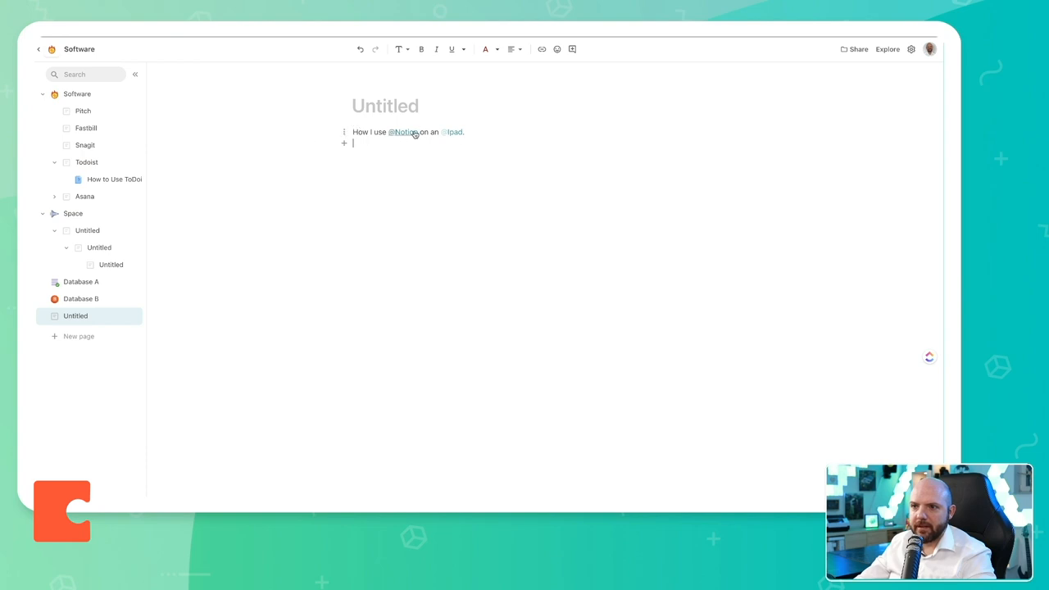
# - Open the Database B Notion row from its mention in the sentence
pyautogui.click(402, 132)
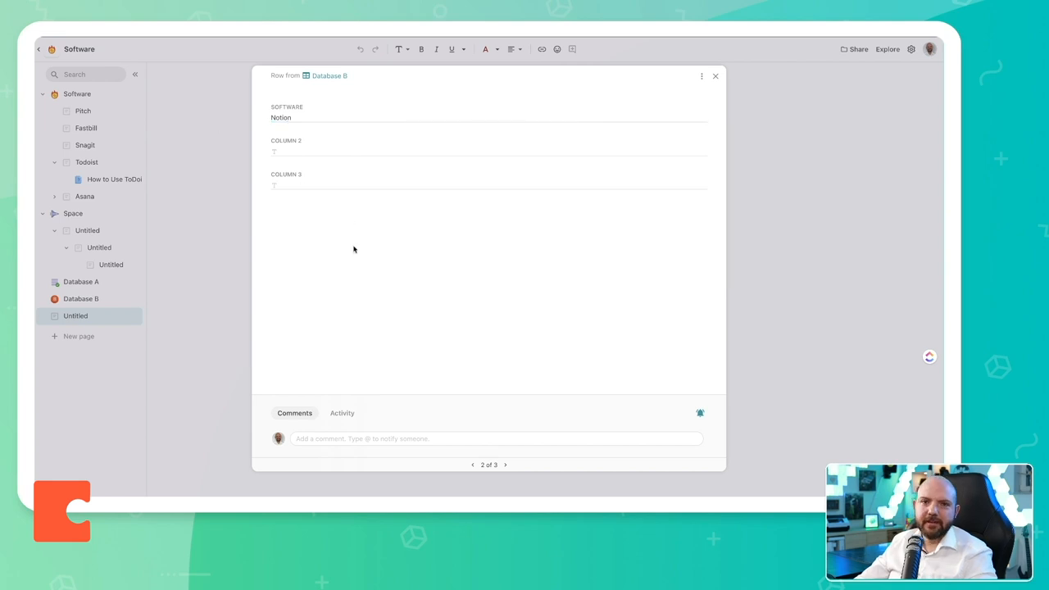
pyautogui.moveTo(507, 243)
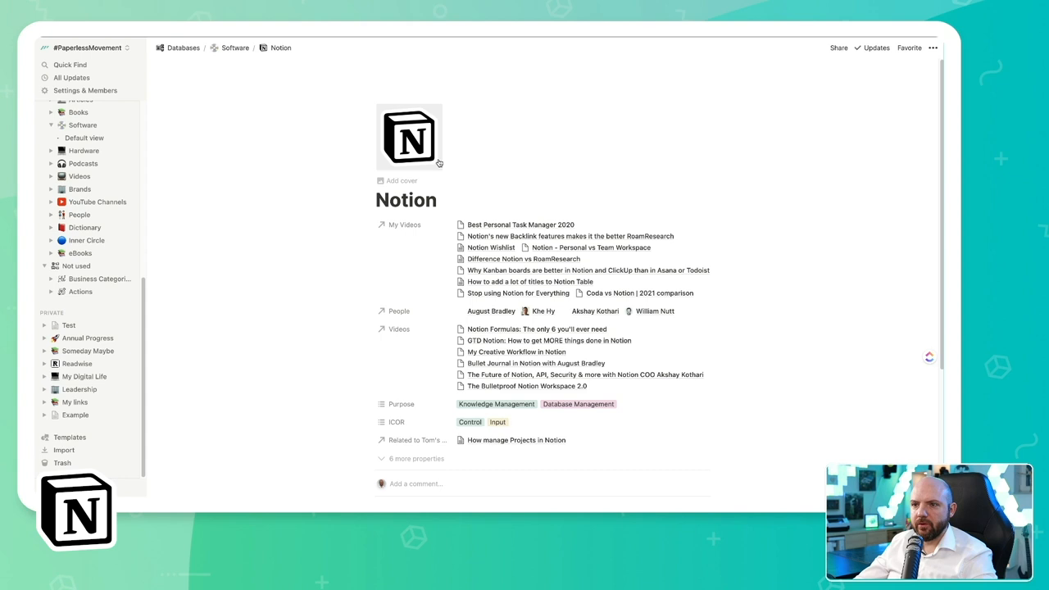
# - Show the seven backlinks on the Notion entry and open the Example page among them
pyautogui.scroll(-3)
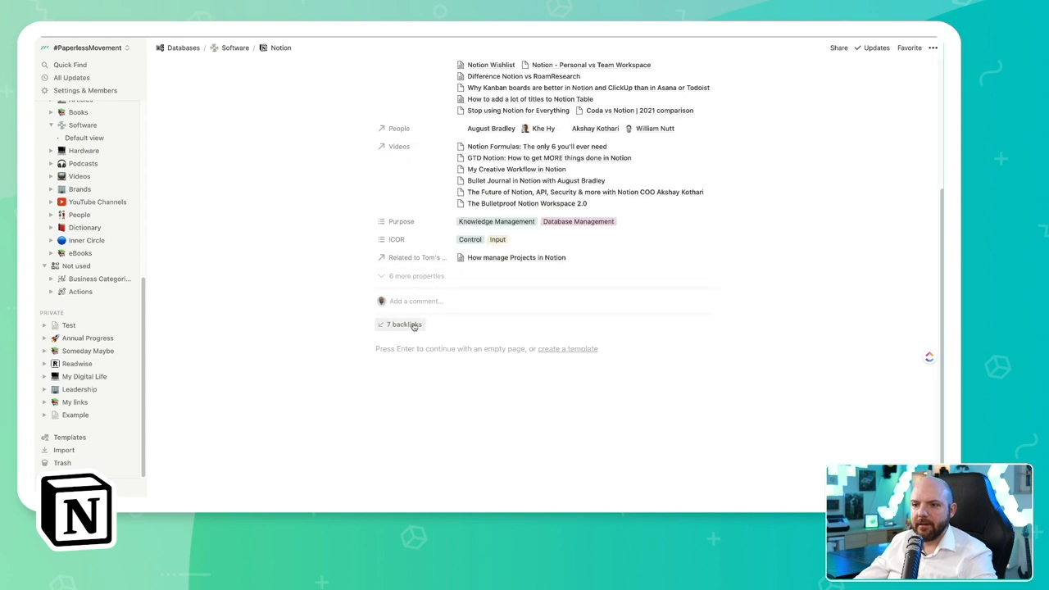
pyautogui.click(403, 324)
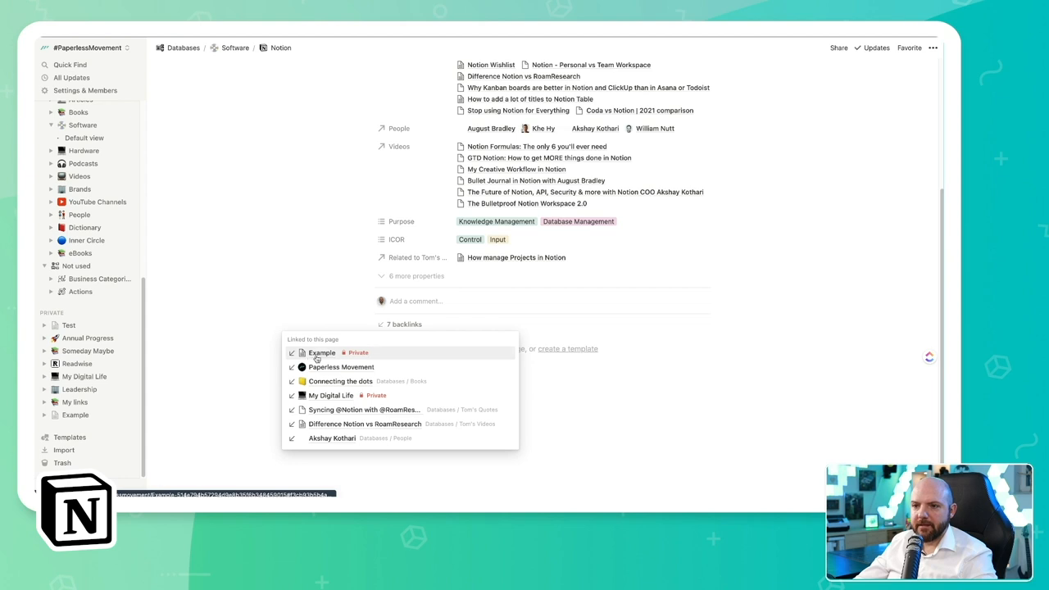
pyautogui.click(321, 352)
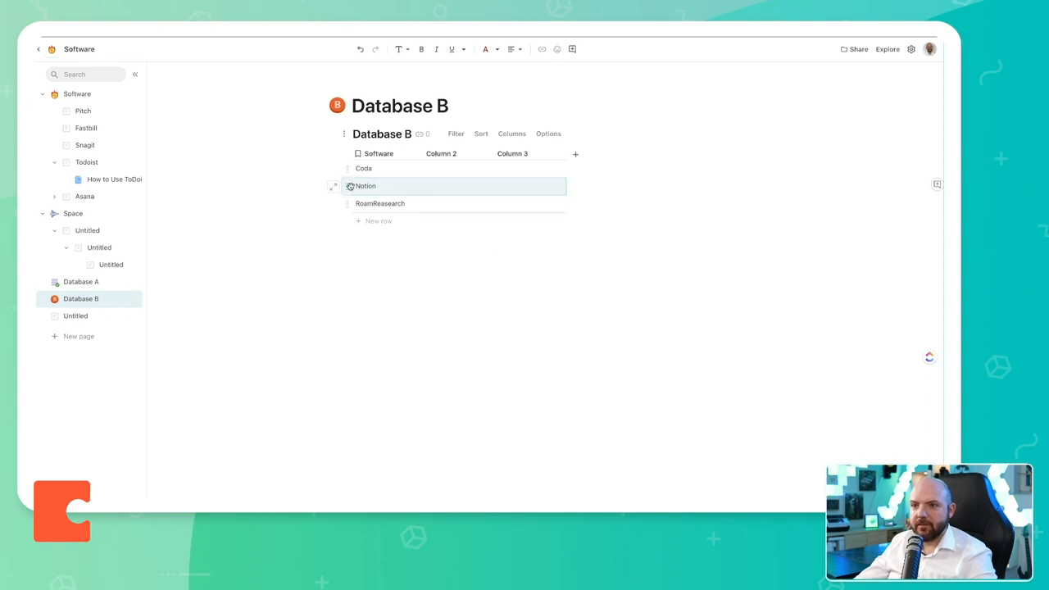
# - Add a new sidebar page titled Database C
pyautogui.click(366, 185)
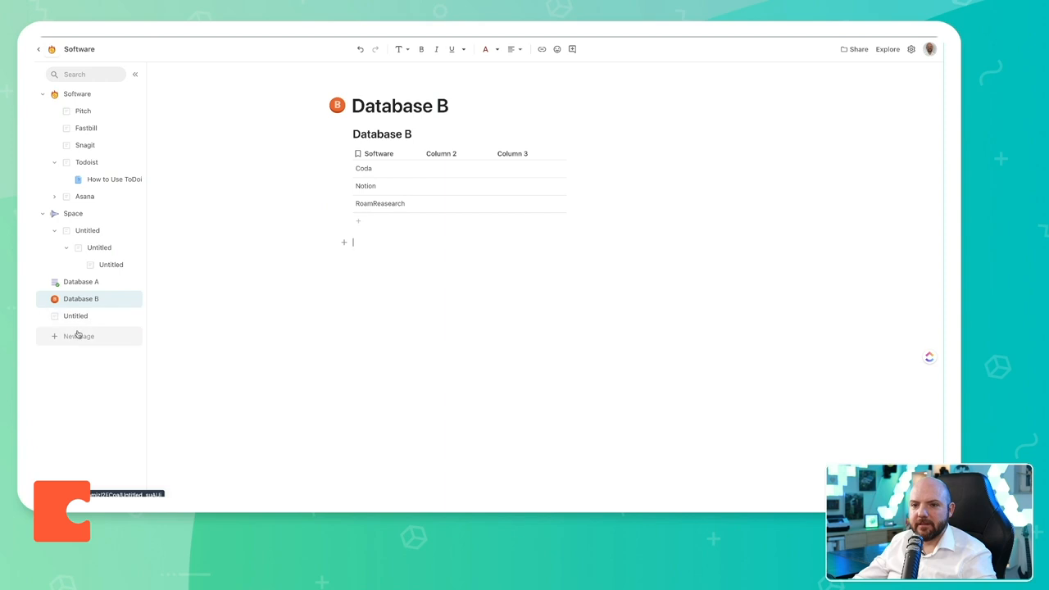
pyautogui.click(79, 336)
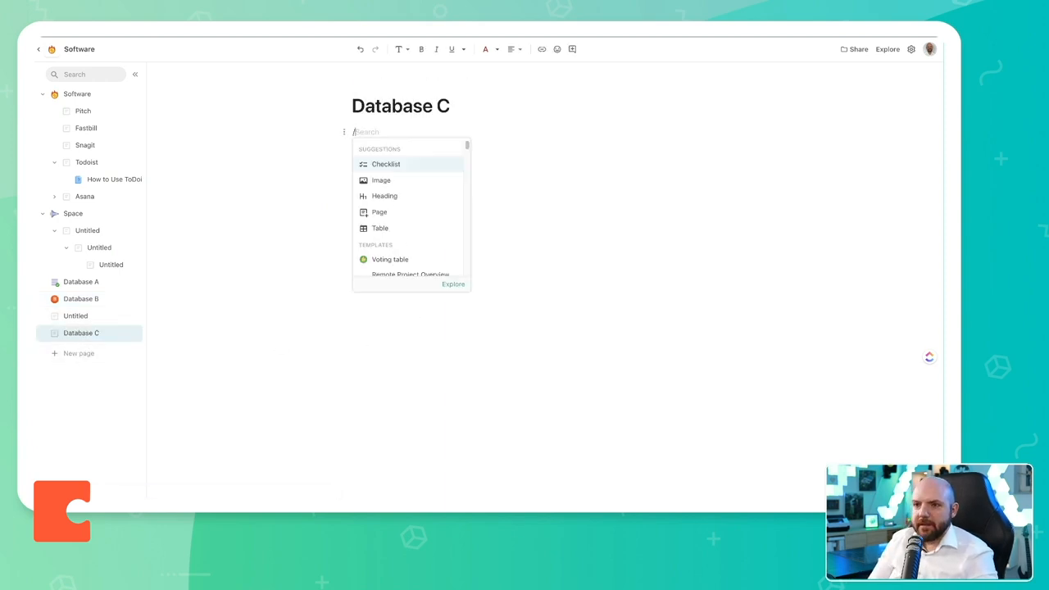
pyautogui.click(380, 228)
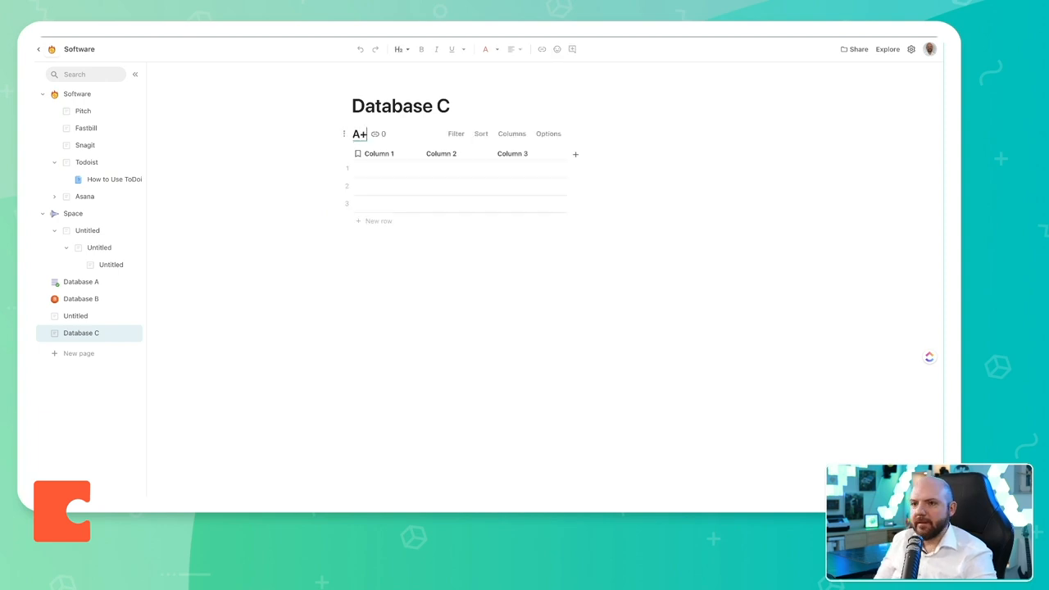
pyautogui.click(387, 169)
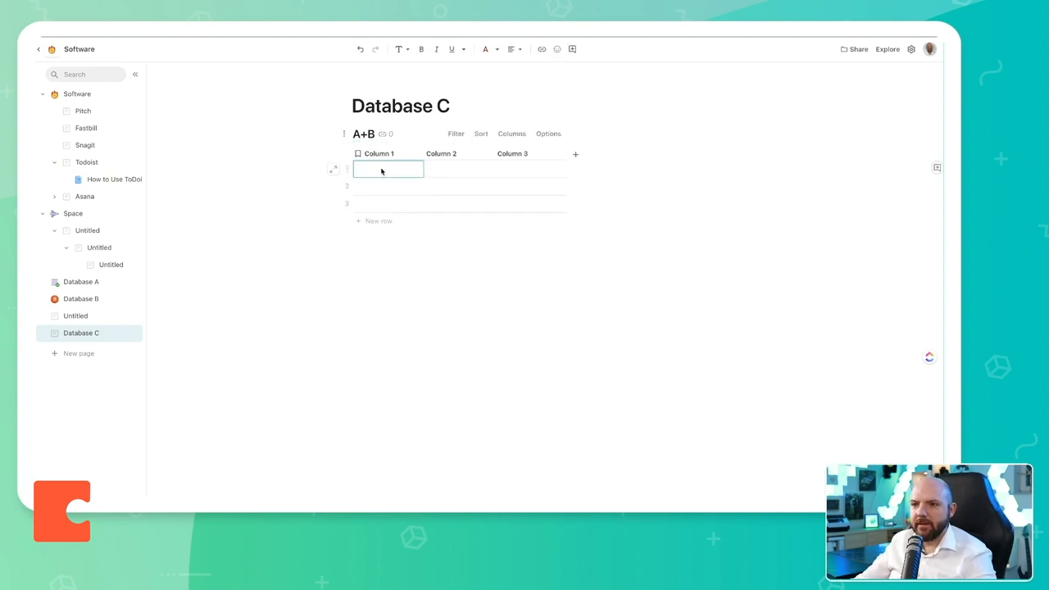
pyautogui.write('@')
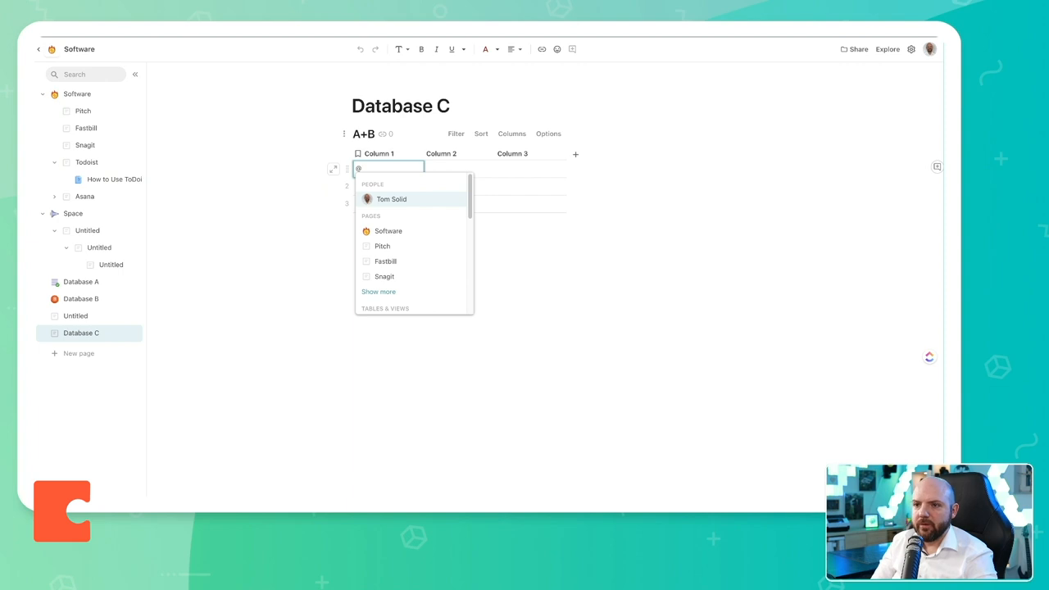
pyautogui.write('Notion')
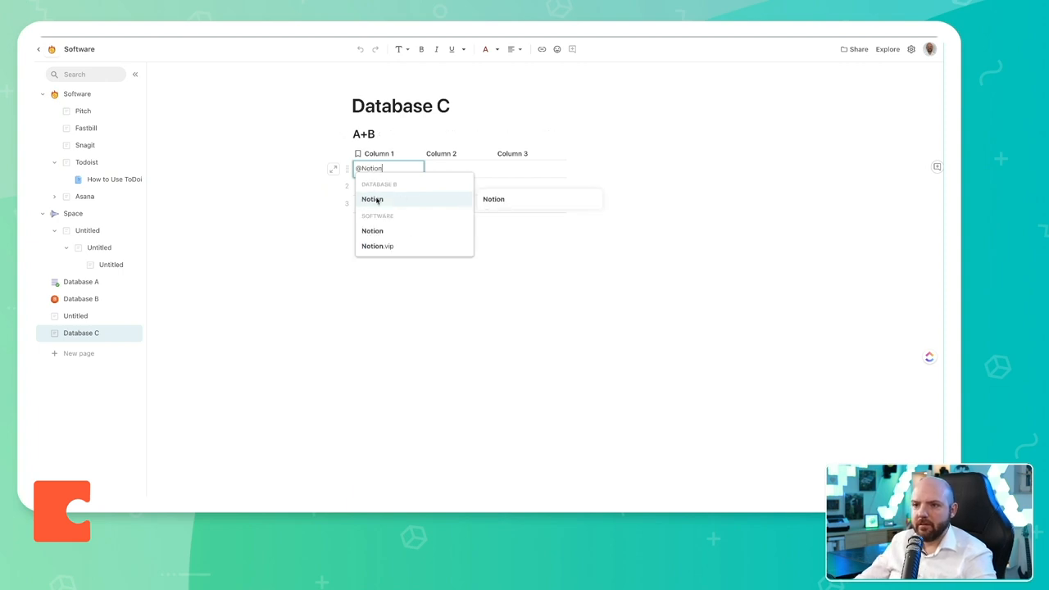
pyautogui.click(372, 200)
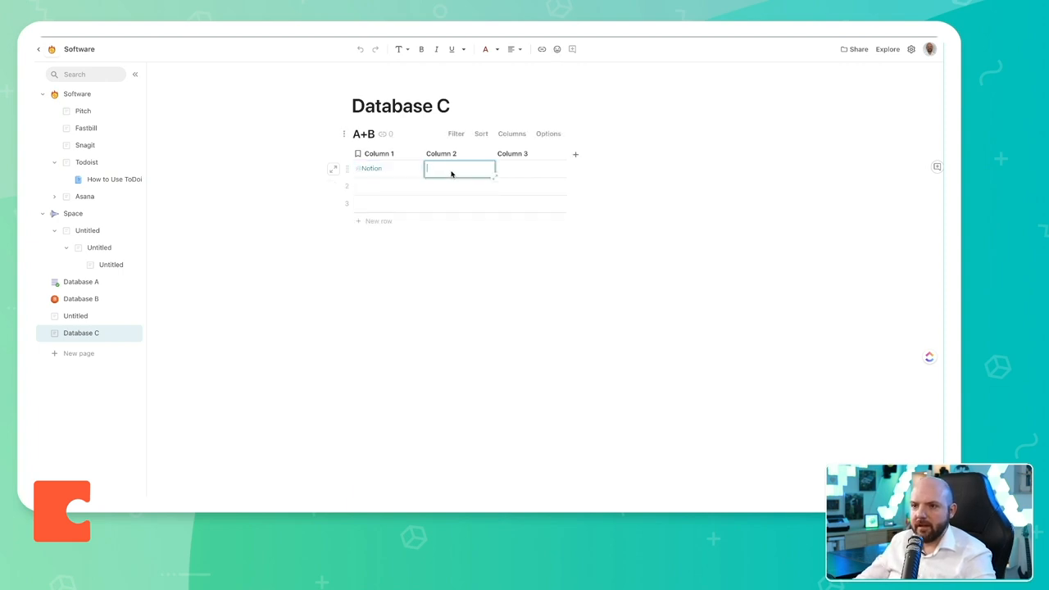
pyautogui.write('@ipad')
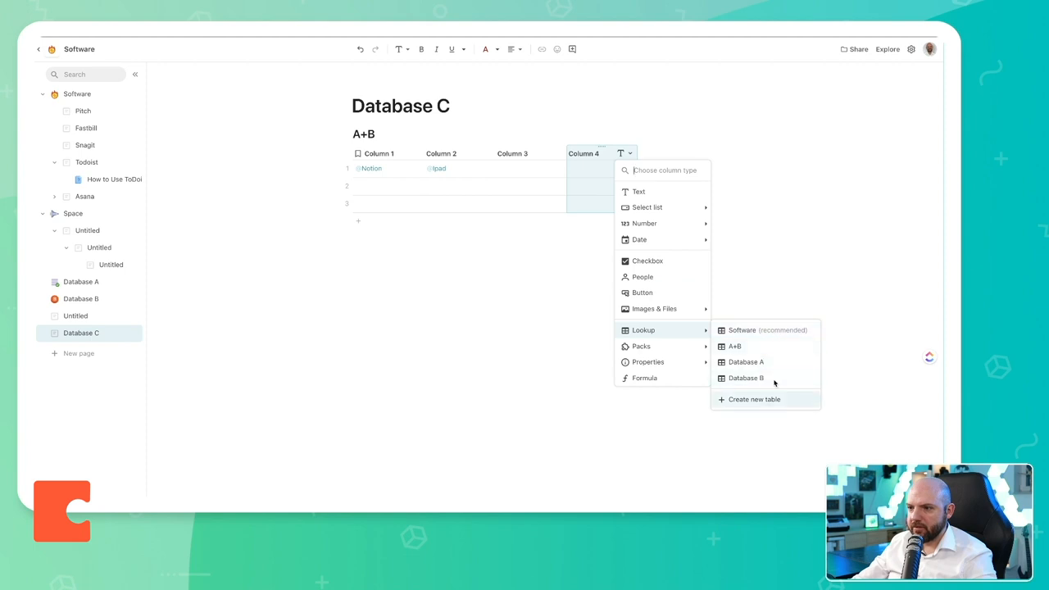
pyautogui.moveTo(769, 362)
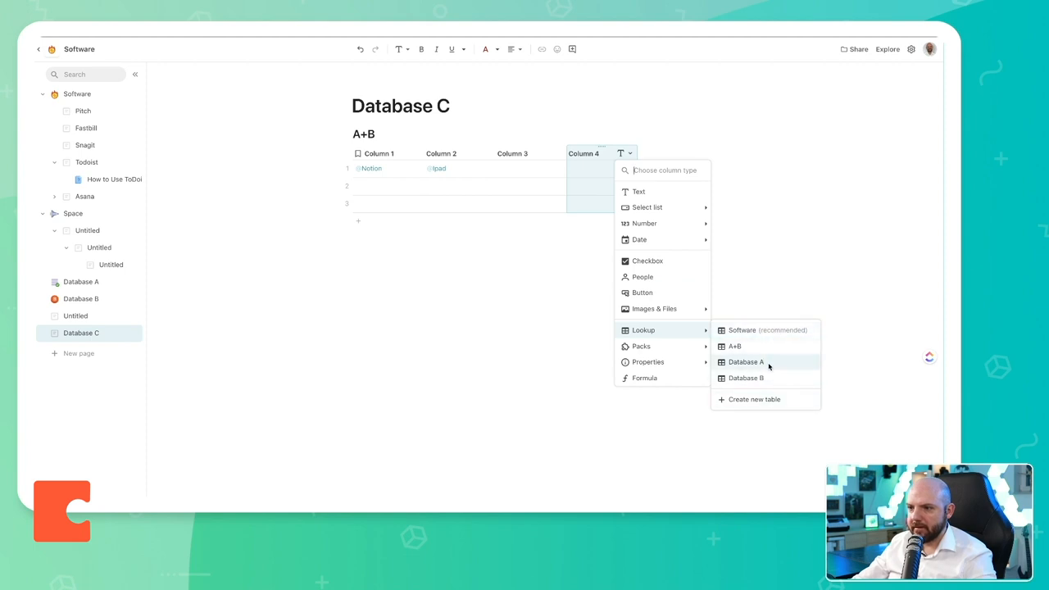
# - Add a column whose type is a Lookup to Database A items
pyautogui.click(745, 362)
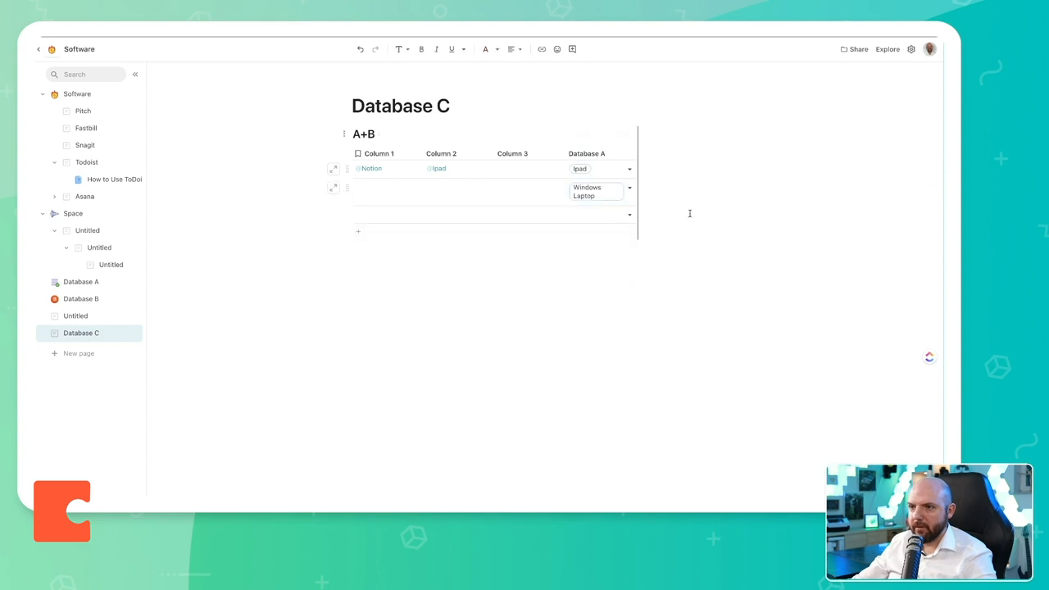
pyautogui.click(628, 188)
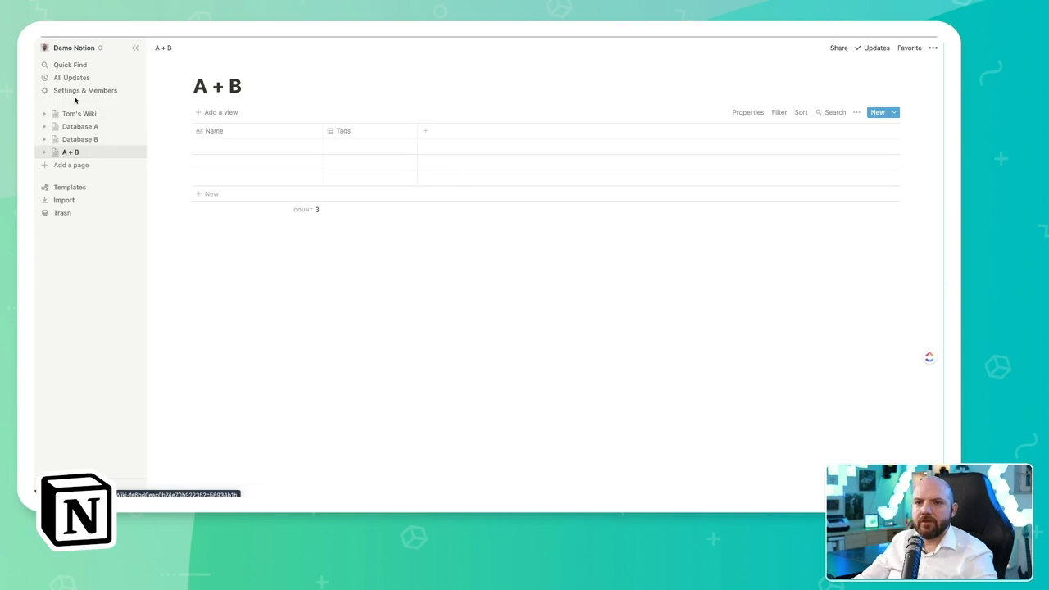
pyautogui.moveTo(80, 126)
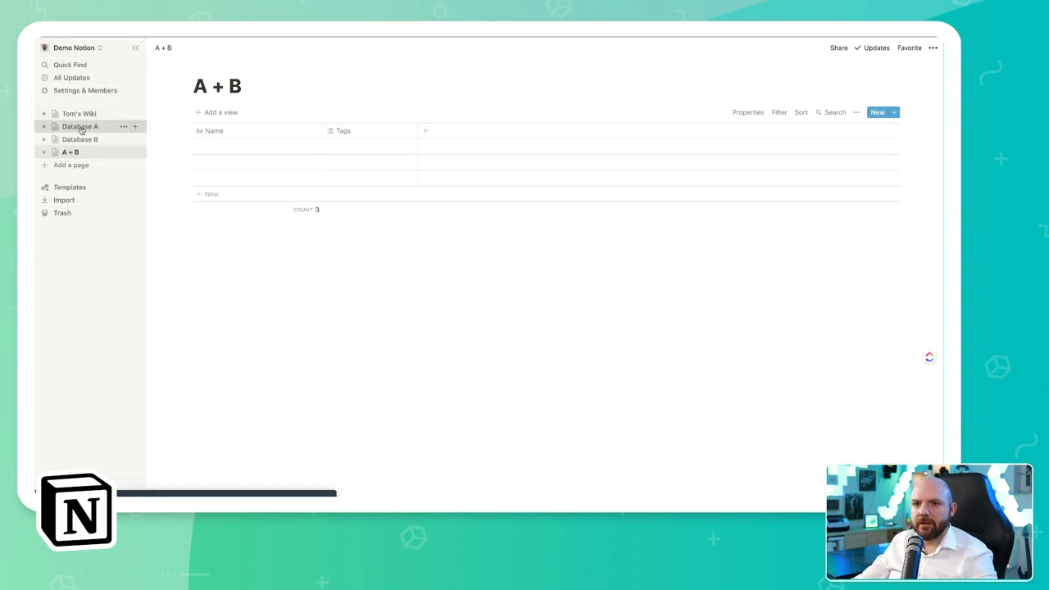
pyautogui.click(80, 126)
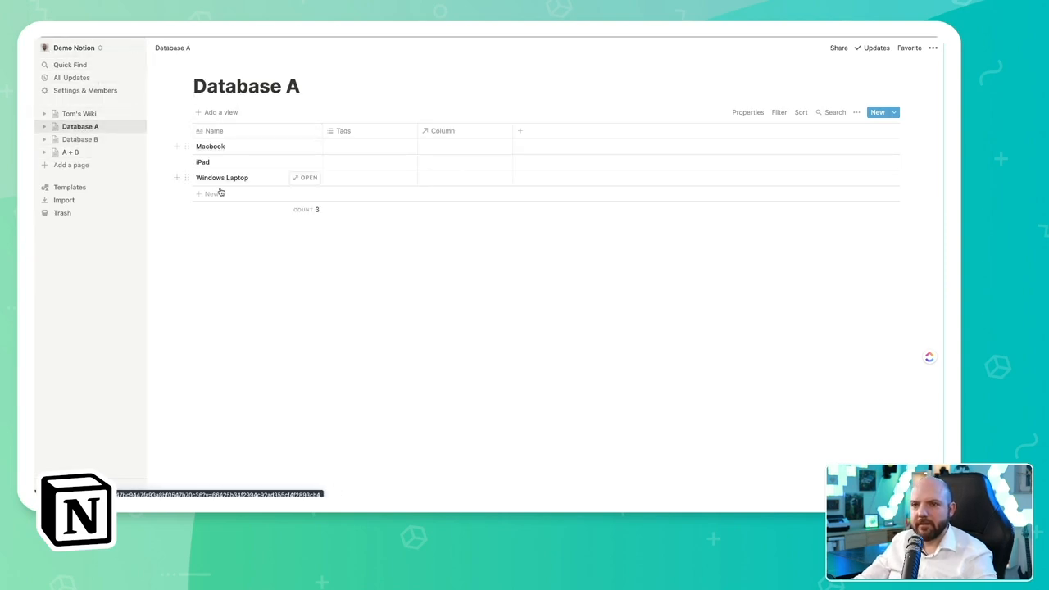
pyautogui.click(79, 138)
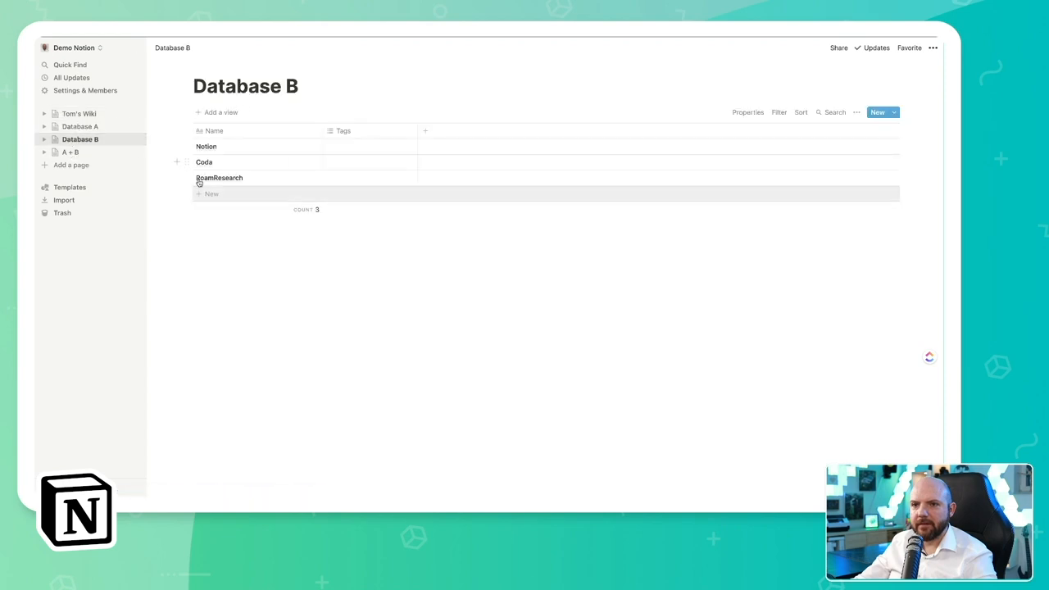
pyautogui.click(71, 151)
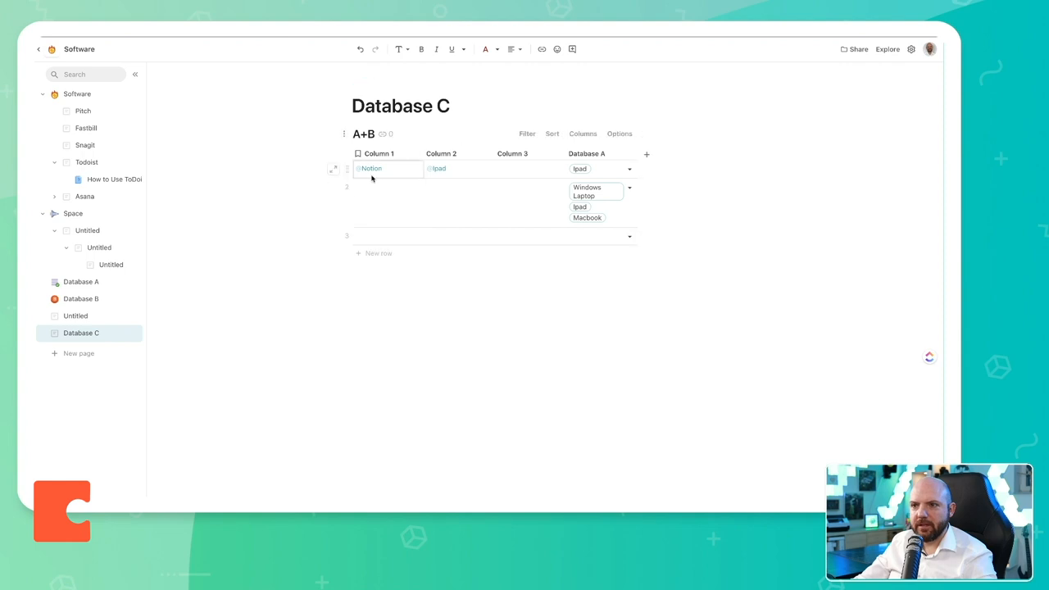
pyautogui.click(441, 168)
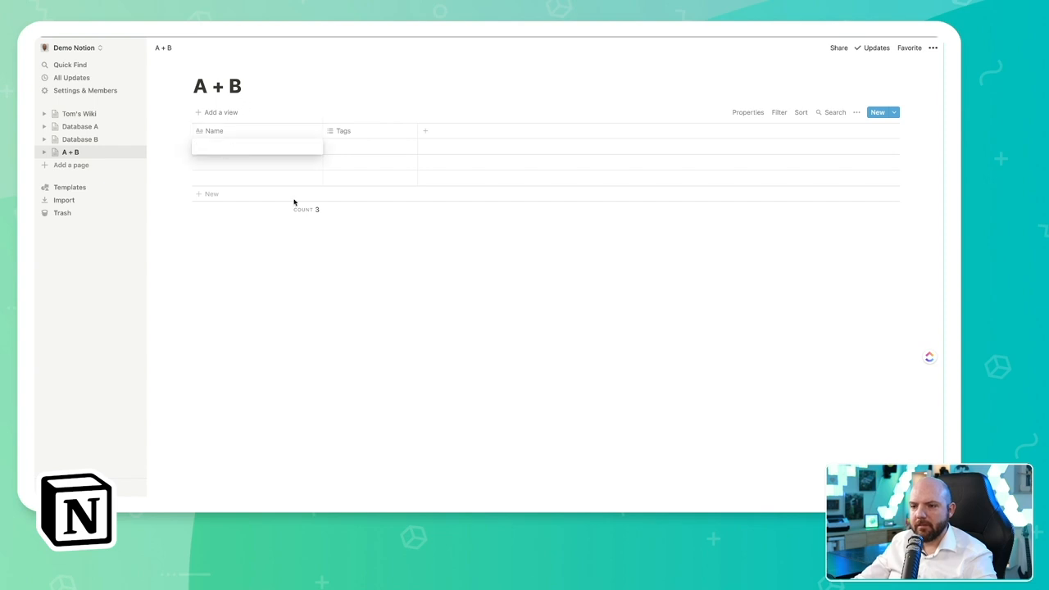
pyautogui.write('Notion')
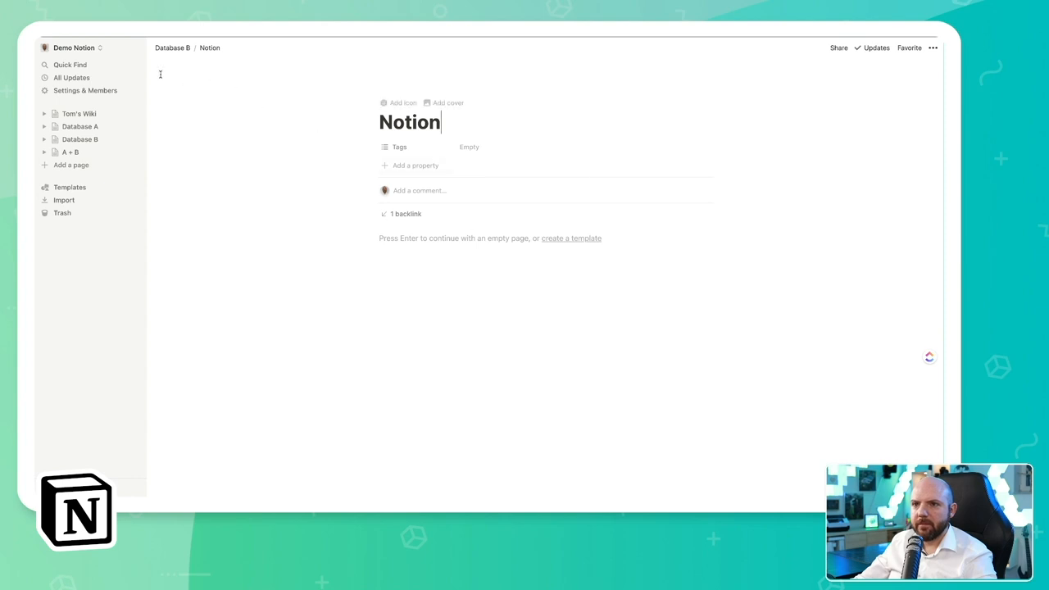
pyautogui.click(69, 153)
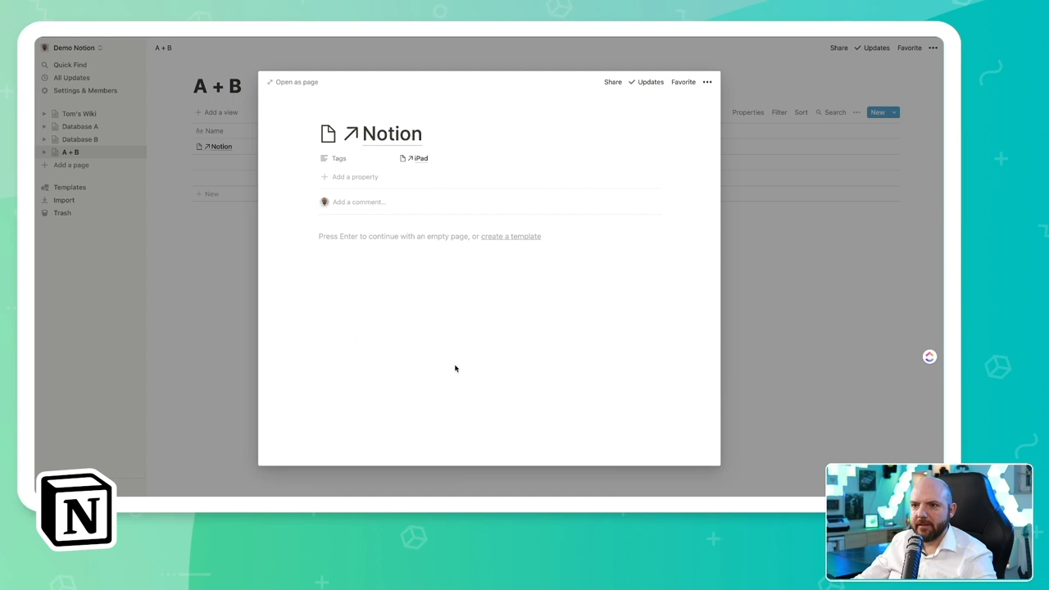
pyautogui.click(292, 81)
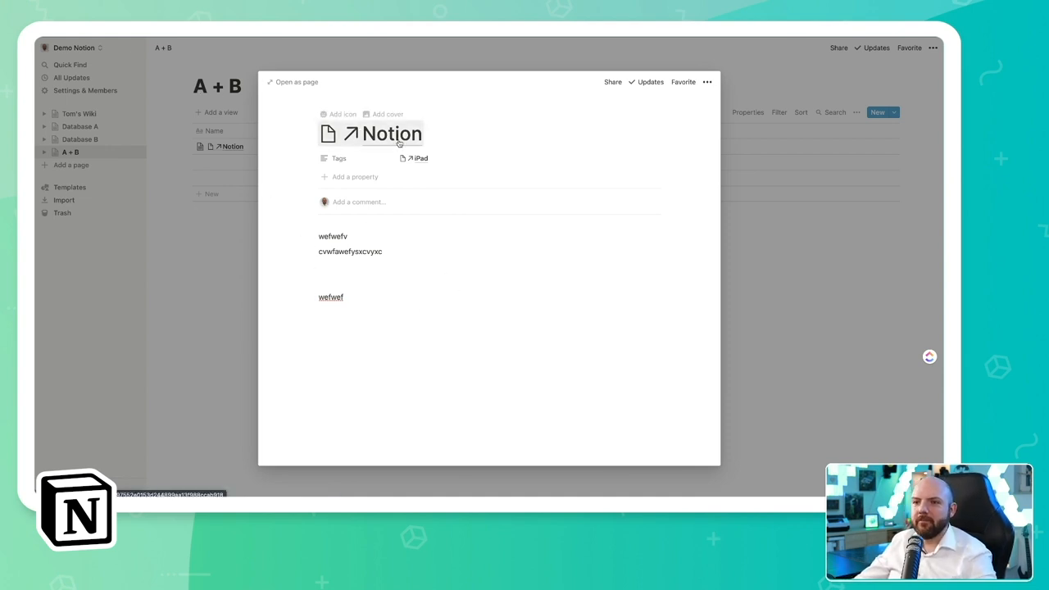
# - Follow the link to Database B's Notion page and confirm its single backlink from the row
pyautogui.click(292, 82)
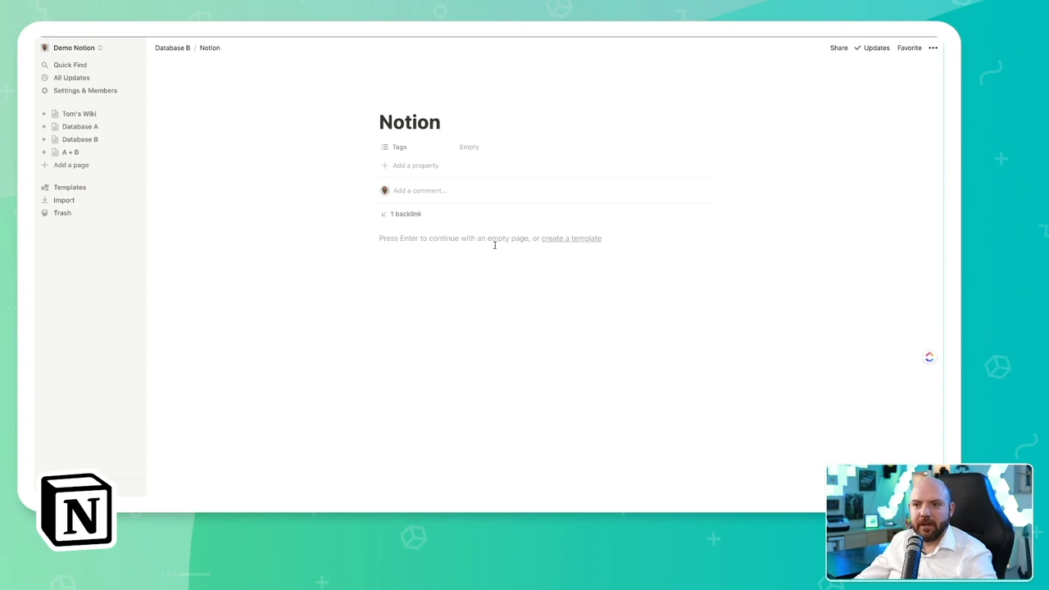
pyautogui.moveTo(406, 214)
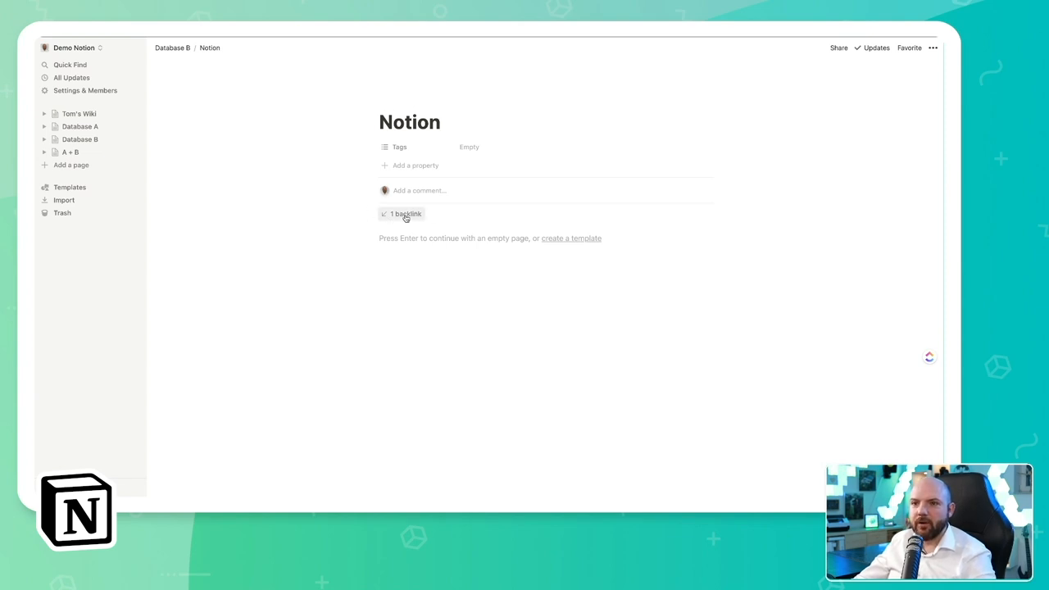
pyautogui.click(404, 214)
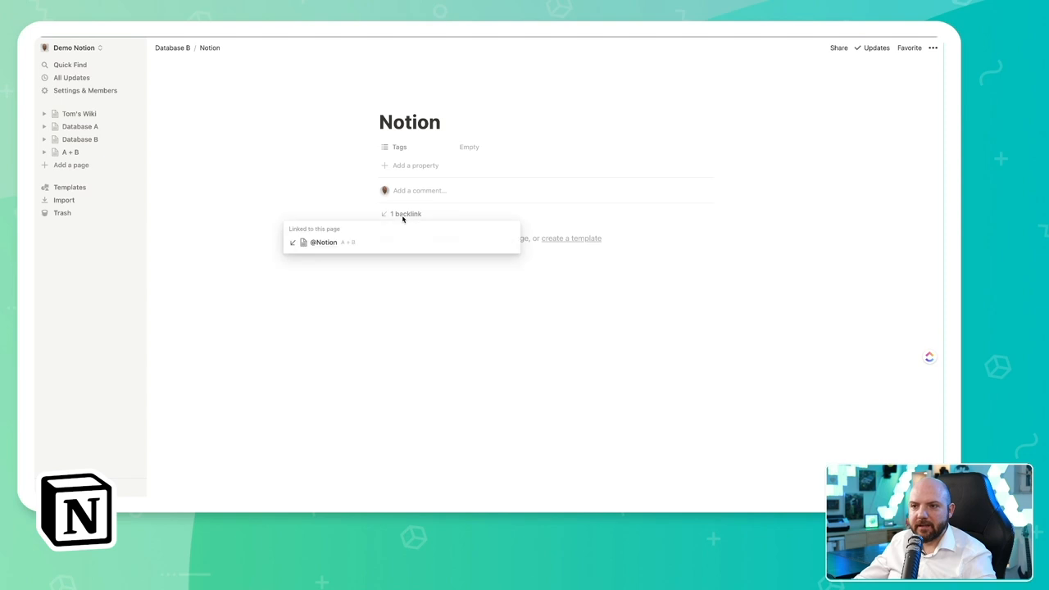
pyautogui.moveTo(344, 244)
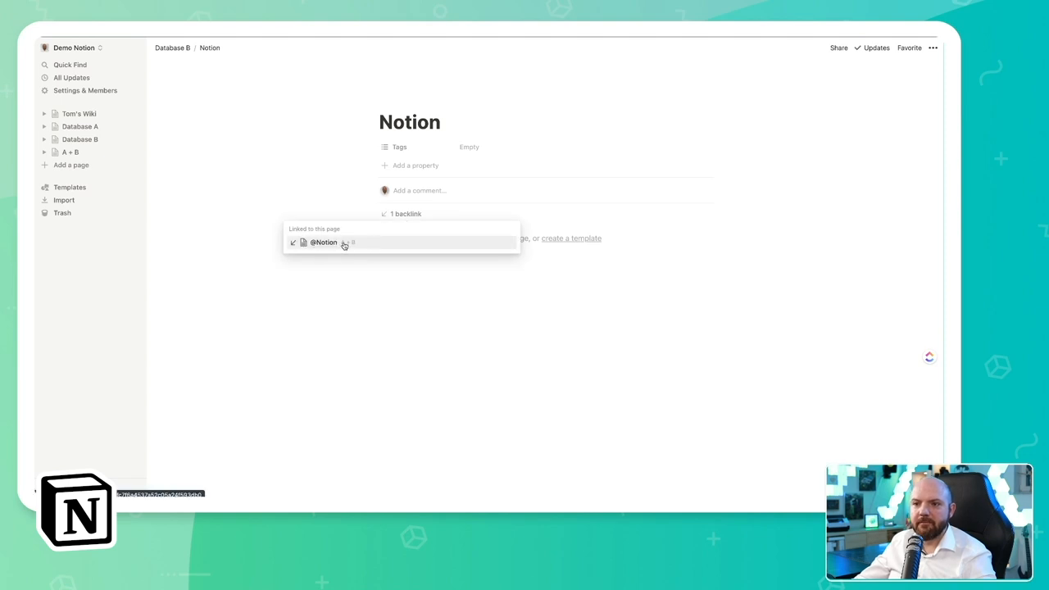
pyautogui.click(325, 242)
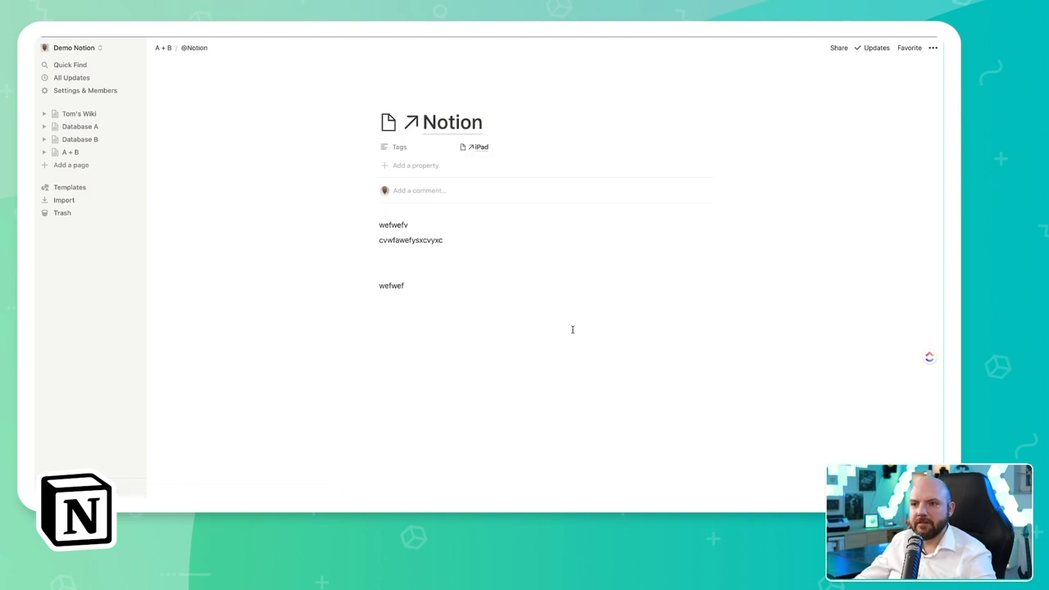
pyautogui.moveTo(373, 193)
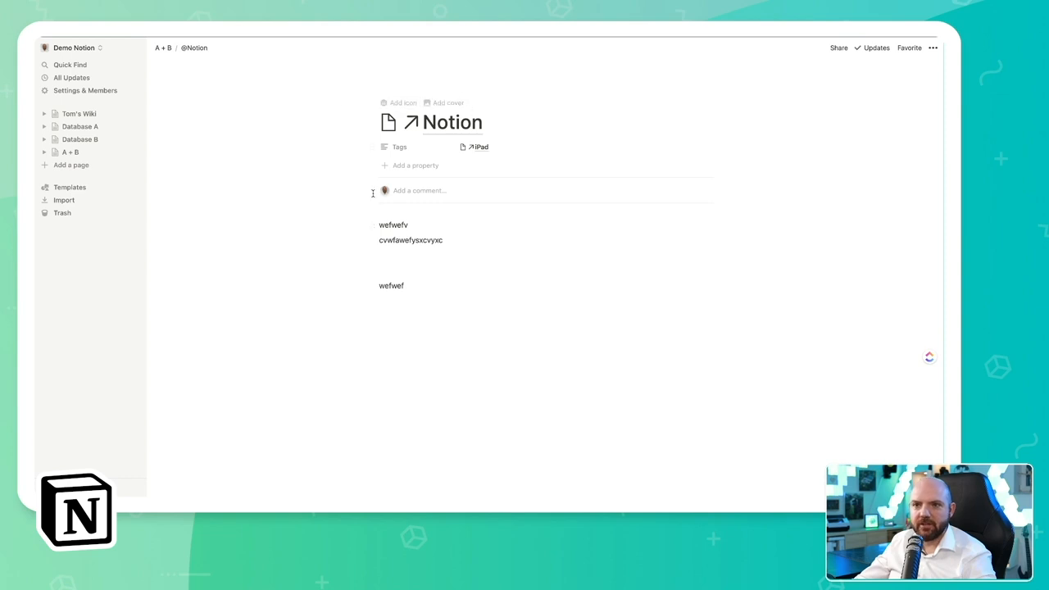
pyautogui.click(70, 151)
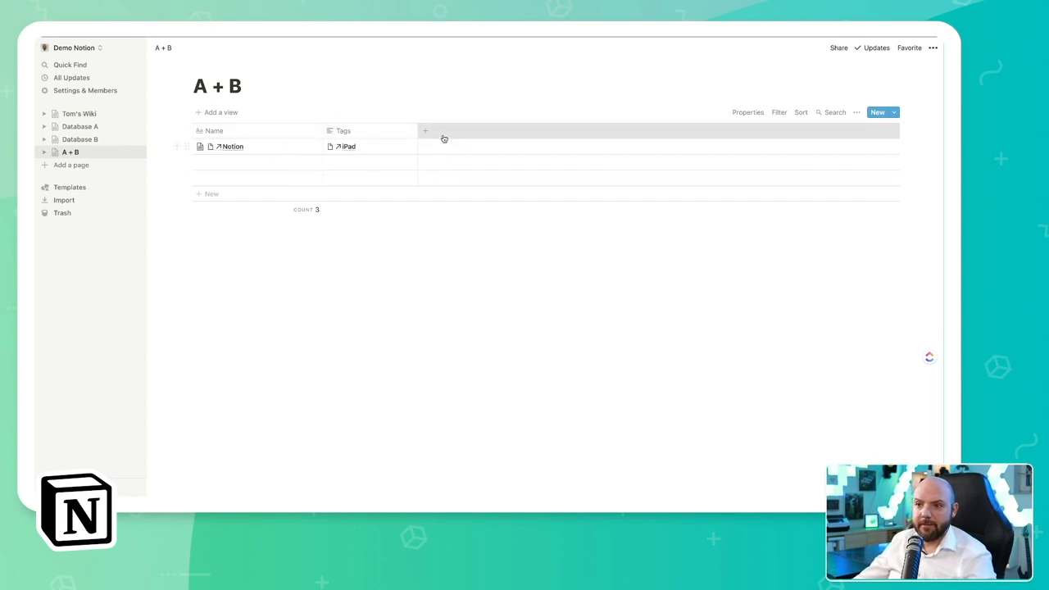
# - Add a Database A relation property and link items such as iPad and Macbook to the rows
pyautogui.click(425, 131)
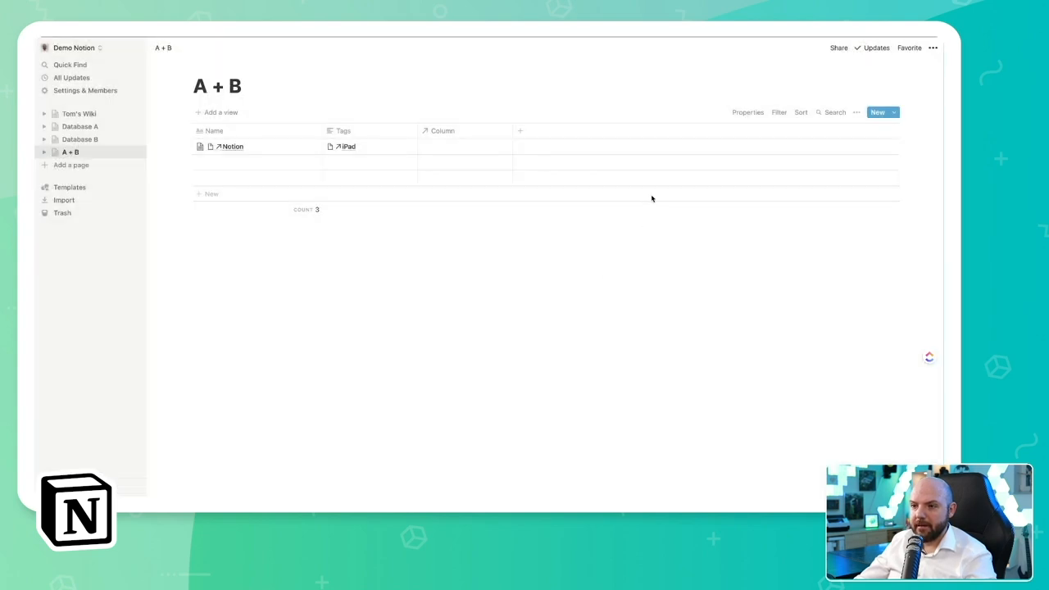
pyautogui.click(465, 146)
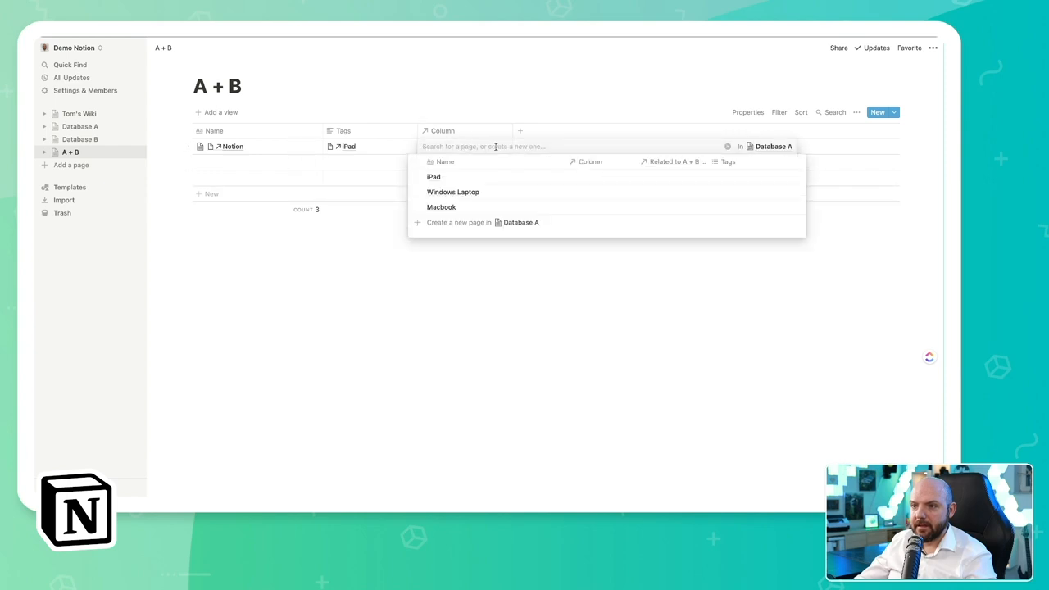
pyautogui.click(441, 206)
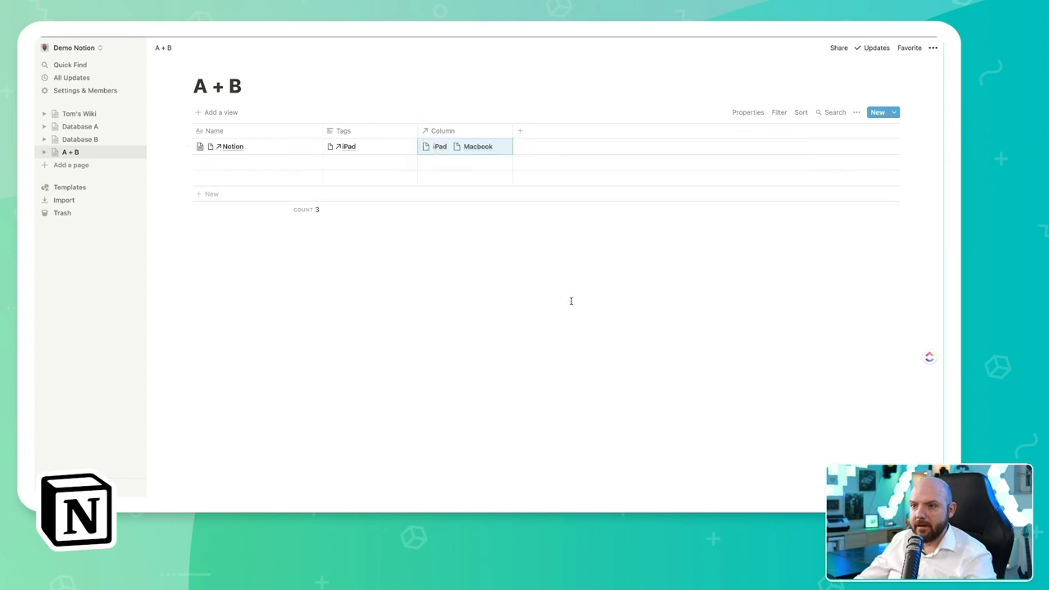
pyautogui.click(478, 146)
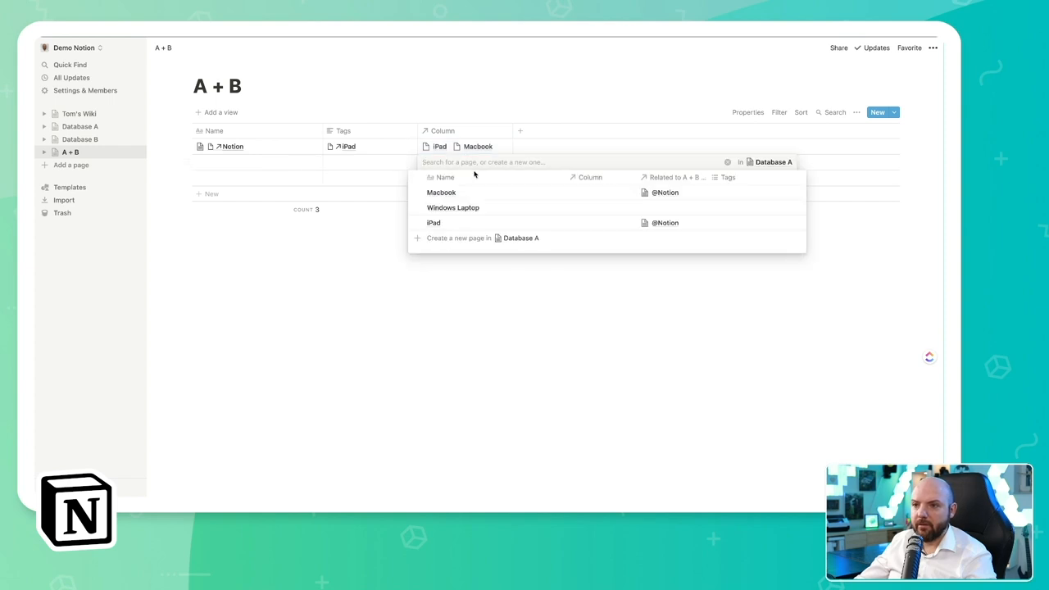
pyautogui.click(453, 207)
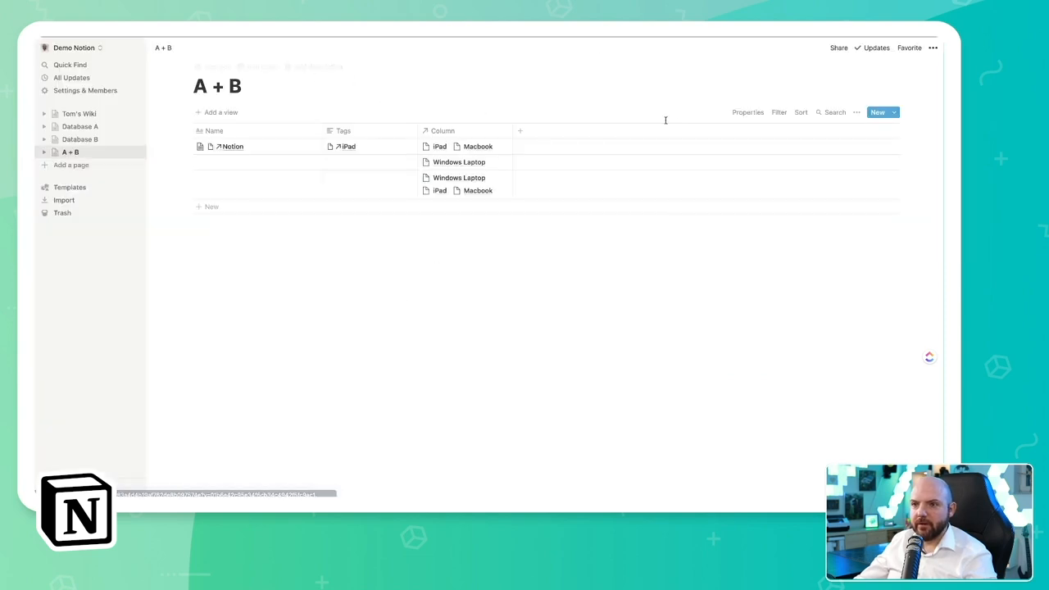
pyautogui.click(520, 130)
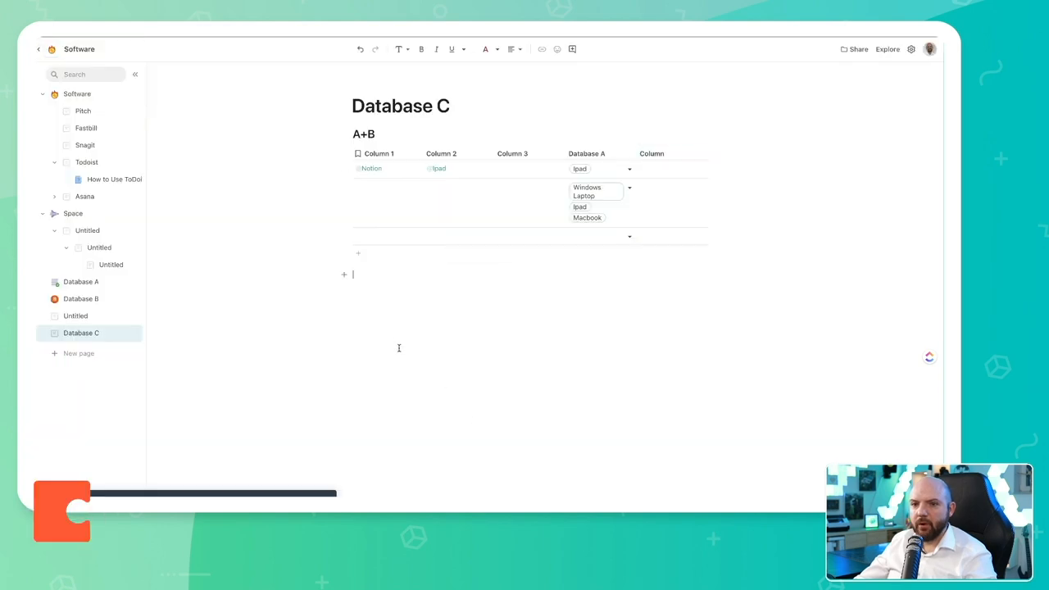
pyautogui.moveTo(501, 327)
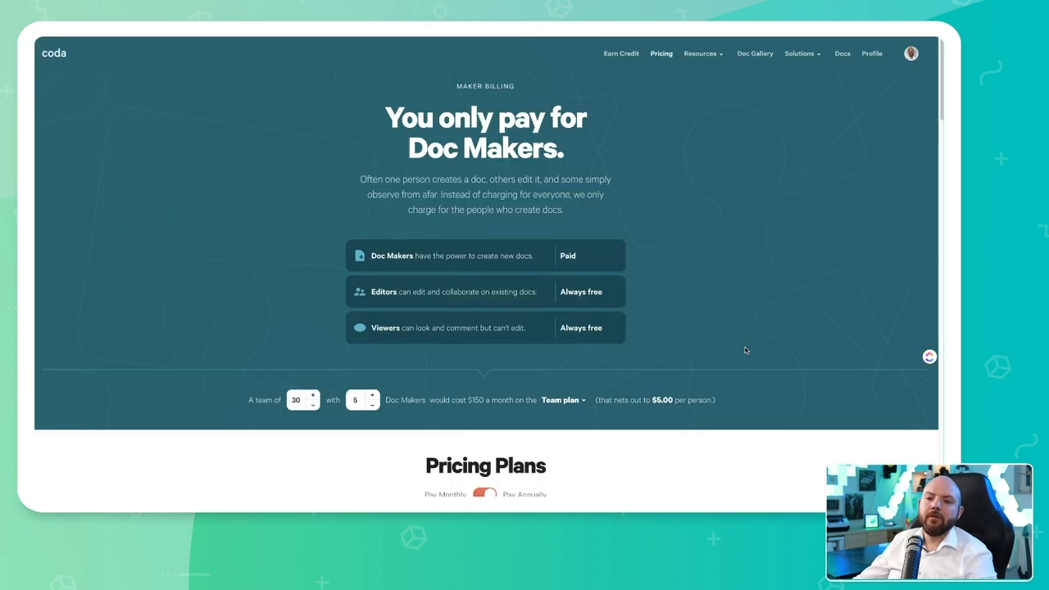
pyautogui.moveTo(629, 385)
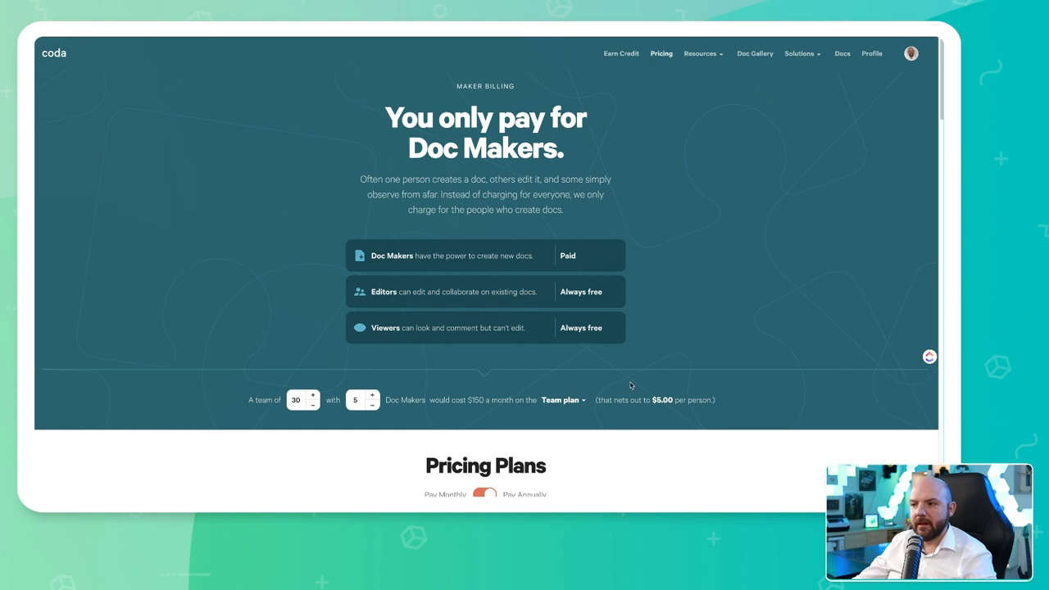
pyautogui.moveTo(629, 381)
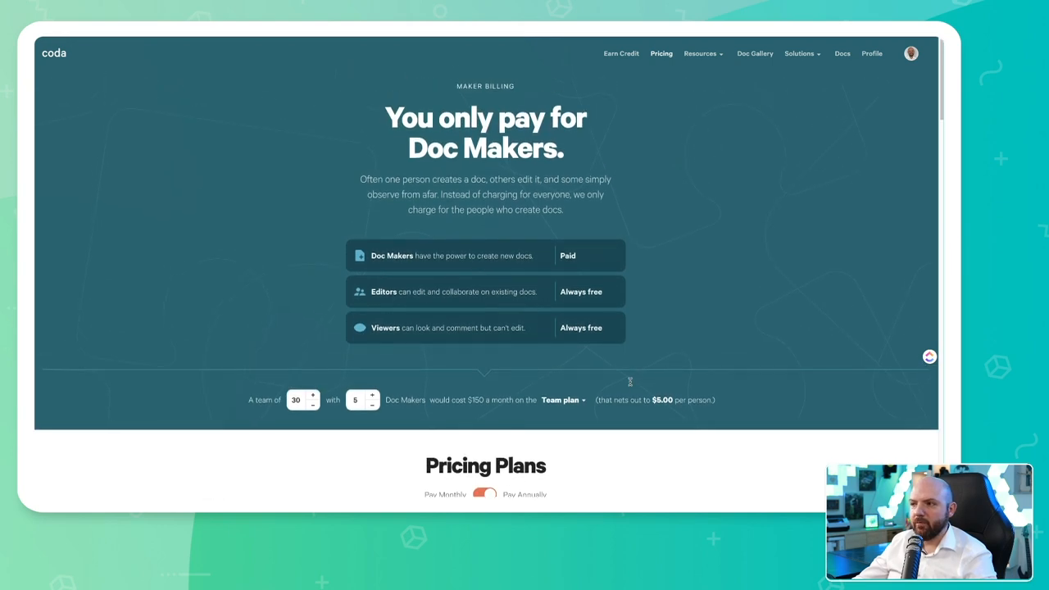
# - Scroll the monthly pricing cards: Free, Pro $12, Team $36 and Enterprise with the comparison below
pyautogui.scroll(-3)
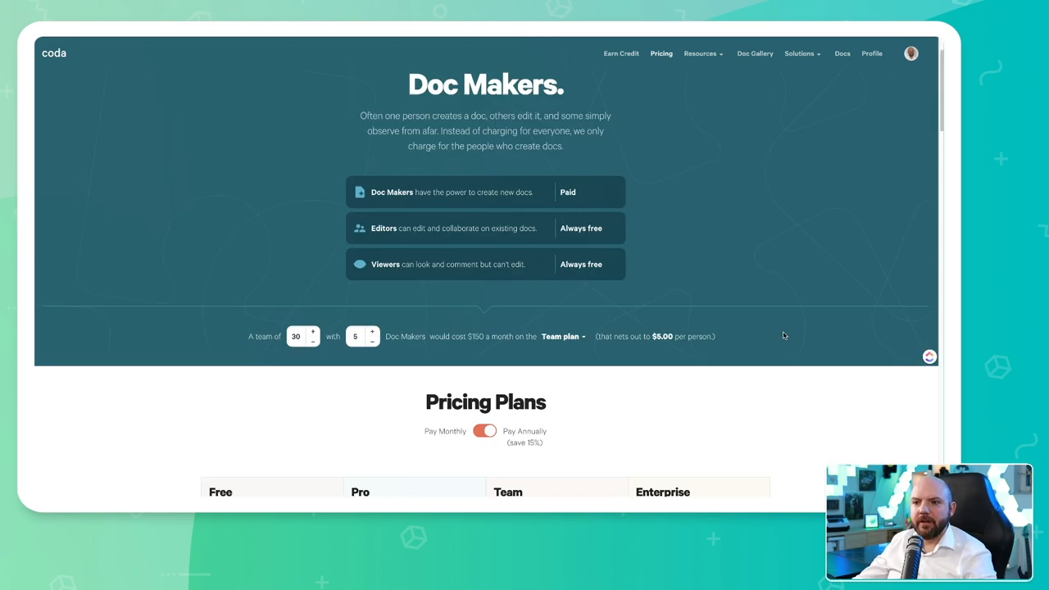
pyautogui.scroll(-3)
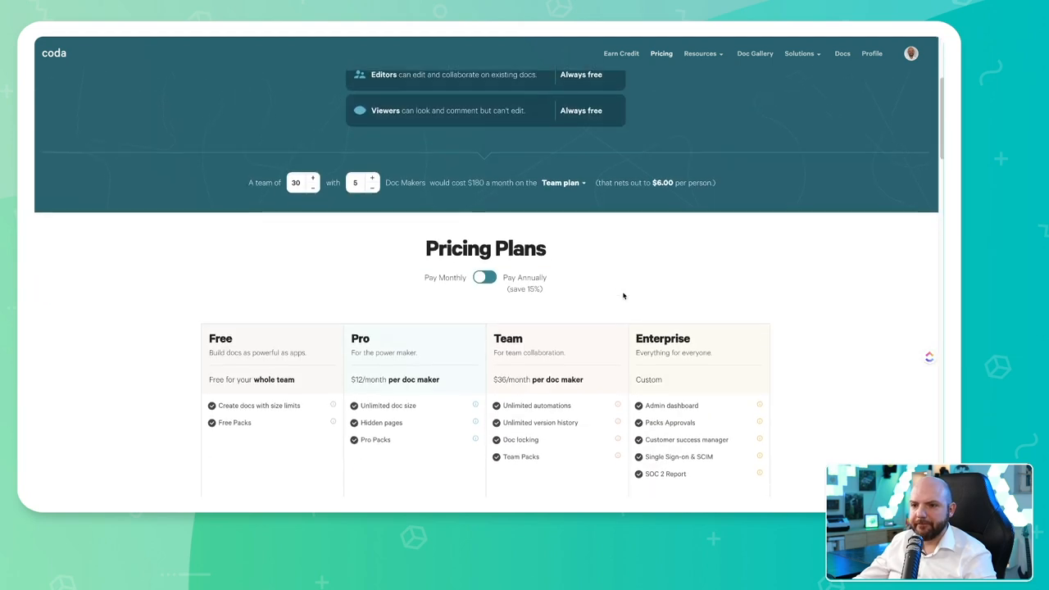
pyautogui.scroll(-3)
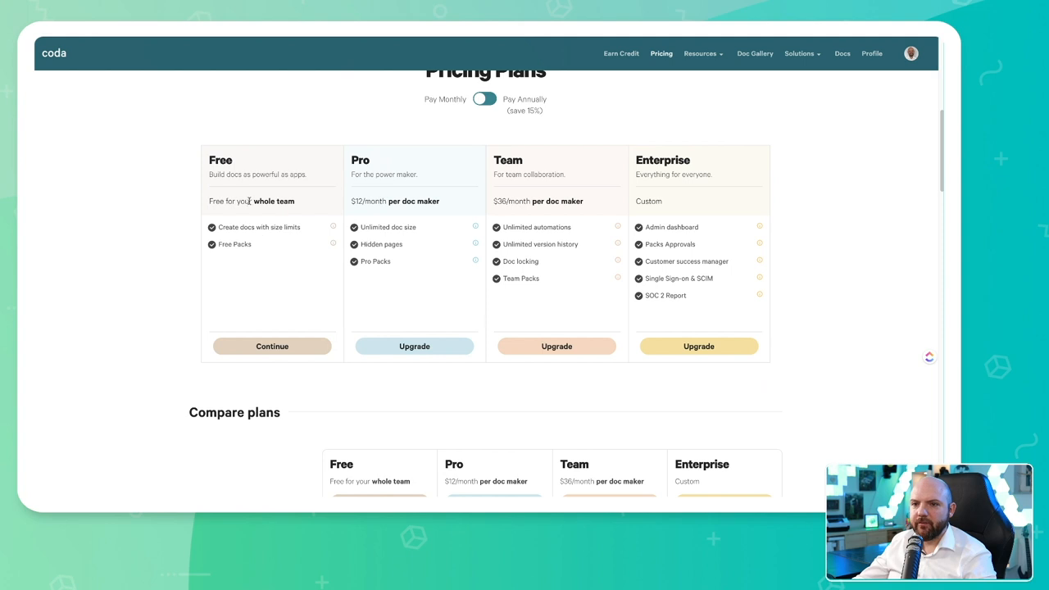
pyautogui.moveTo(247, 264)
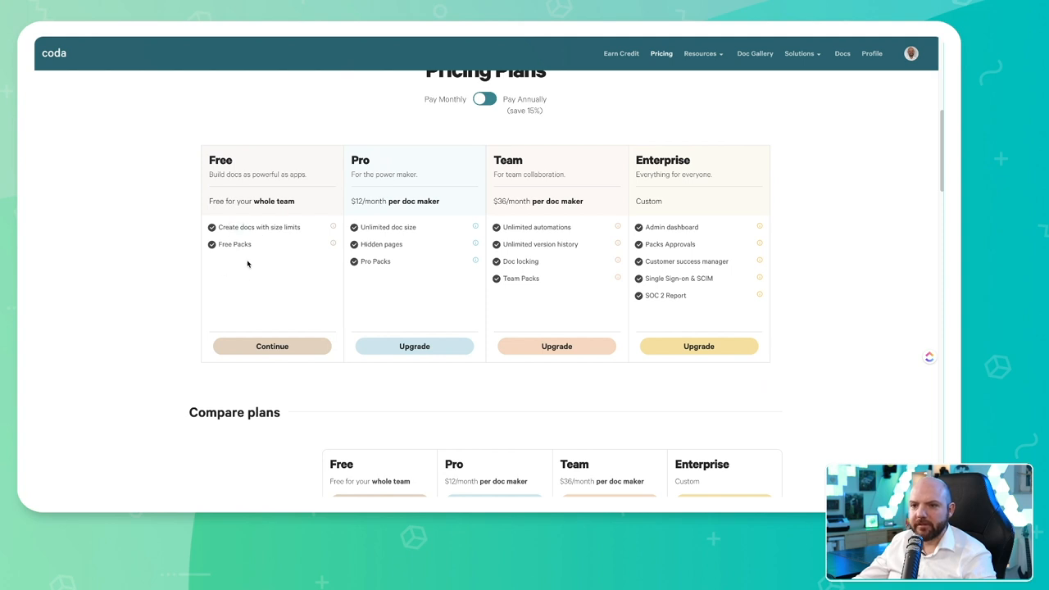
pyautogui.scroll(3)
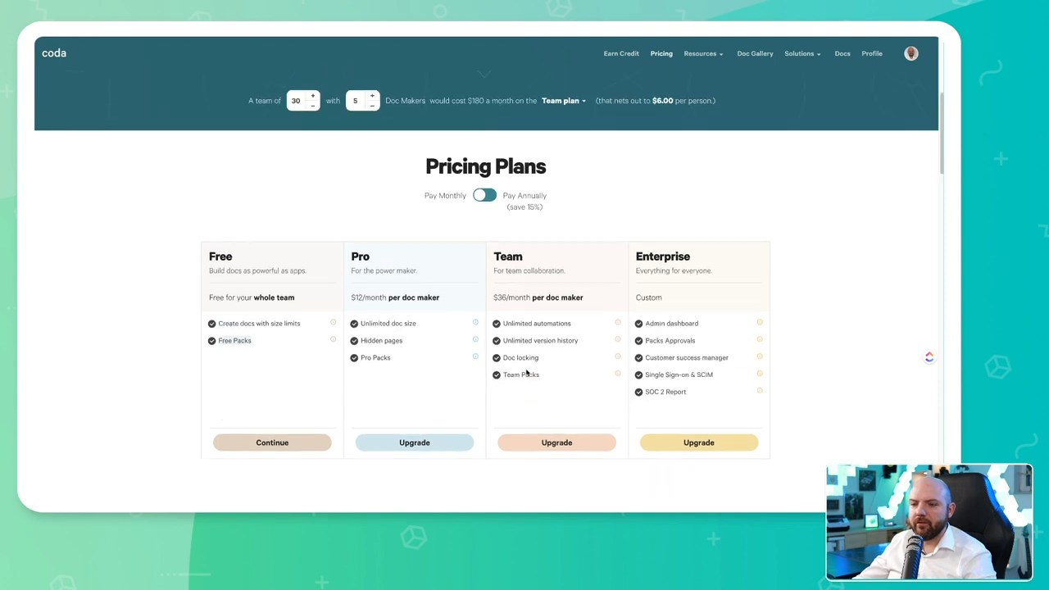
pyautogui.scroll(-3)
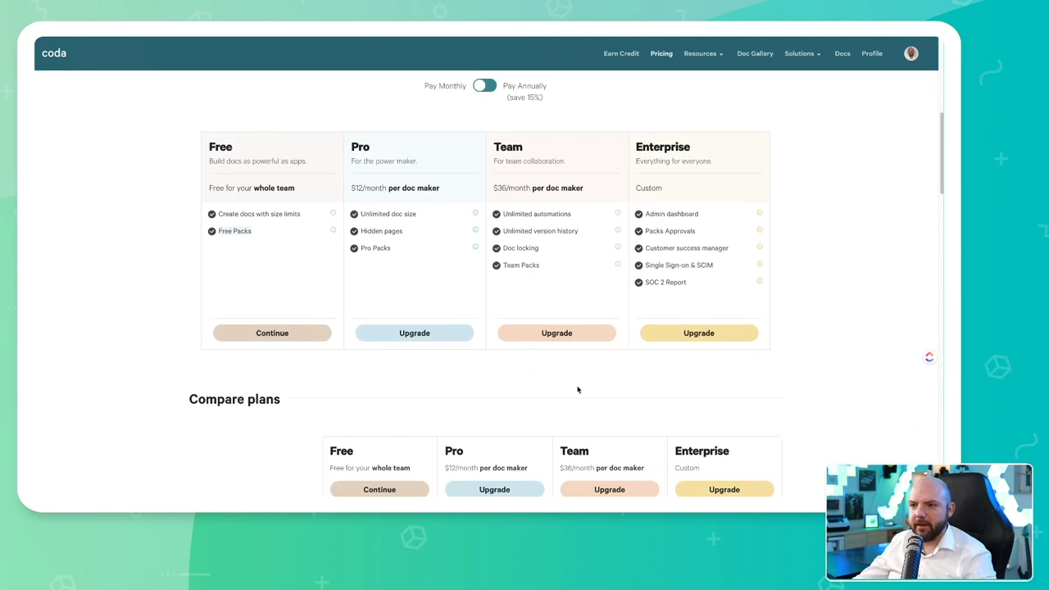
pyautogui.scroll(-3)
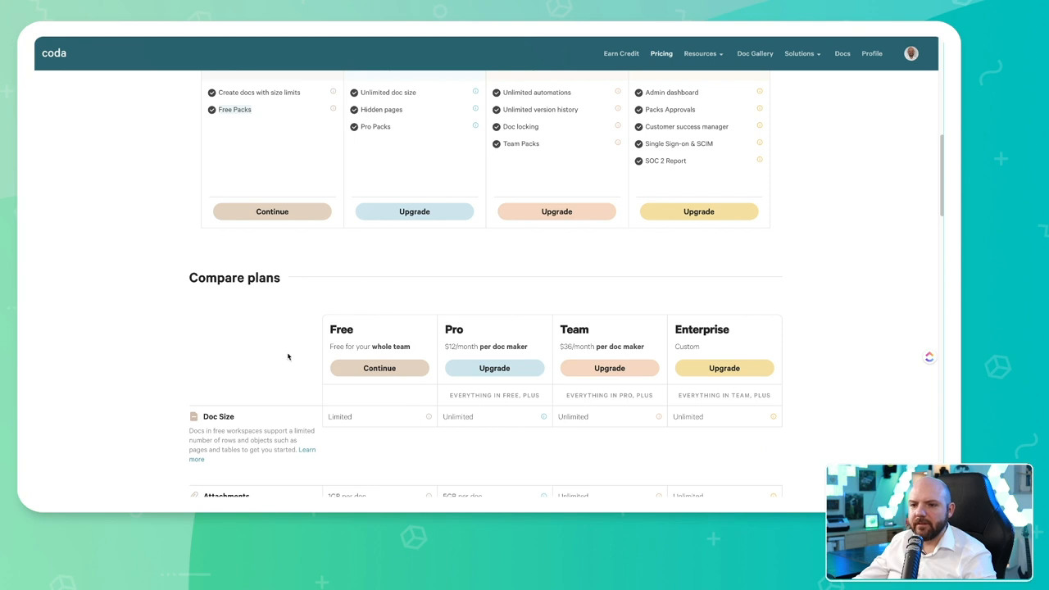
pyautogui.scroll(-3)
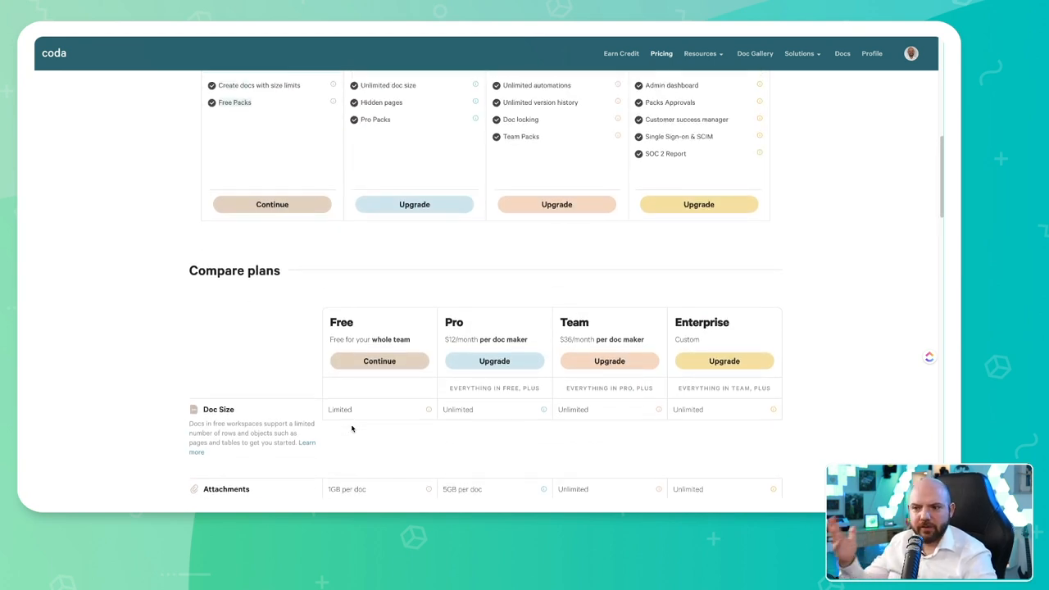
pyautogui.scroll(3)
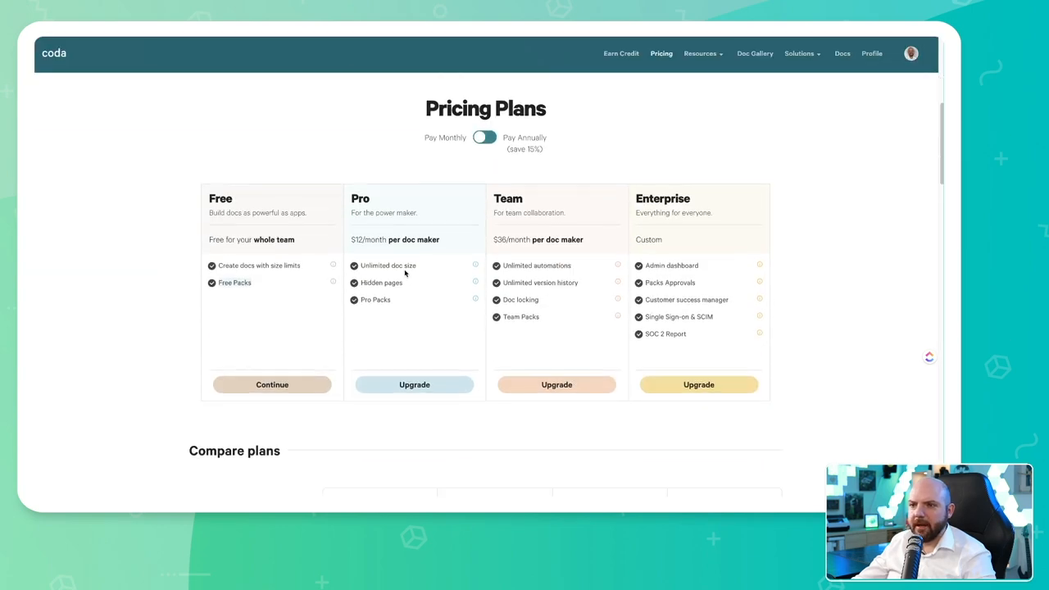
# - Switch prices to Pay Annually and move into the Compare plans table
pyautogui.click(484, 136)
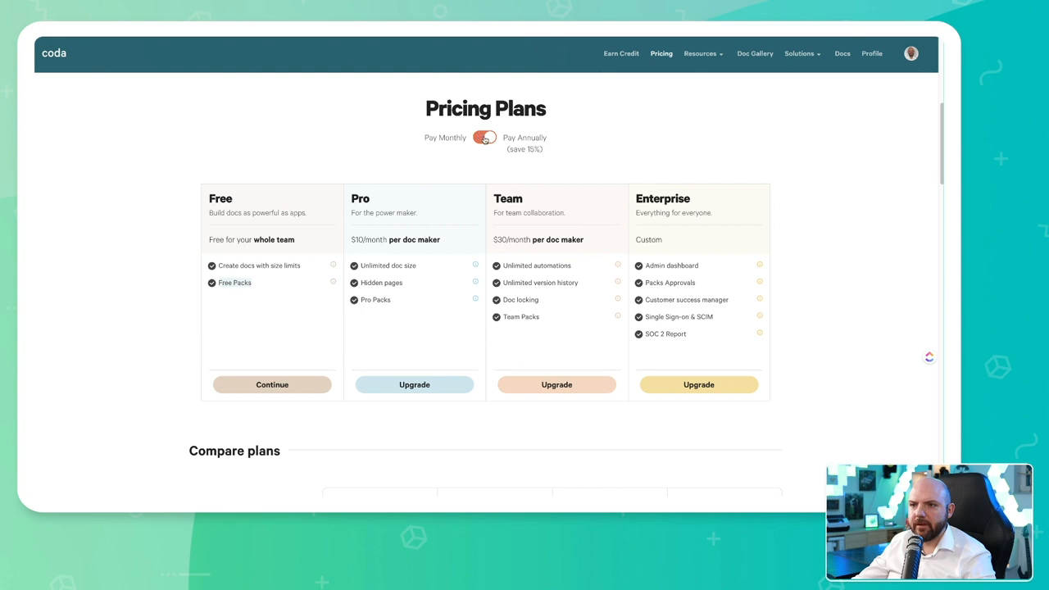
pyautogui.scroll(-3)
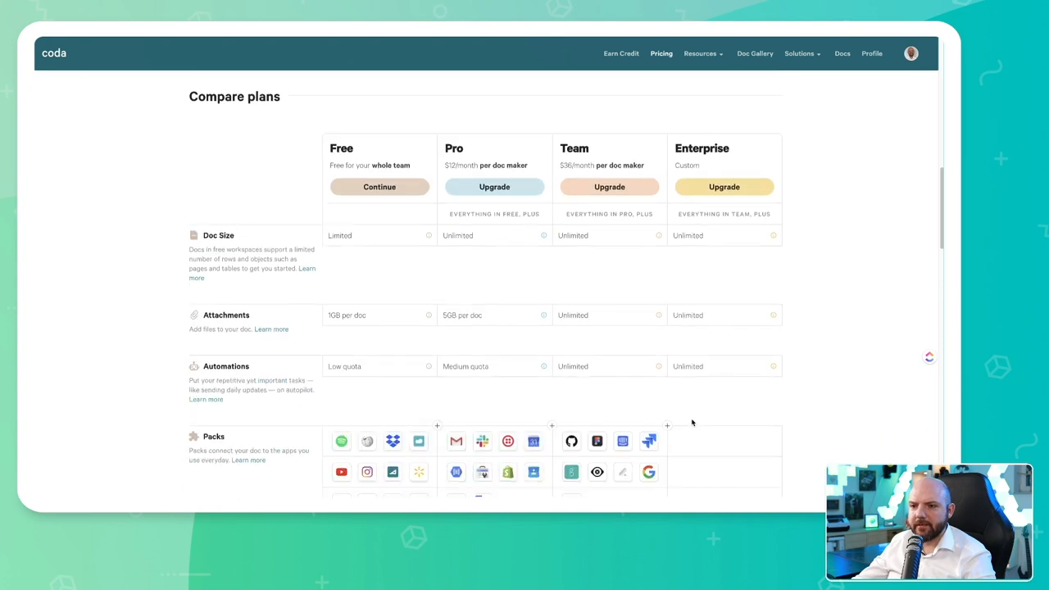
pyautogui.scroll(-3)
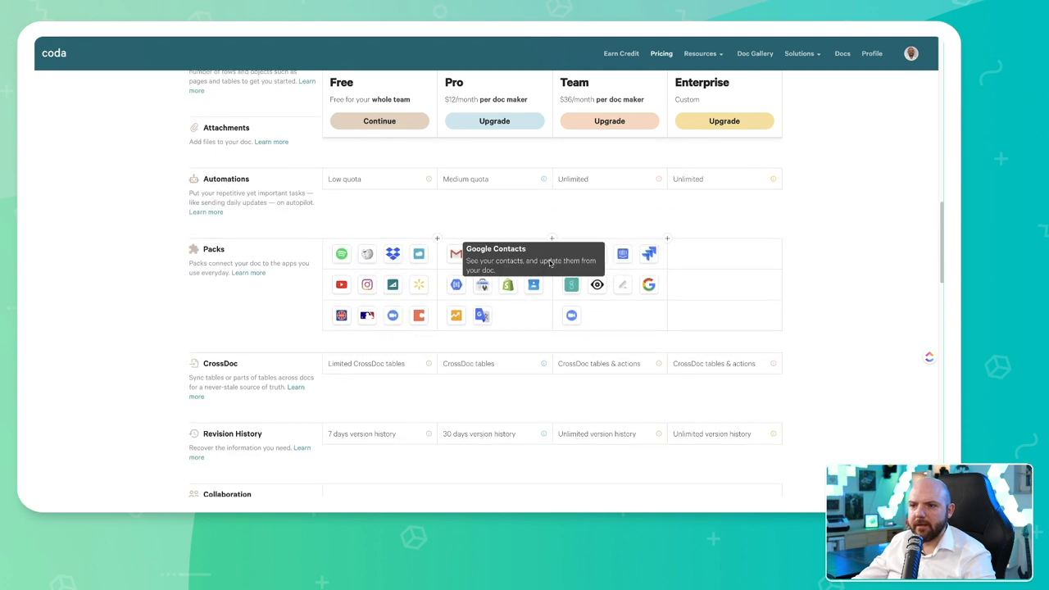
pyautogui.moveTo(537, 328)
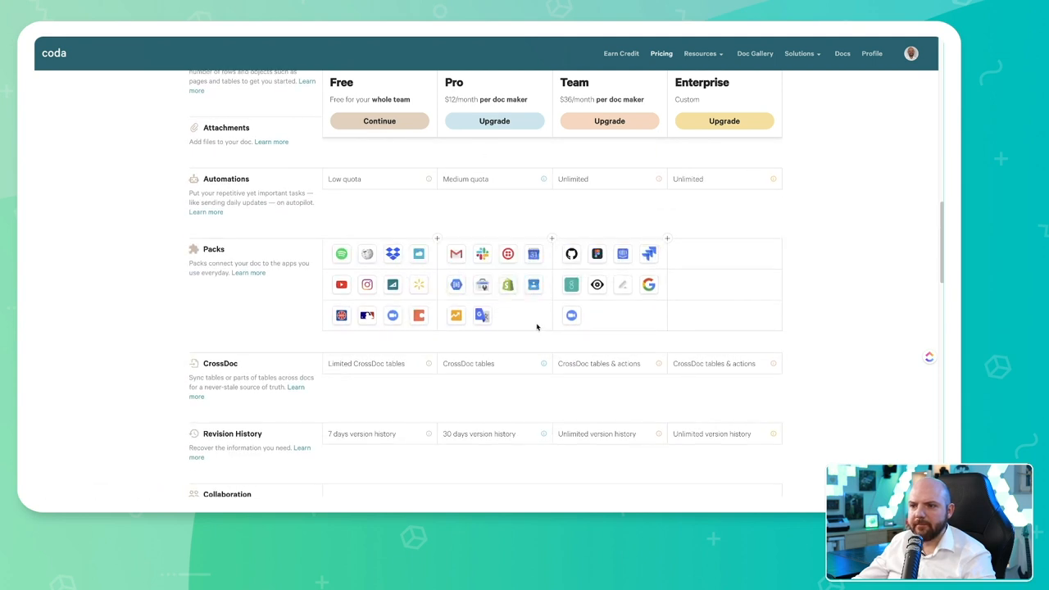
pyautogui.scroll(-3)
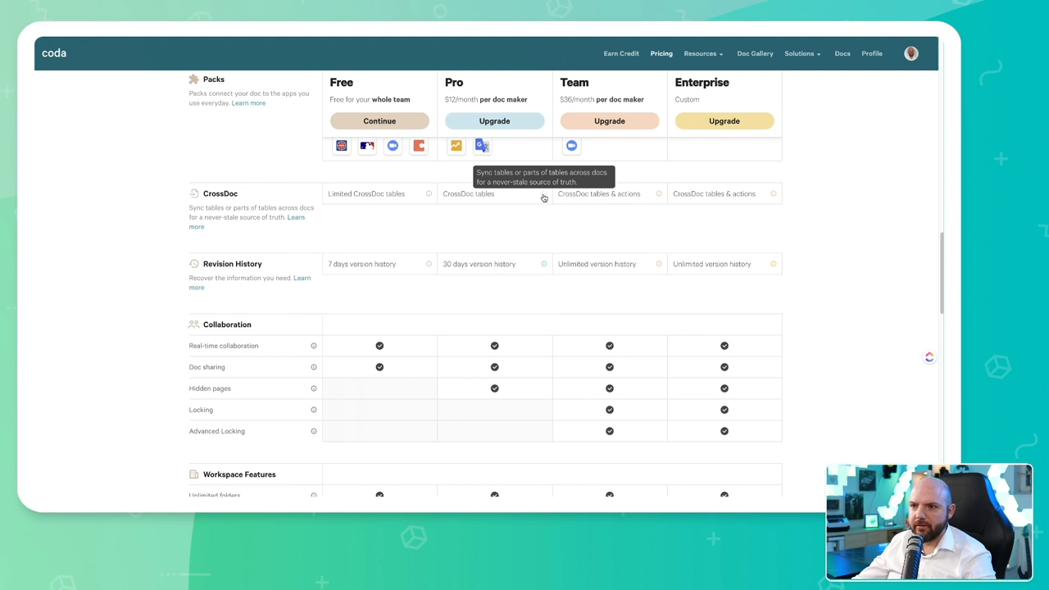
pyautogui.moveTo(506, 226)
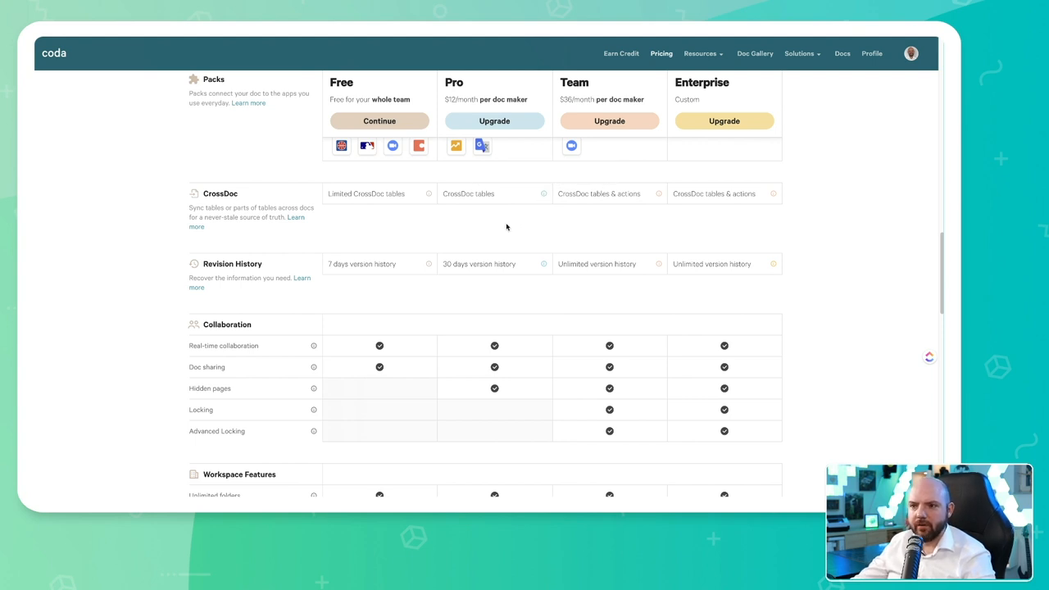
pyautogui.moveTo(457, 146)
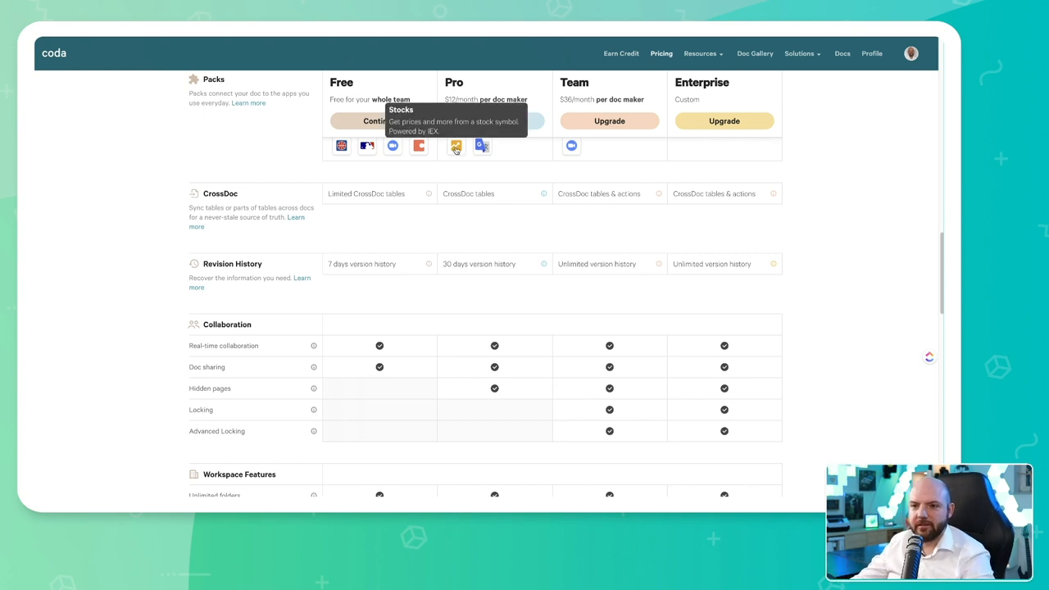
# - Go through Packs, CrossDoc, history, collaboration and workspace rows down to Security & Support
pyautogui.scroll(-3)
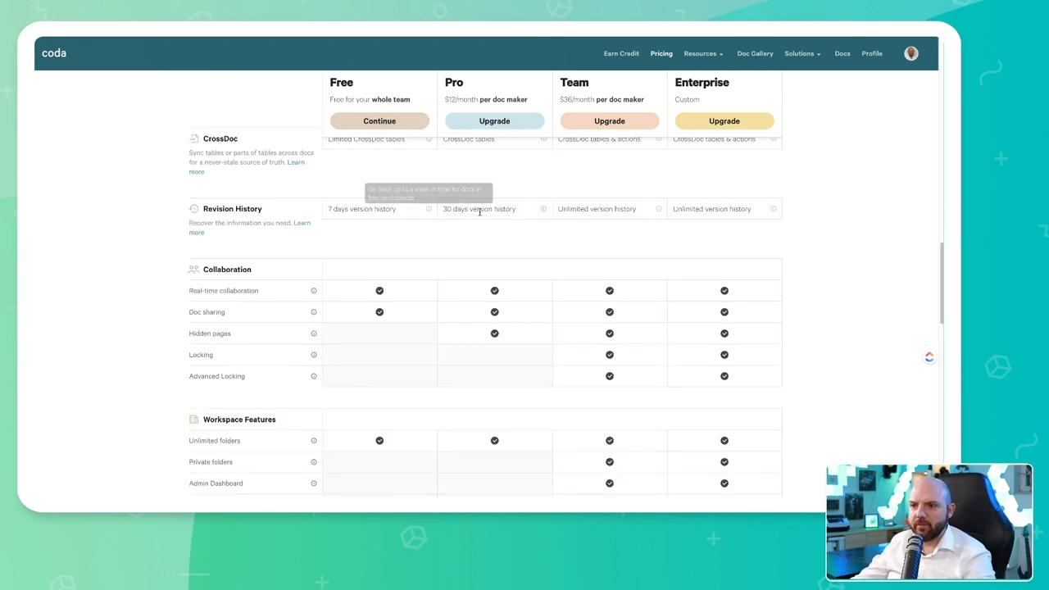
pyautogui.scroll(-3)
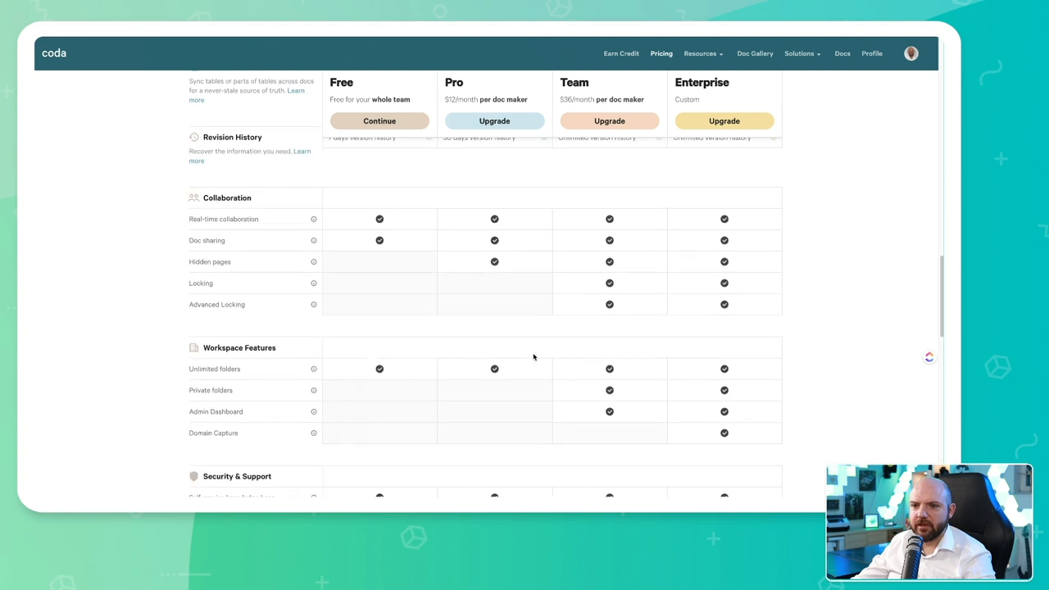
pyautogui.scroll(-3)
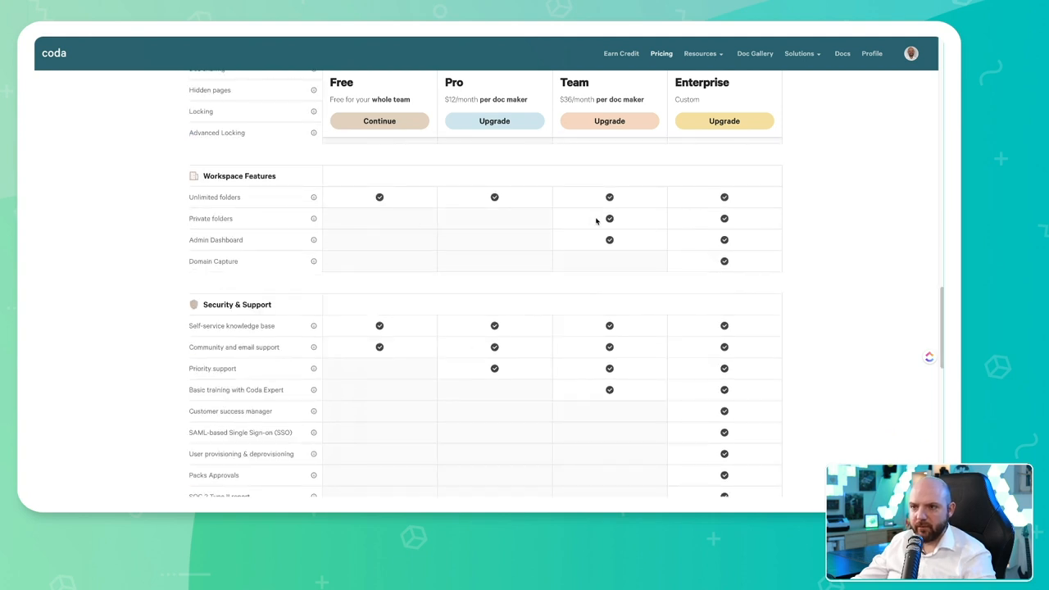
pyautogui.scroll(3)
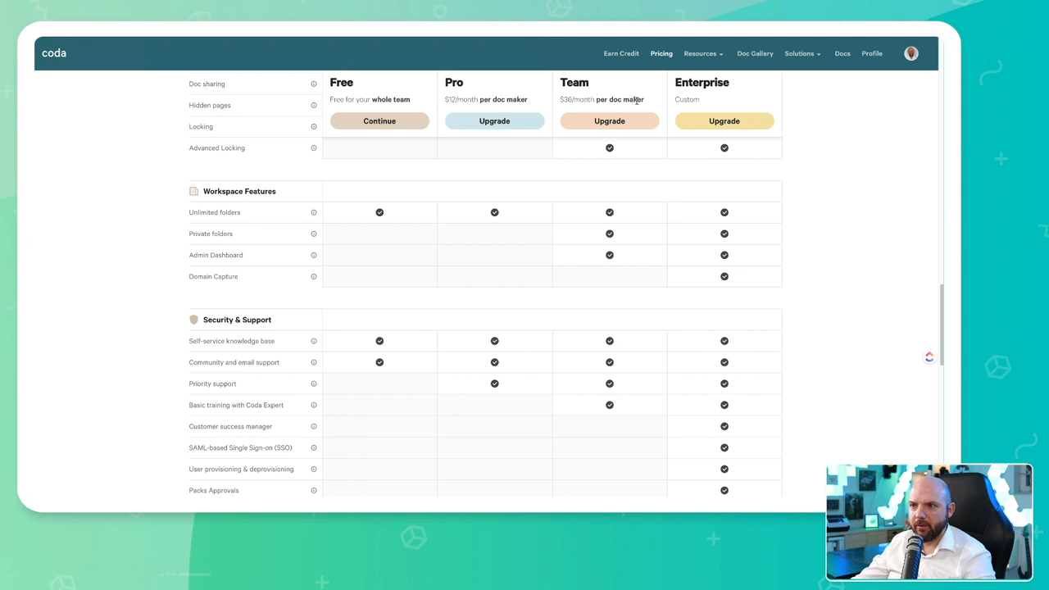
pyautogui.moveTo(633, 261)
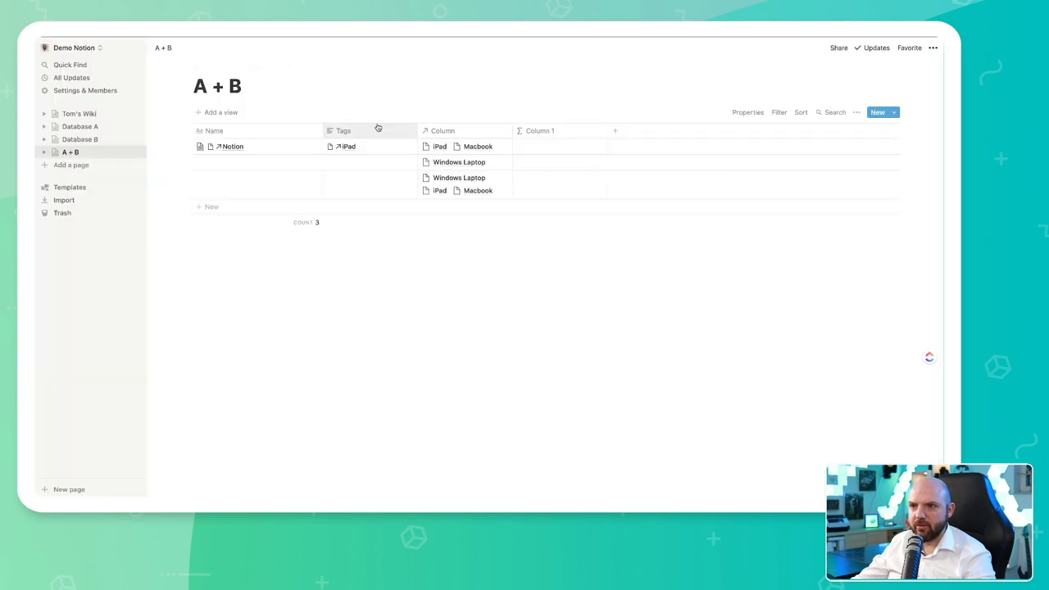
# - Check A + B's Share panel, then show its ••• options with Database lock and Page history
pyautogui.click(838, 48)
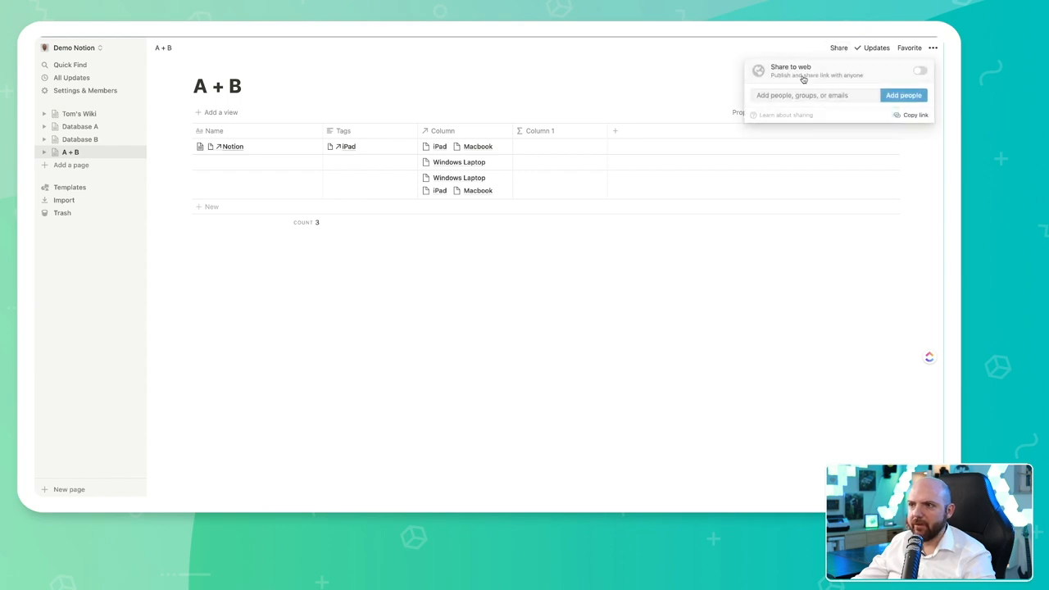
pyautogui.click(933, 47)
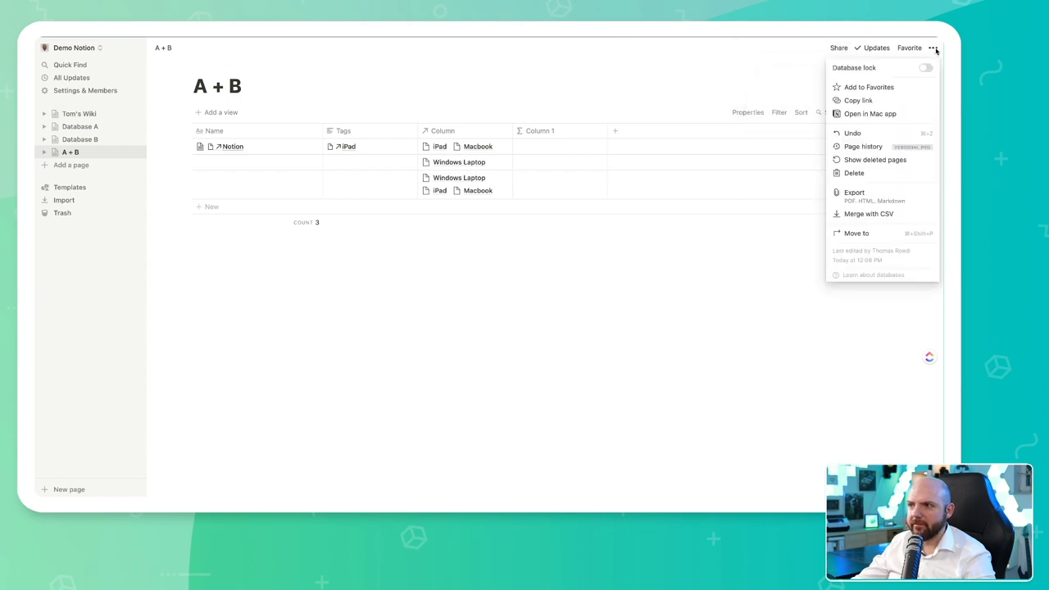